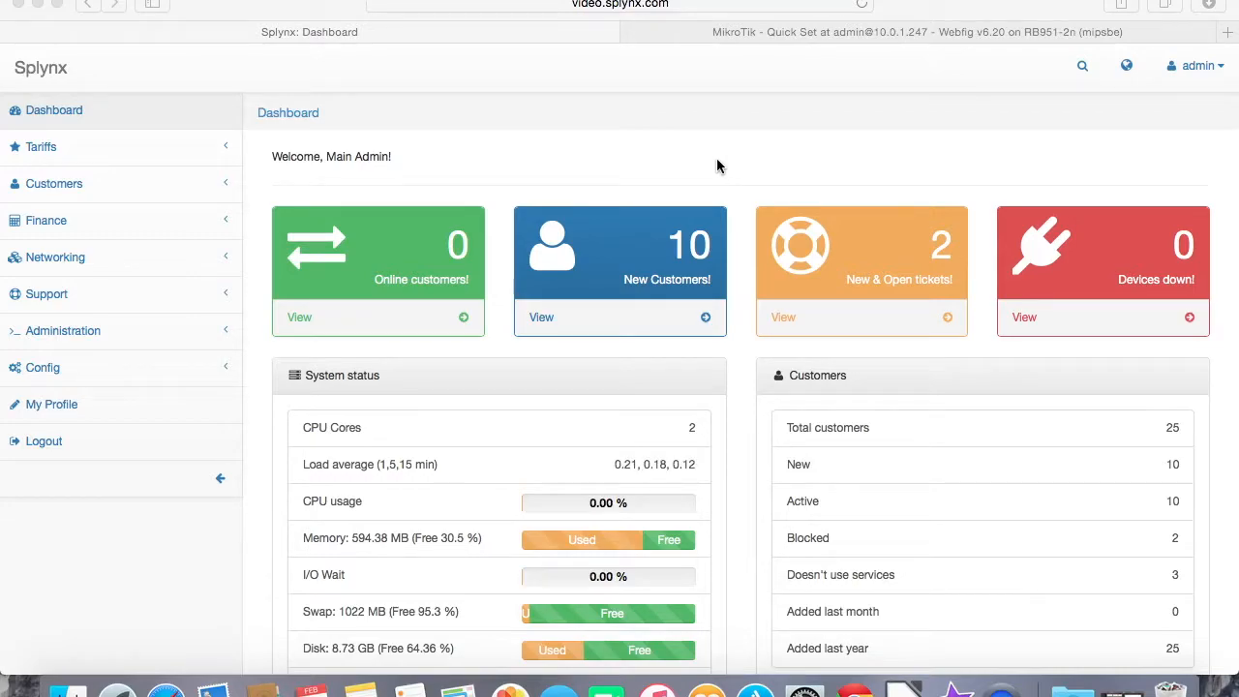
pyautogui.moveTo(363, 260)
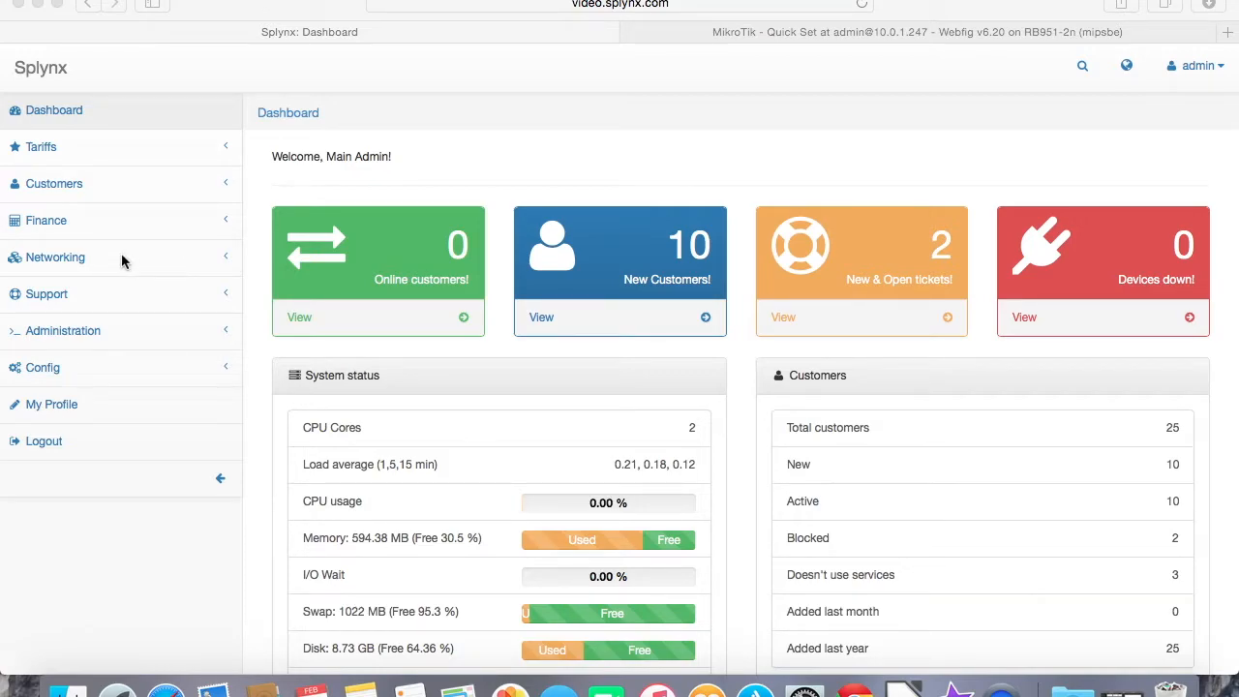
# Open the Splynx routers list under Networking > Routers.
pyautogui.click(55, 257)
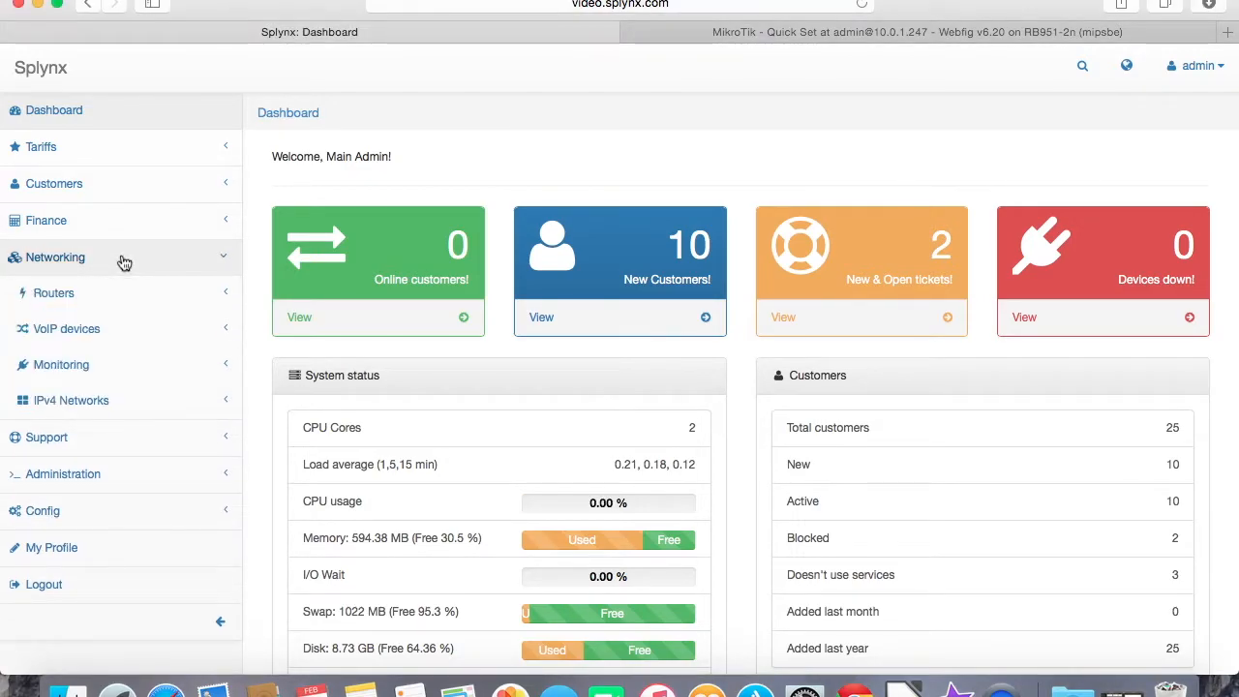
pyautogui.click(53, 292)
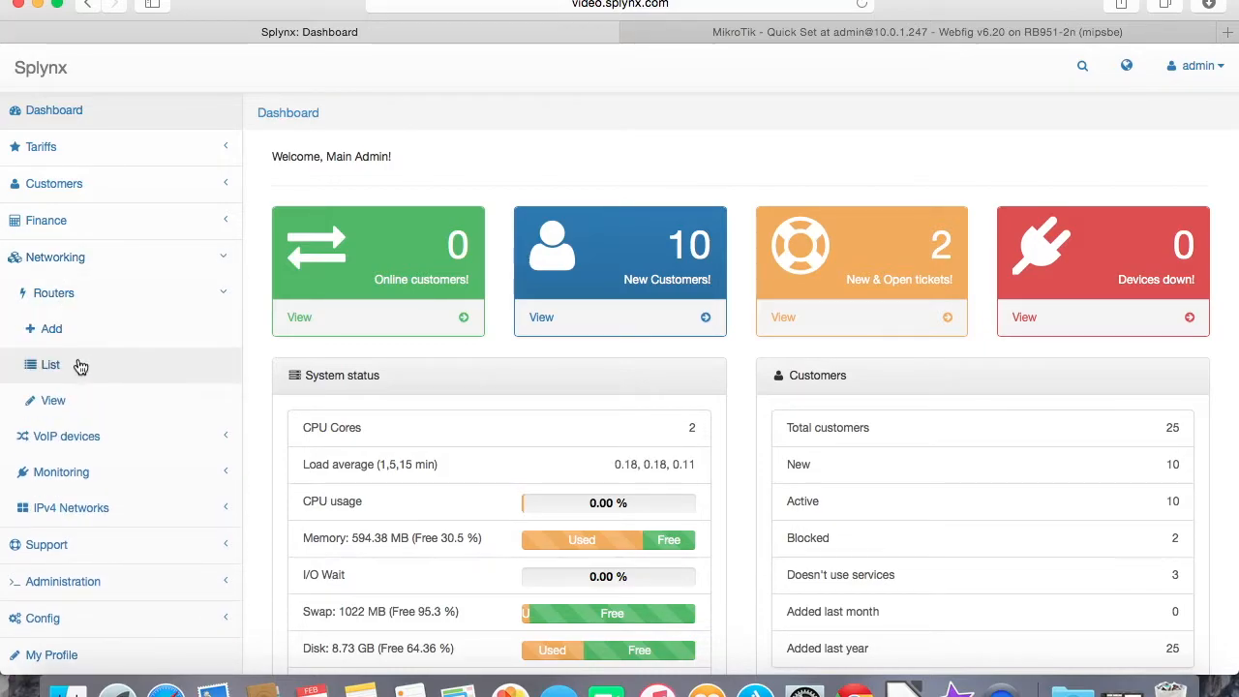
pyautogui.click(49, 365)
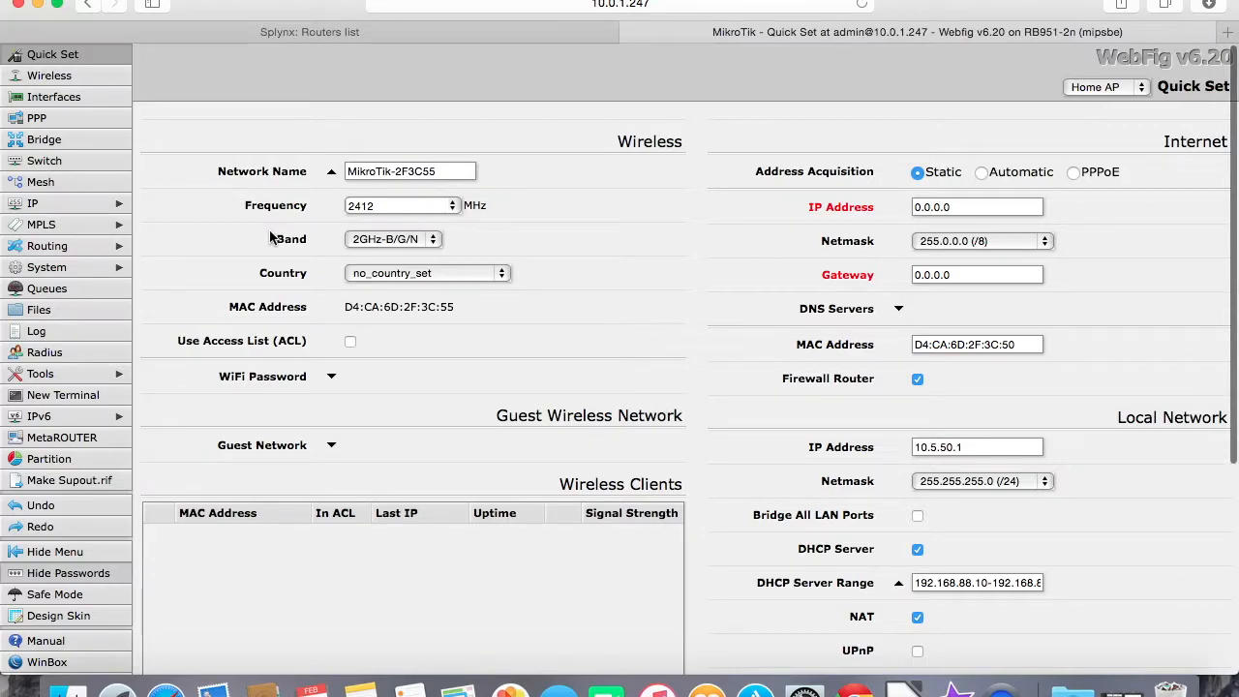
pyautogui.moveTo(68, 309)
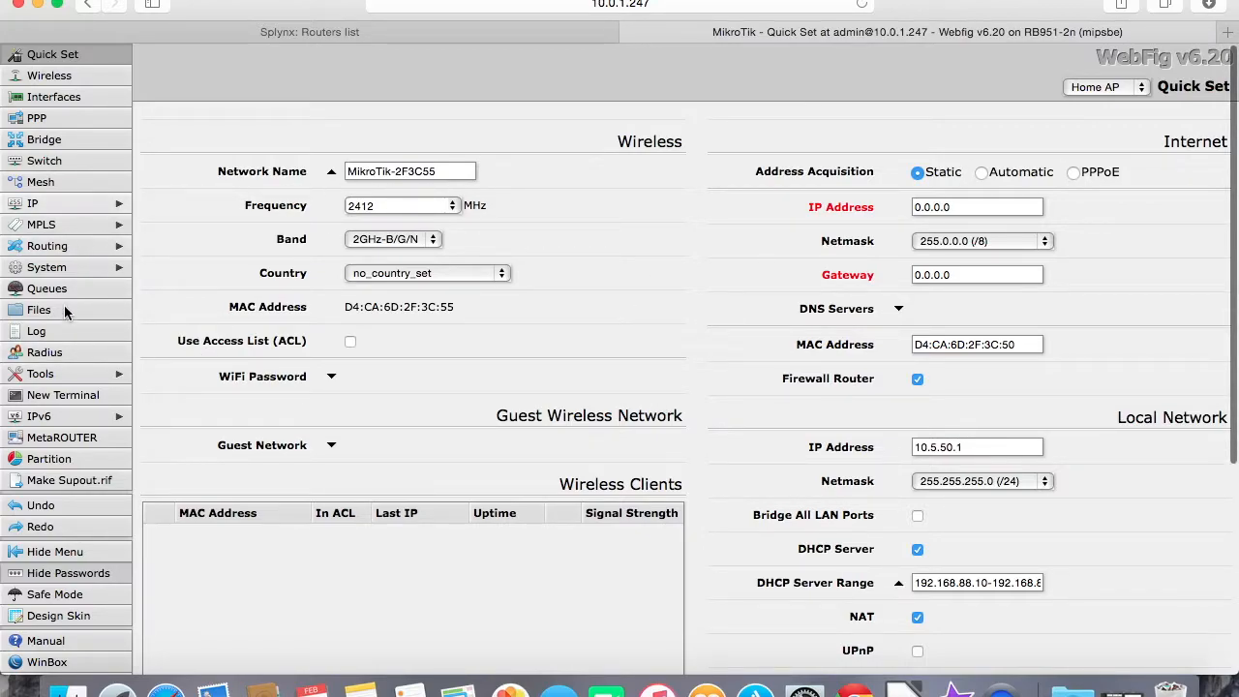
# Inspect the hotspot RADIUS server entry at 10.10.10.65, then return to the Radius list.
pyautogui.click(45, 352)
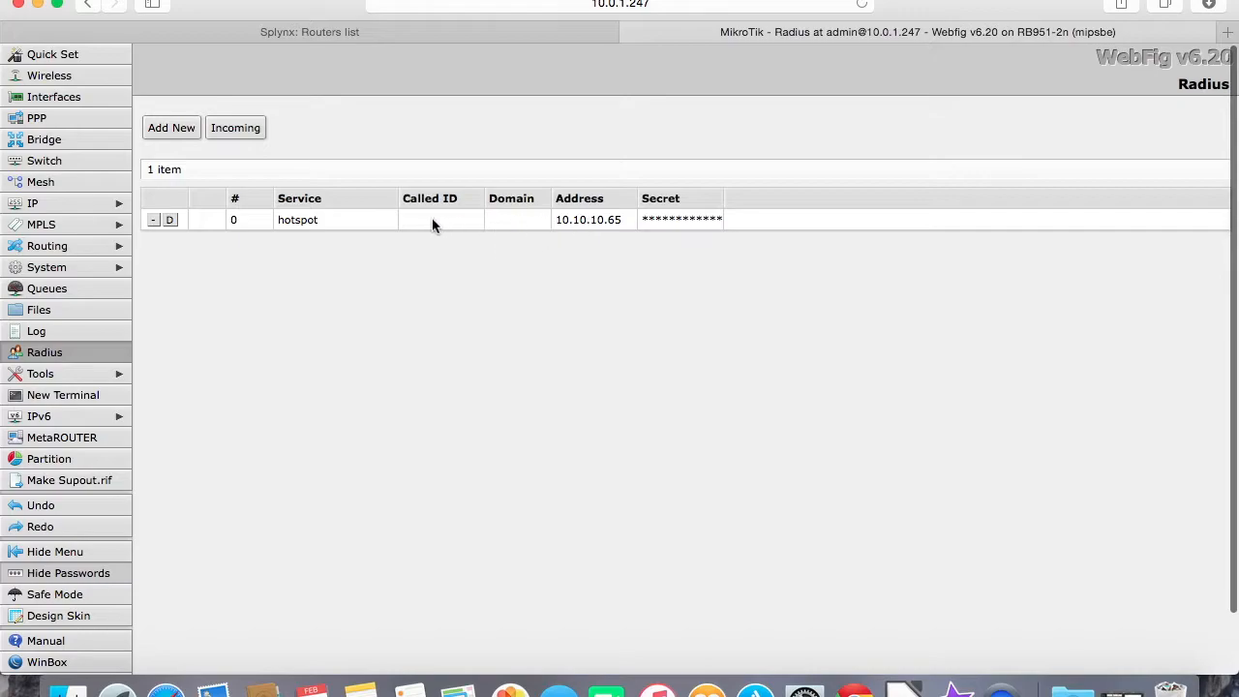
pyautogui.moveTo(345, 224)
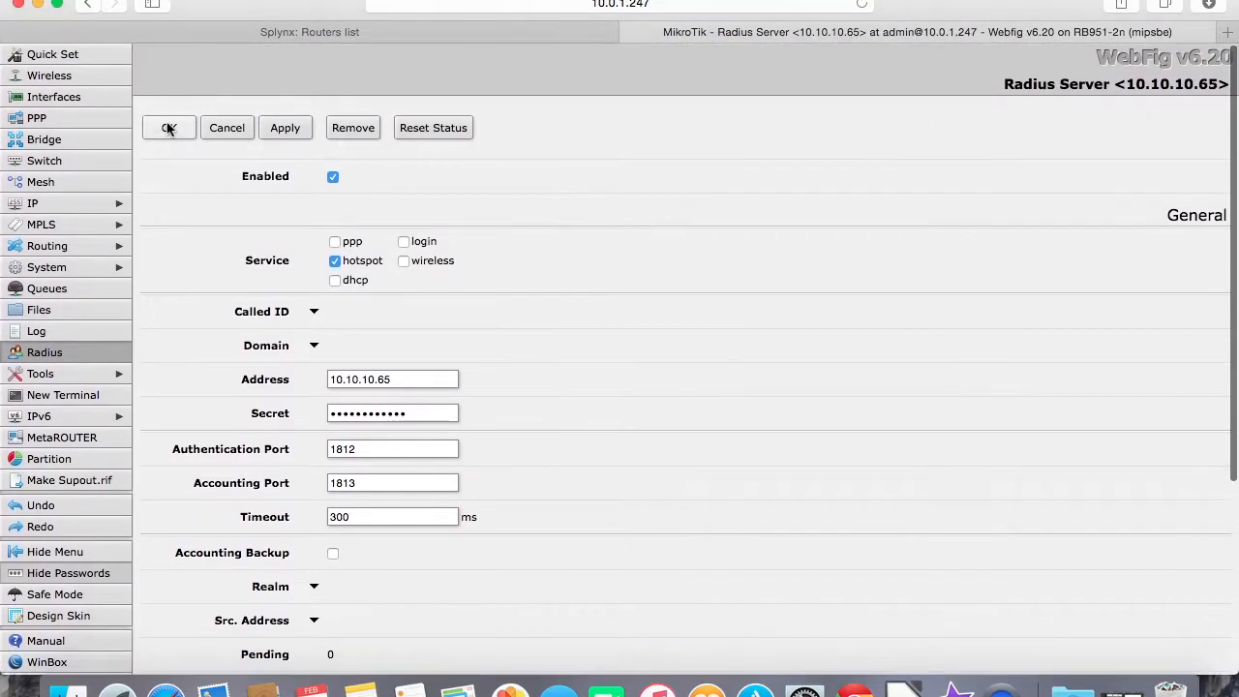
pyautogui.click(168, 127)
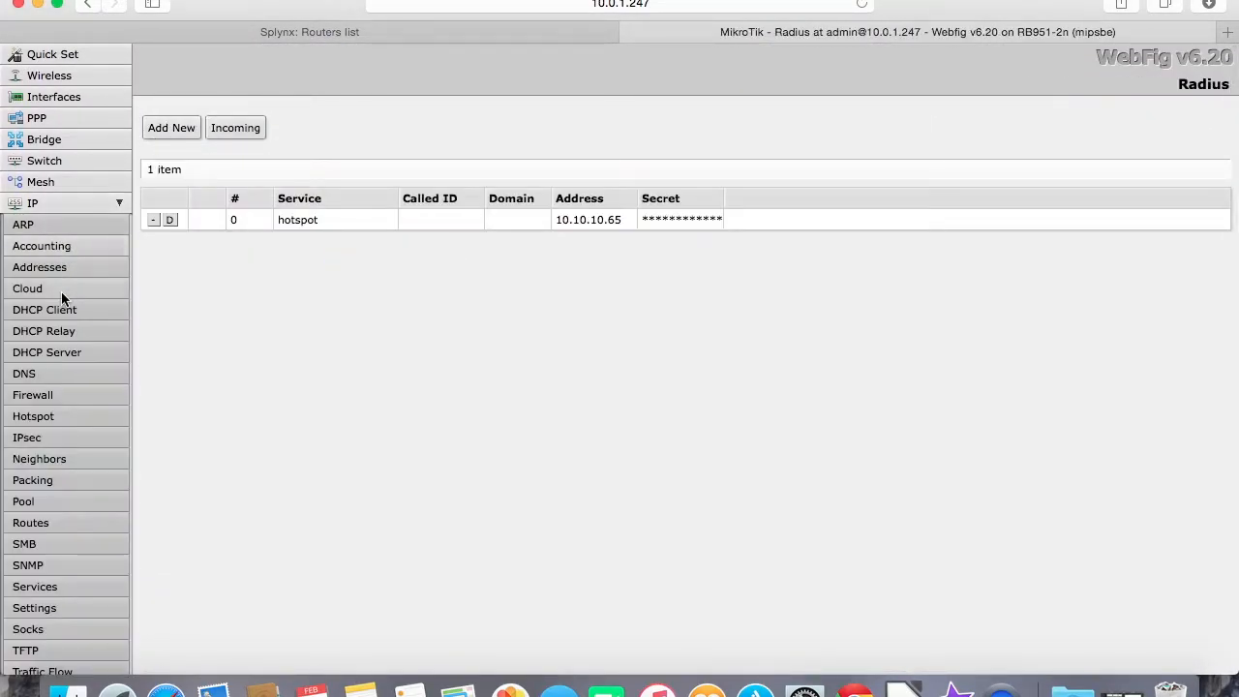
# Review hotspot servers, server profiles, DHCP servers and IP pools (default-dhcp, hs-pool-6).
pyautogui.click(33, 416)
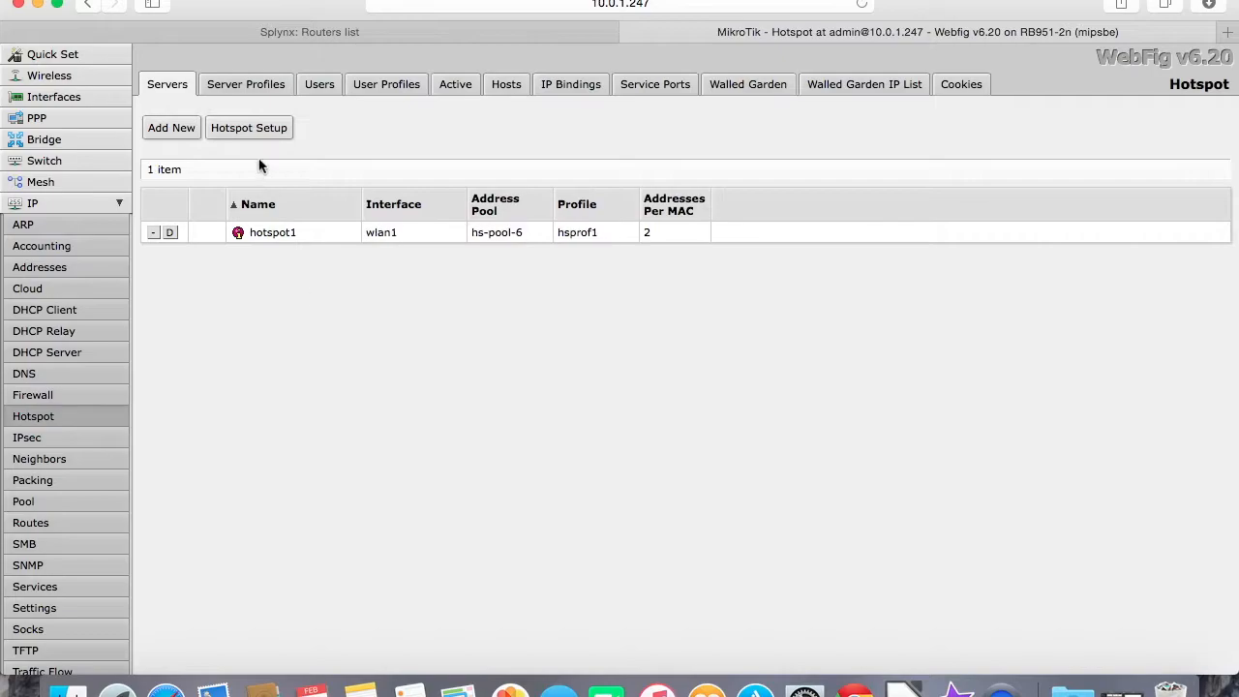
pyautogui.moveTo(447, 254)
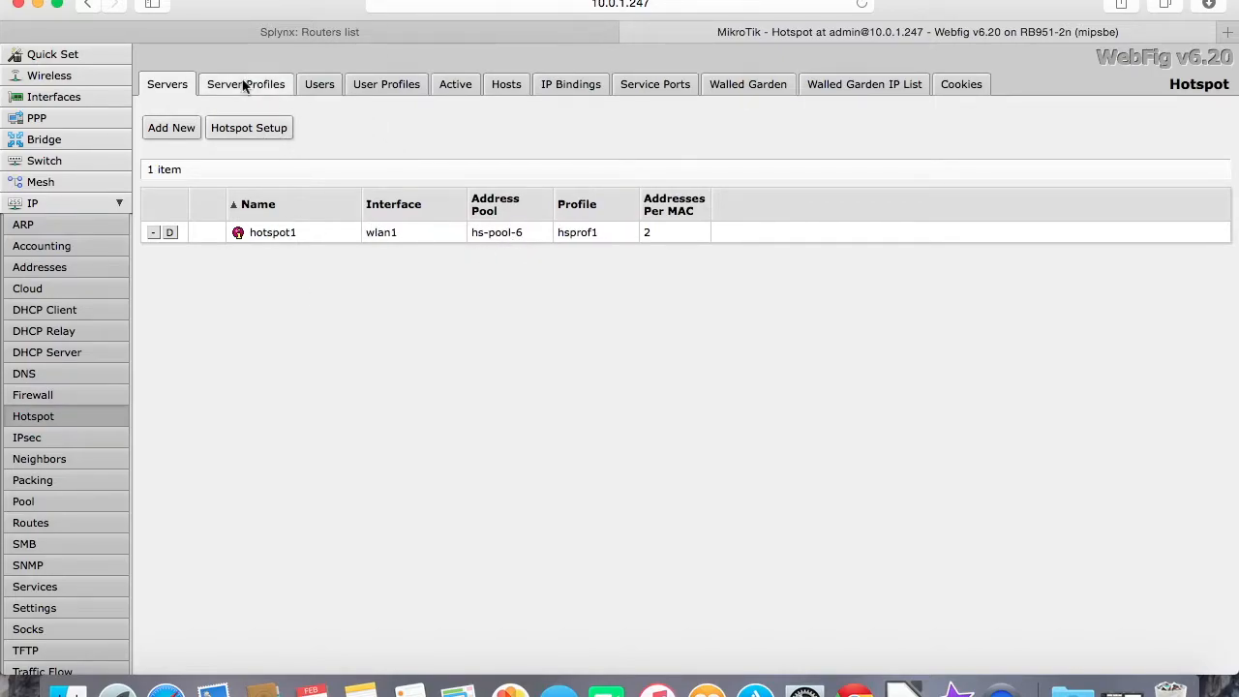
pyautogui.click(246, 84)
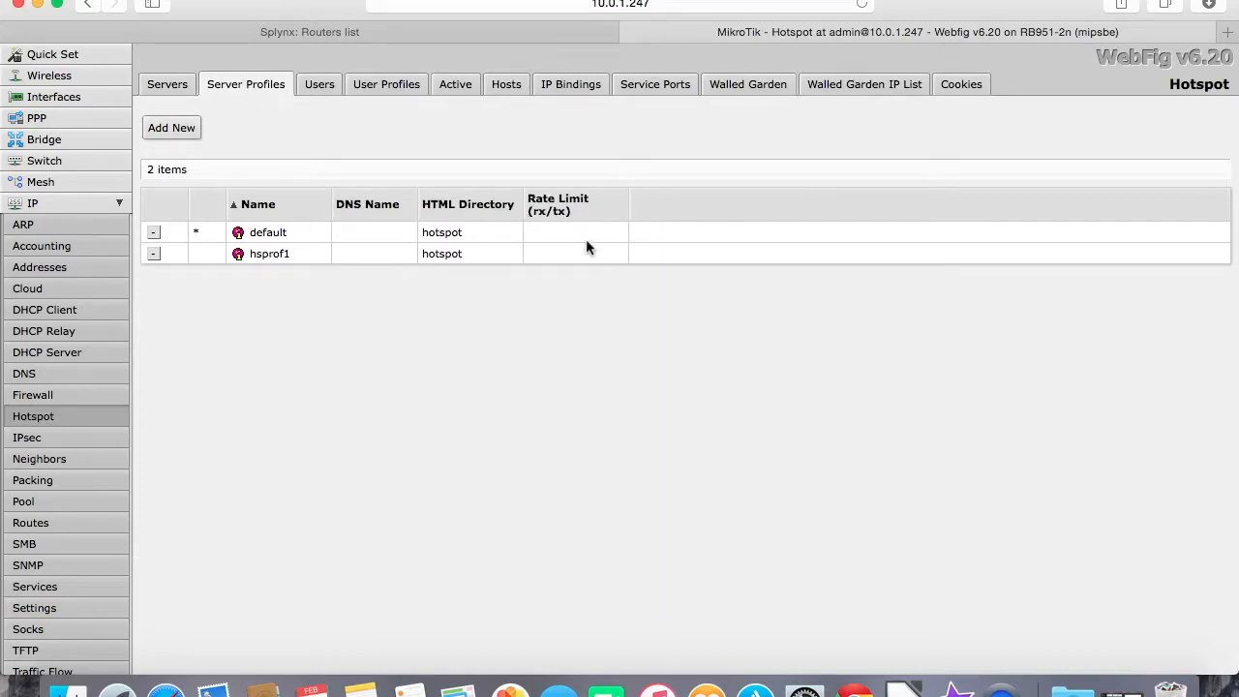
pyautogui.moveTo(320, 84)
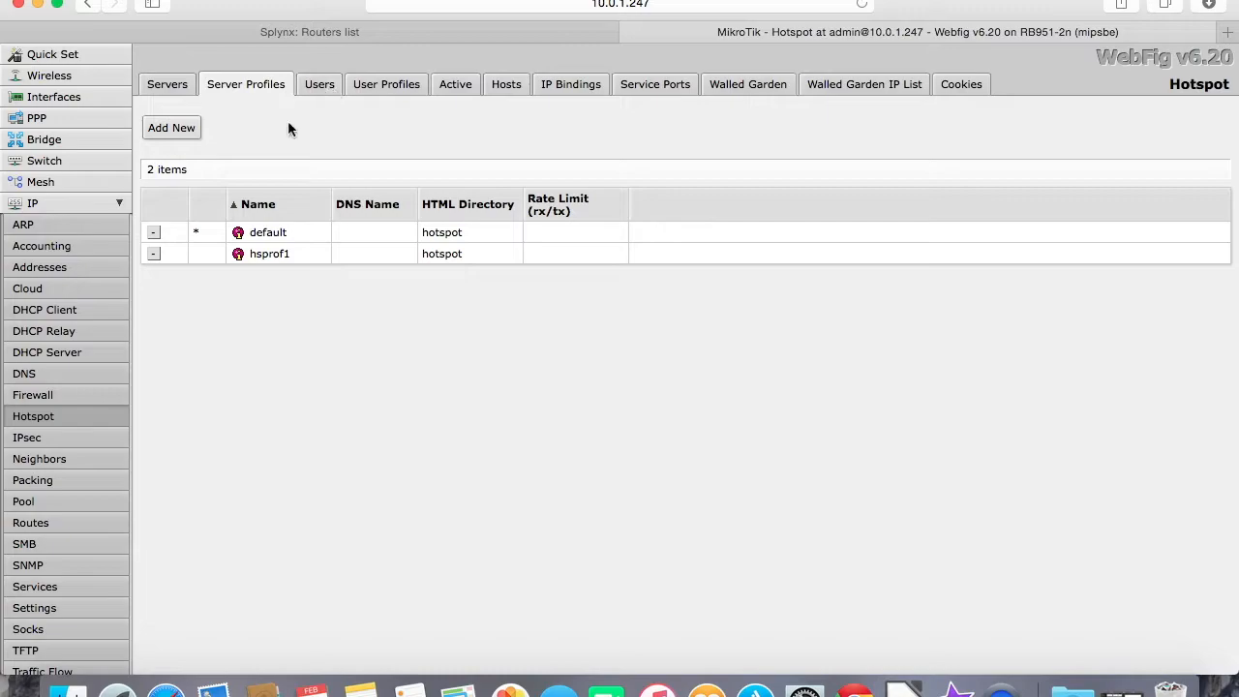
pyautogui.moveTo(66, 351)
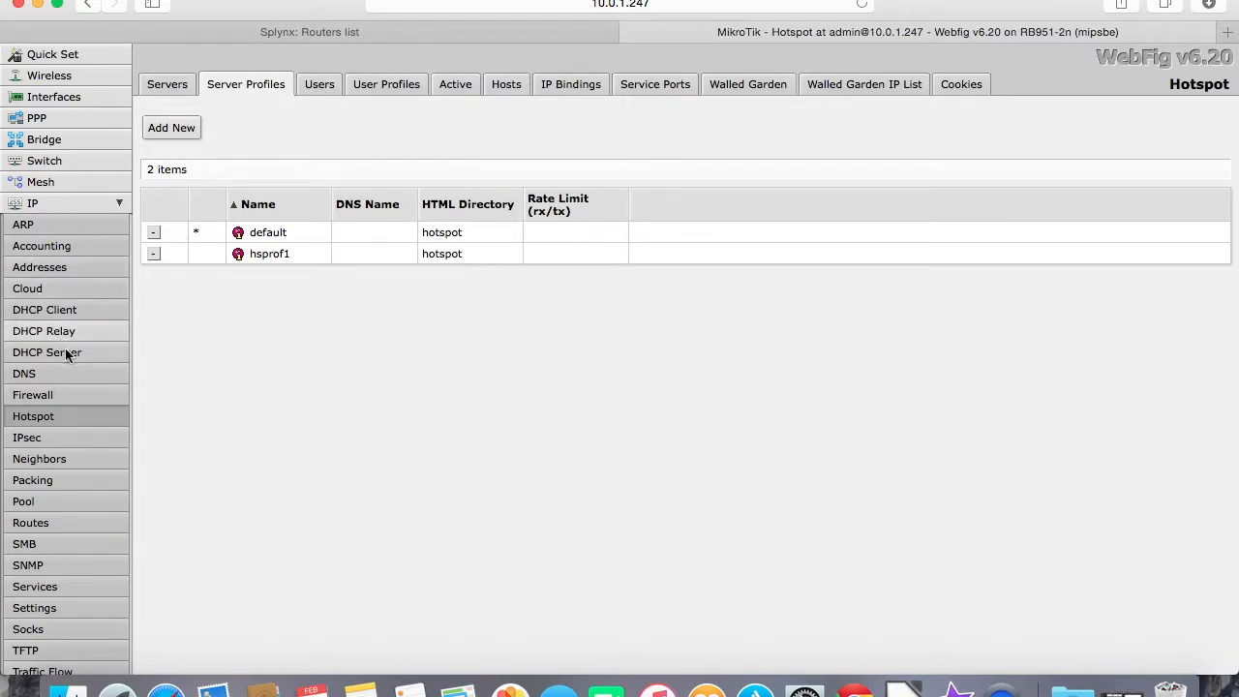
pyautogui.click(46, 351)
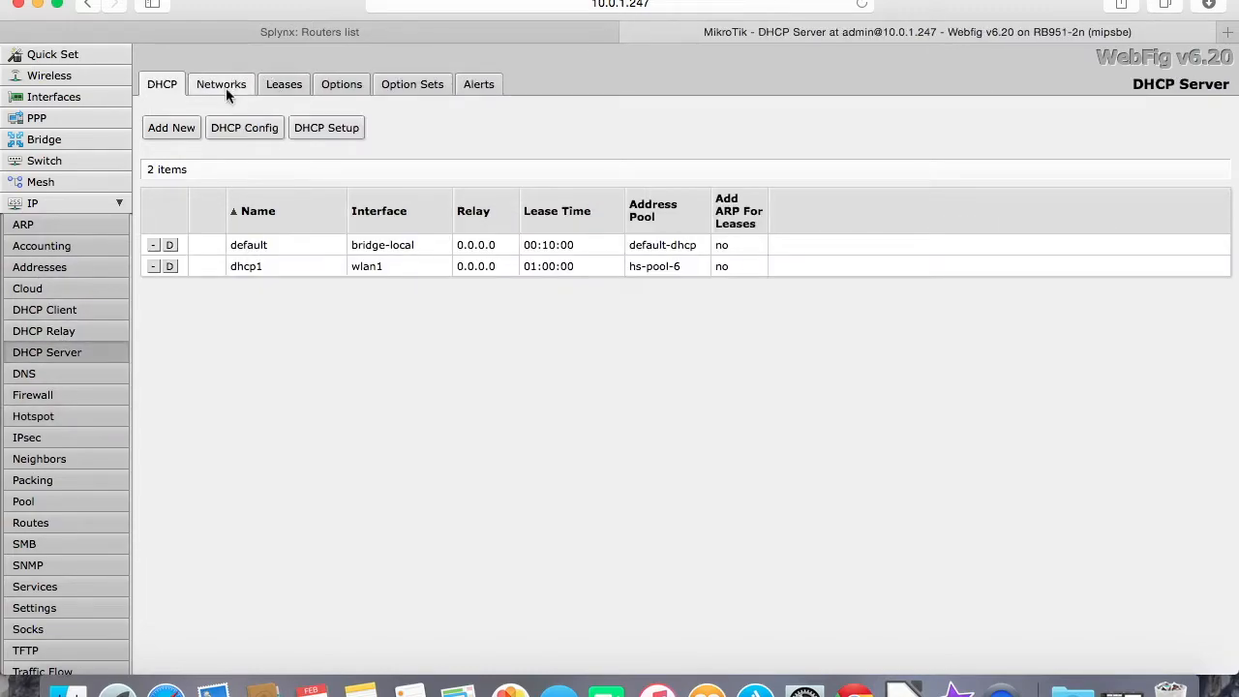
pyautogui.moveTo(215, 160)
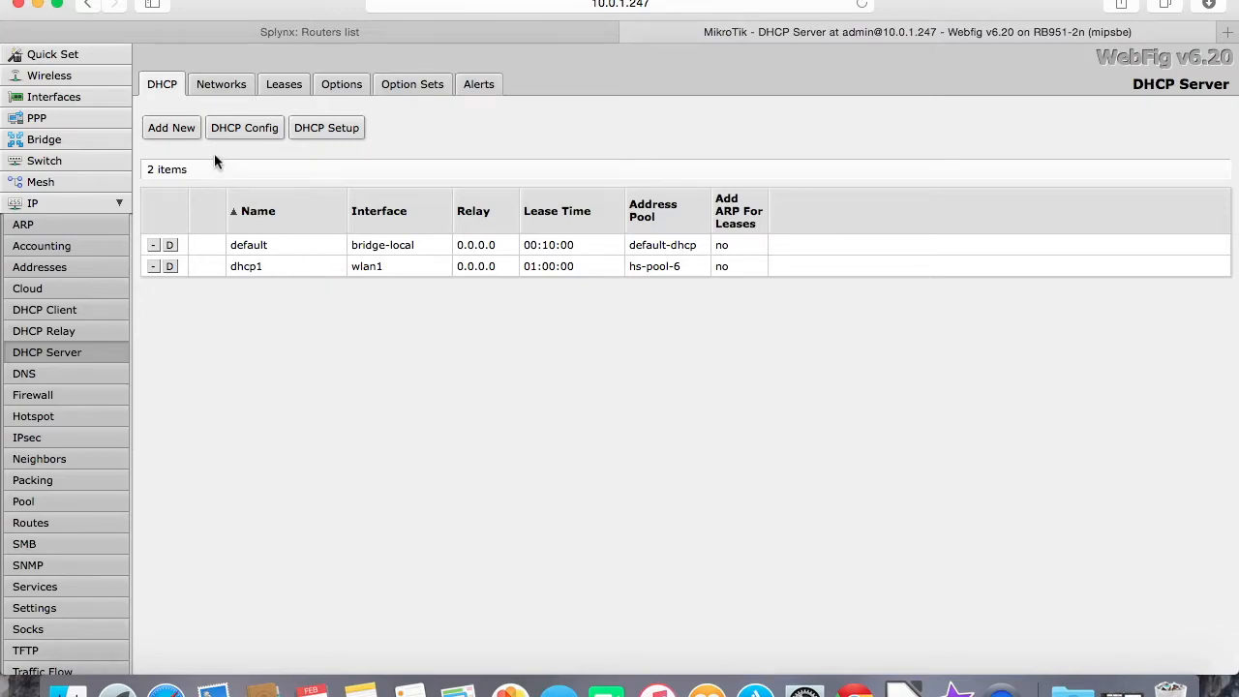
pyautogui.moveTo(55, 224)
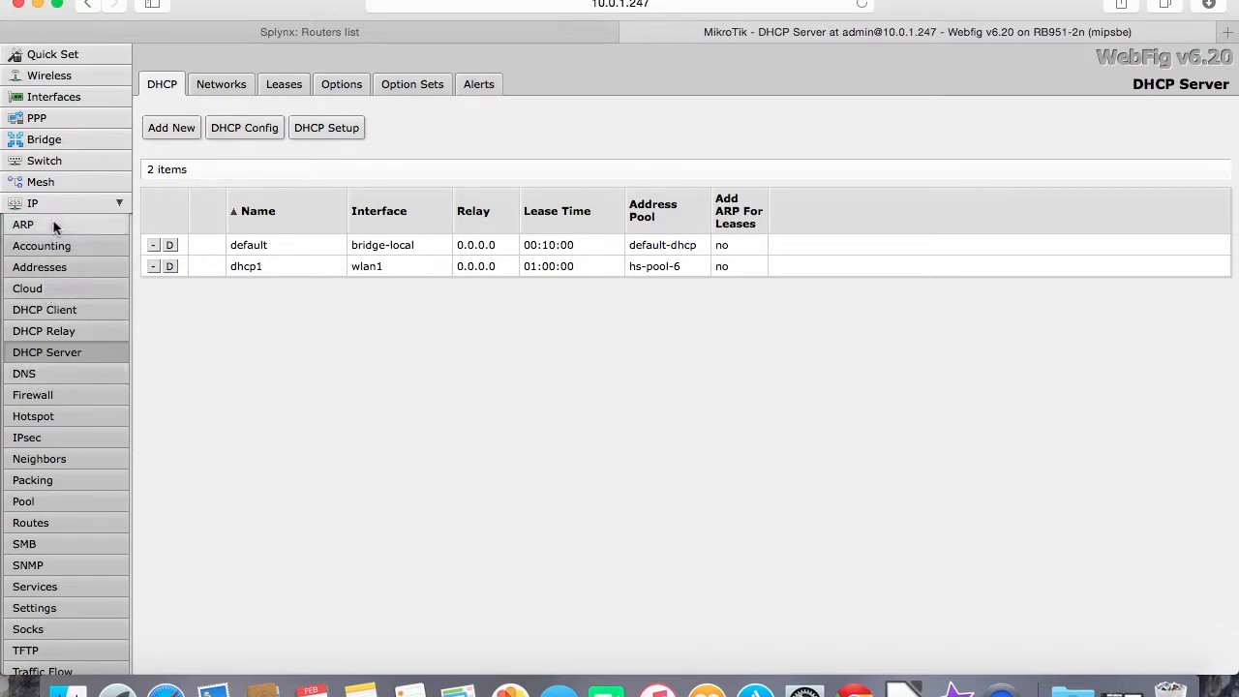
pyautogui.click(23, 500)
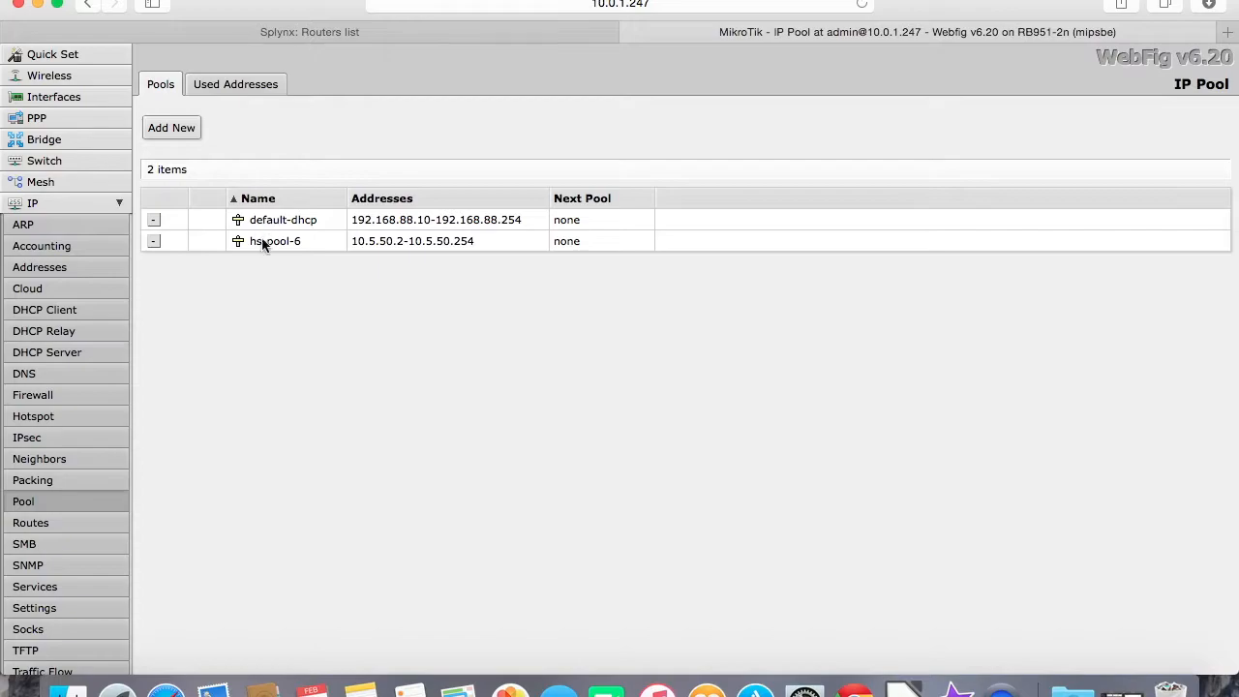
pyautogui.moveTo(387, 182)
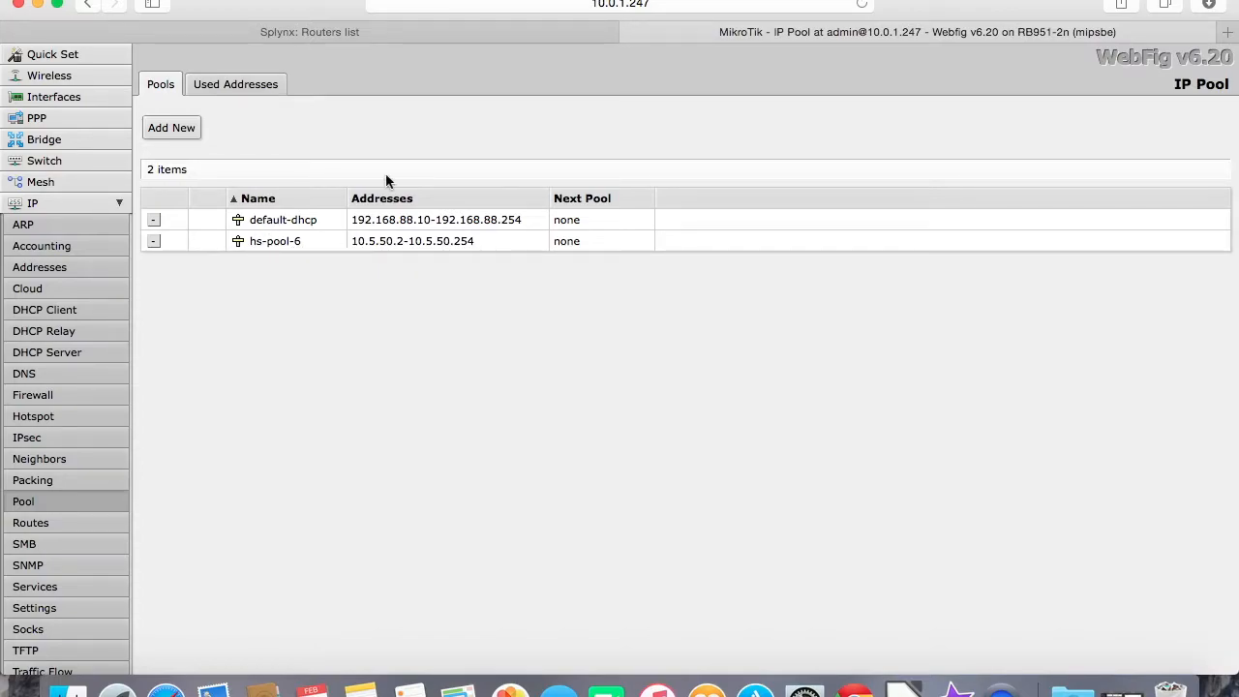
pyautogui.moveTo(408, 156)
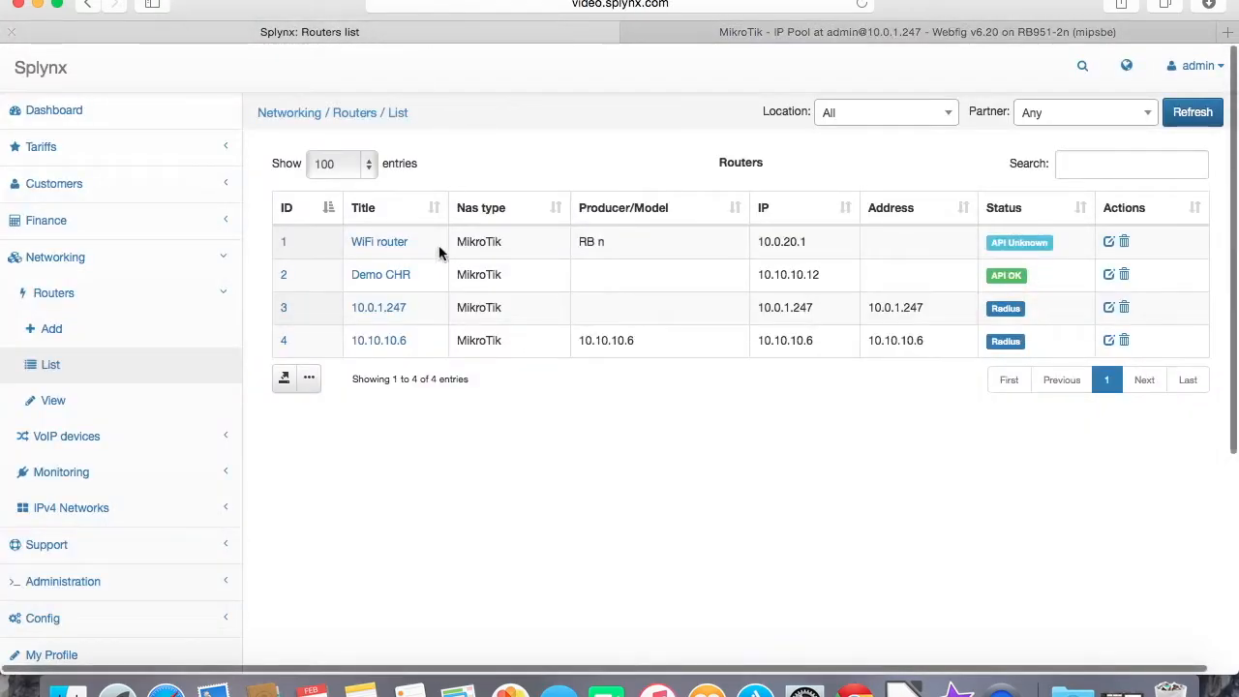
# Open router 10.0.1.247's details showing Hotspot (Radius) authorization with NAT enabled.
pyautogui.click(378, 307)
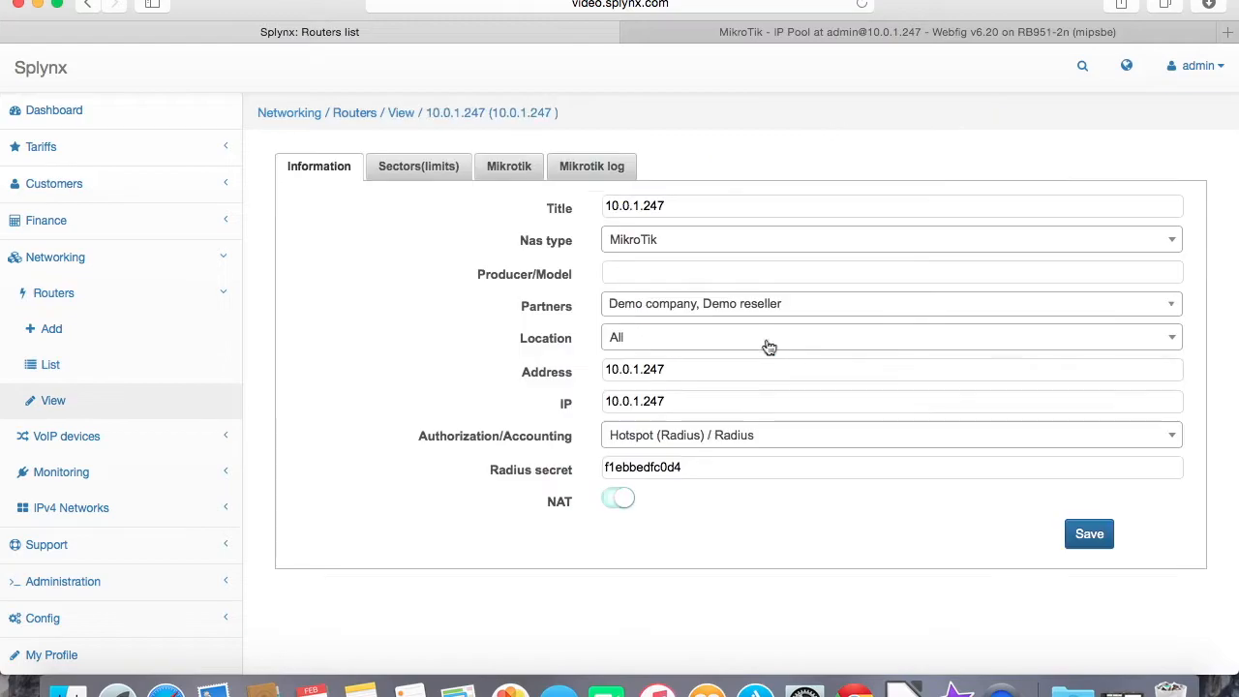
pyautogui.click(617, 497)
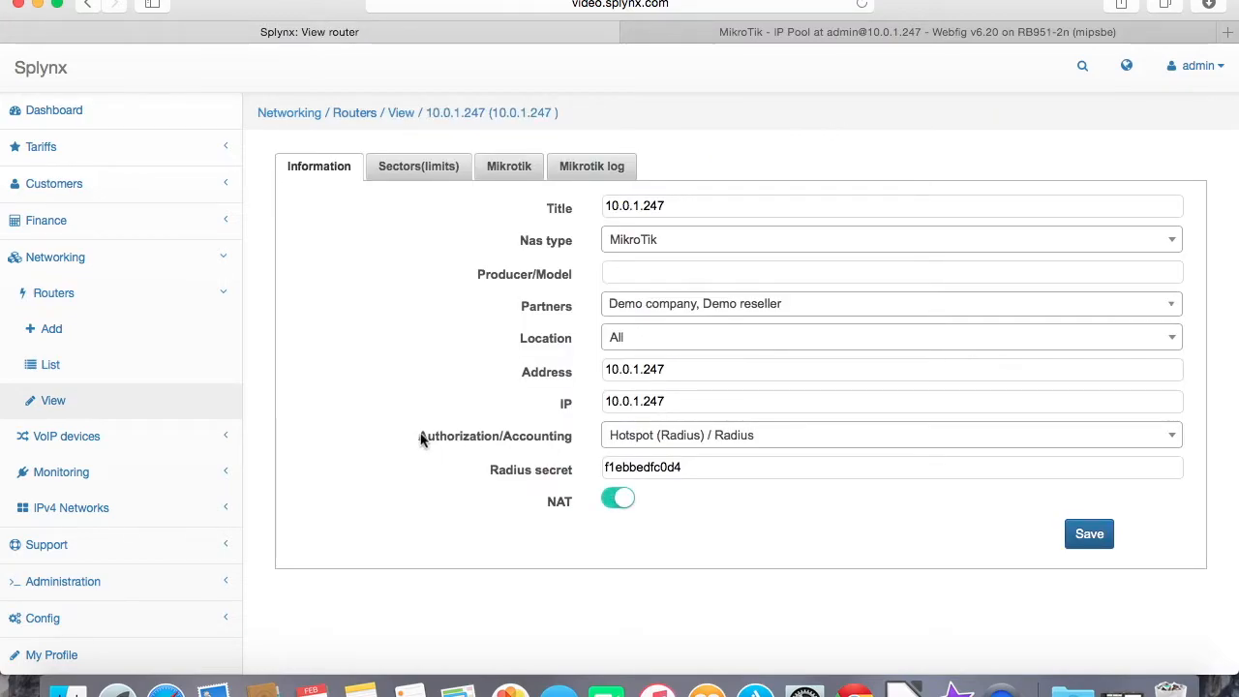
pyautogui.moveTo(639, 447)
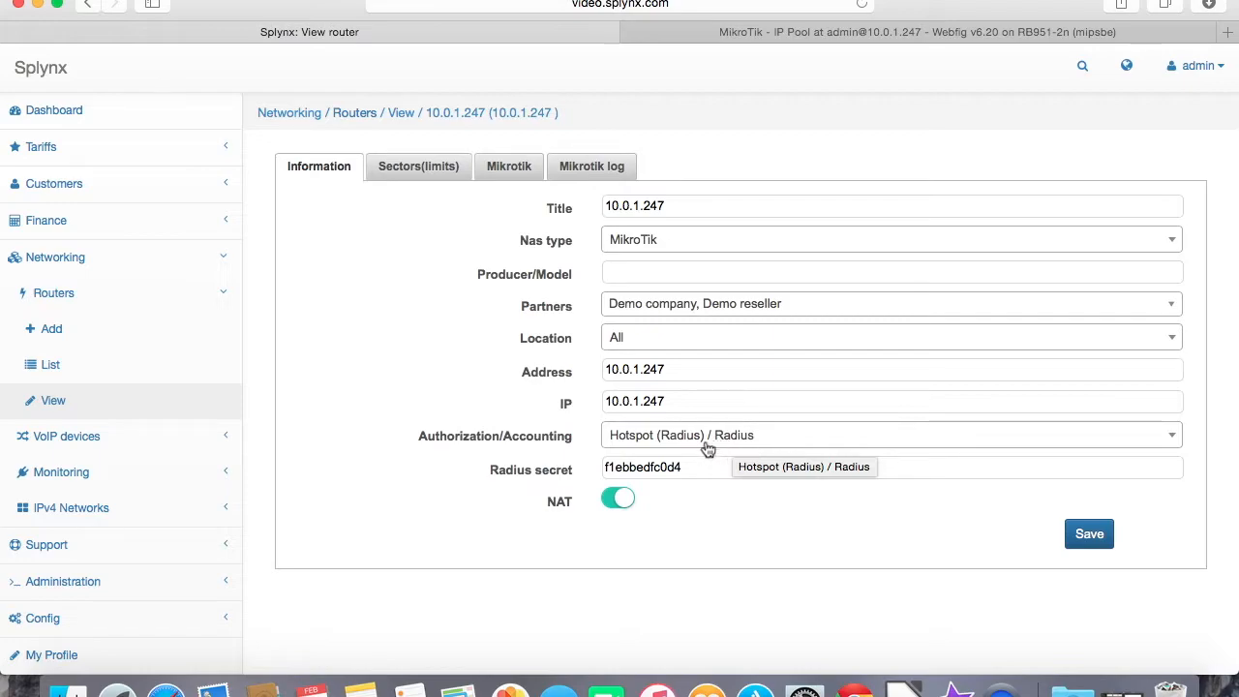
pyautogui.moveTo(696, 401)
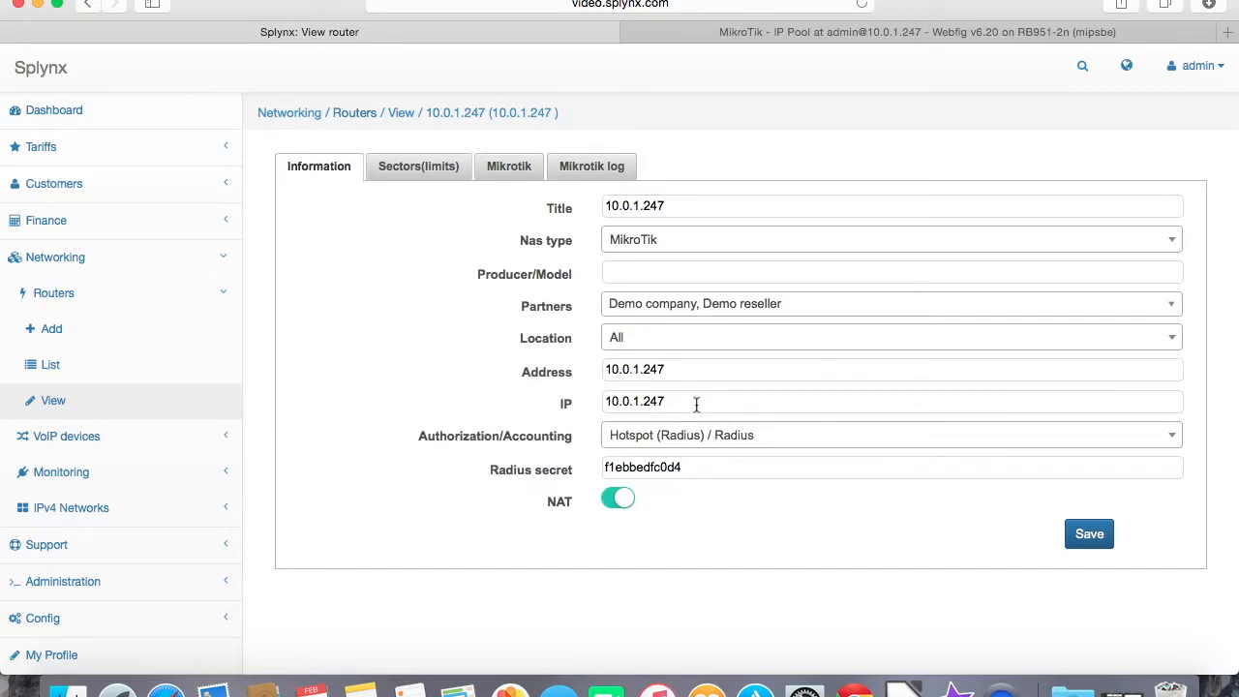
pyautogui.moveTo(173, 194)
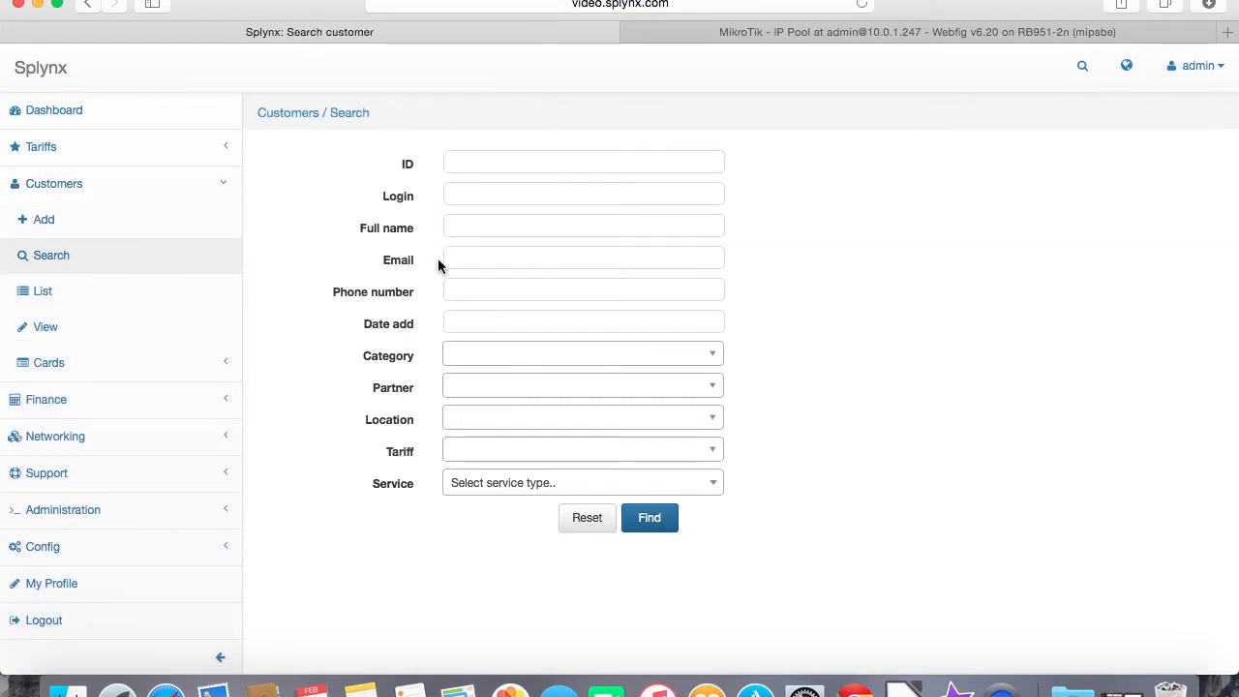
pyautogui.click(42, 290)
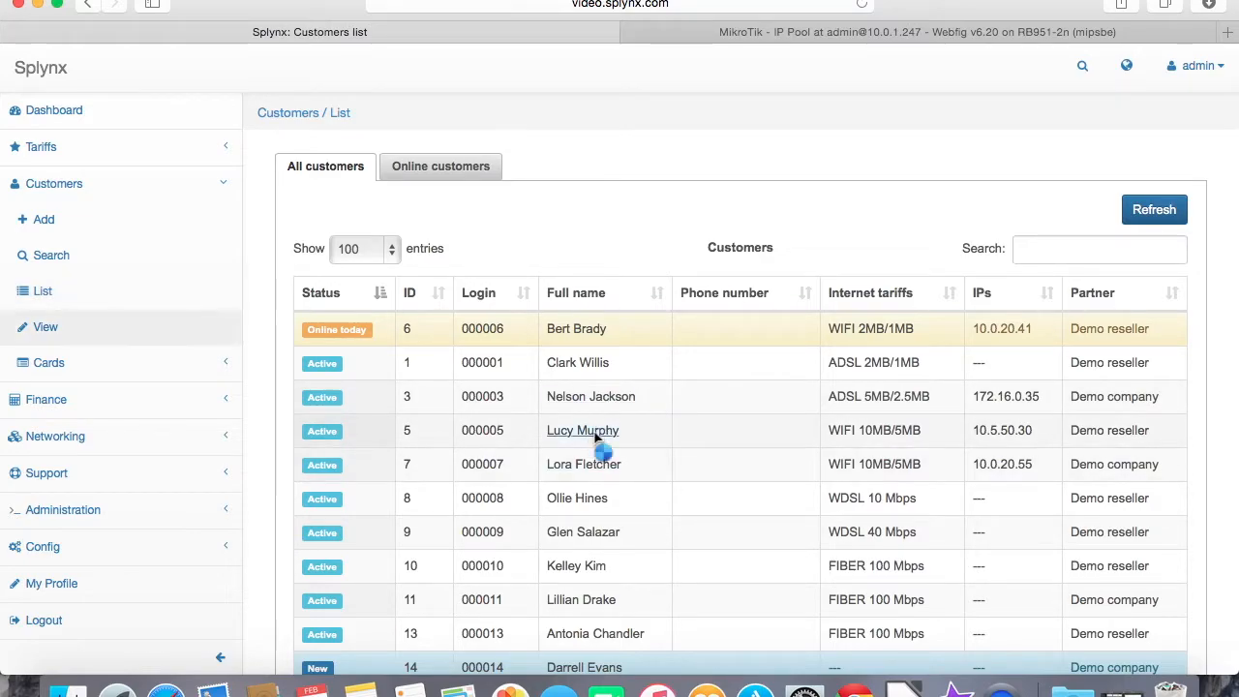
pyautogui.click(583, 430)
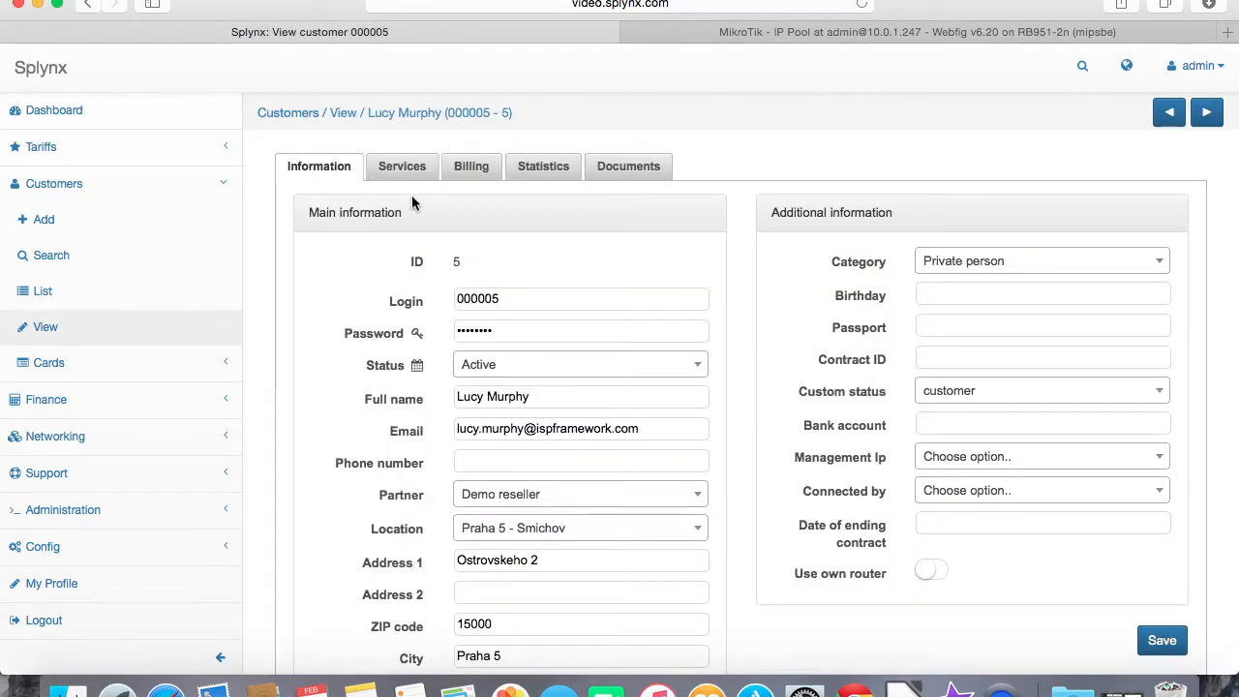
pyautogui.click(402, 165)
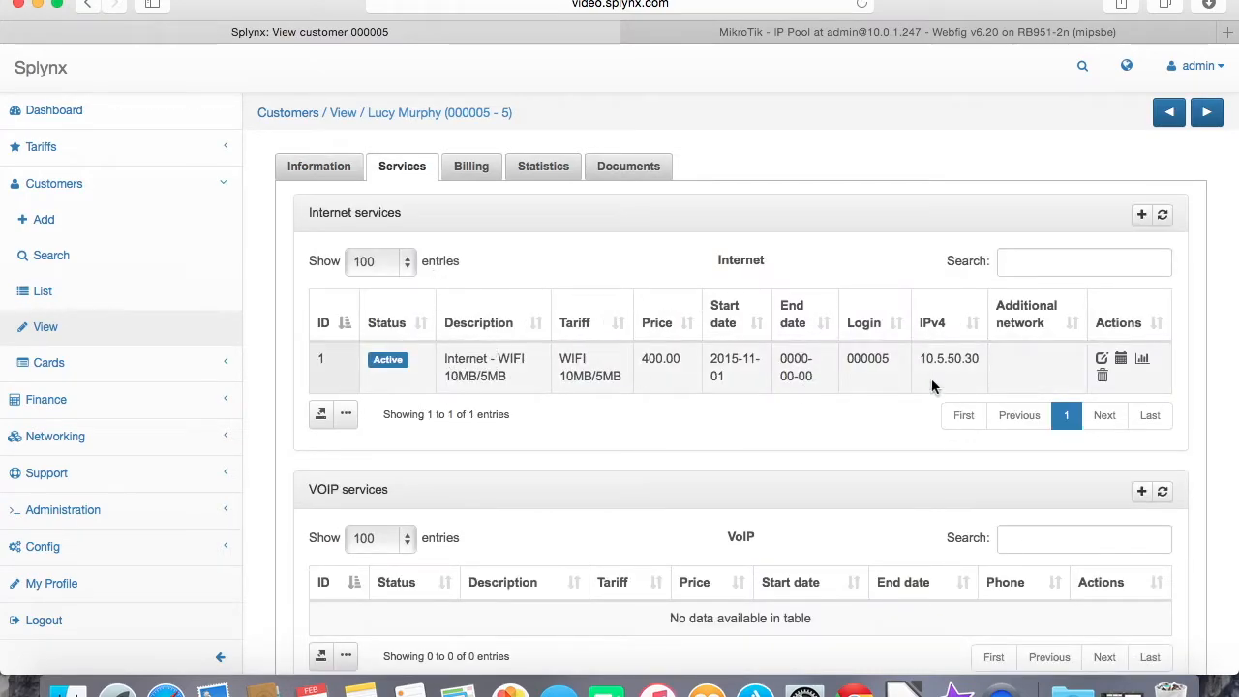
# Edit the WIFI 10MB/5MB service so Taking IPv4 is 'None (router will assign IP)'.
pyautogui.click(1101, 358)
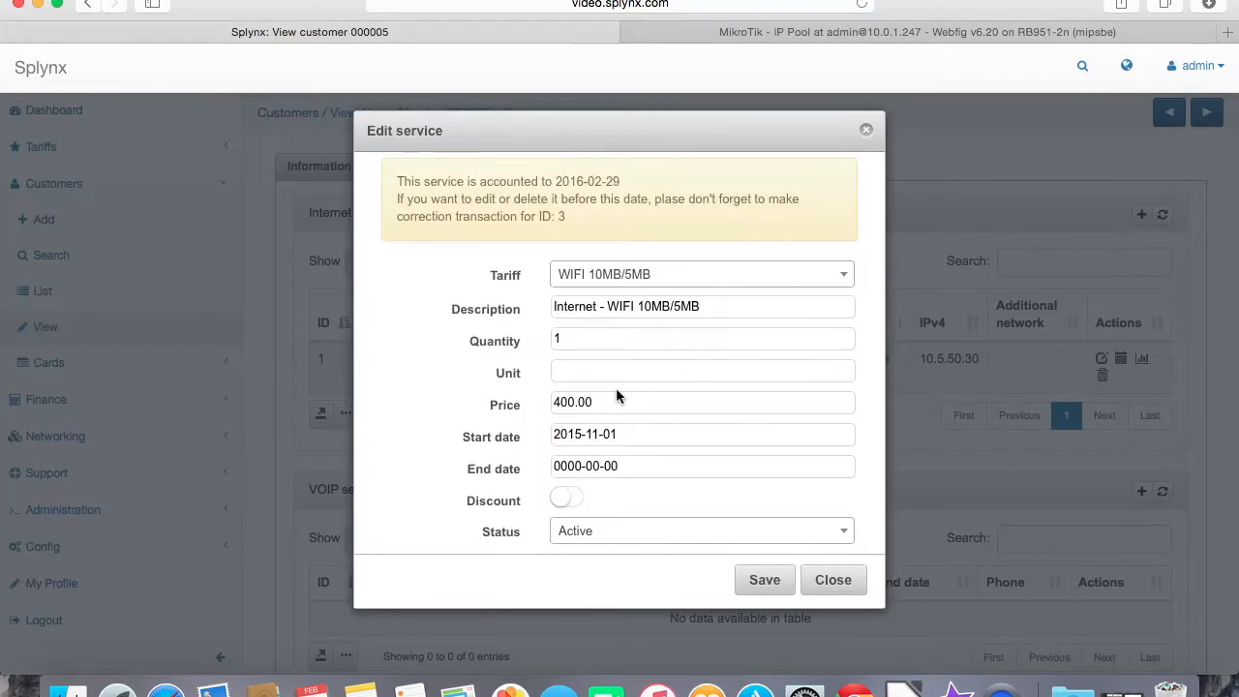
pyautogui.scroll(-3)
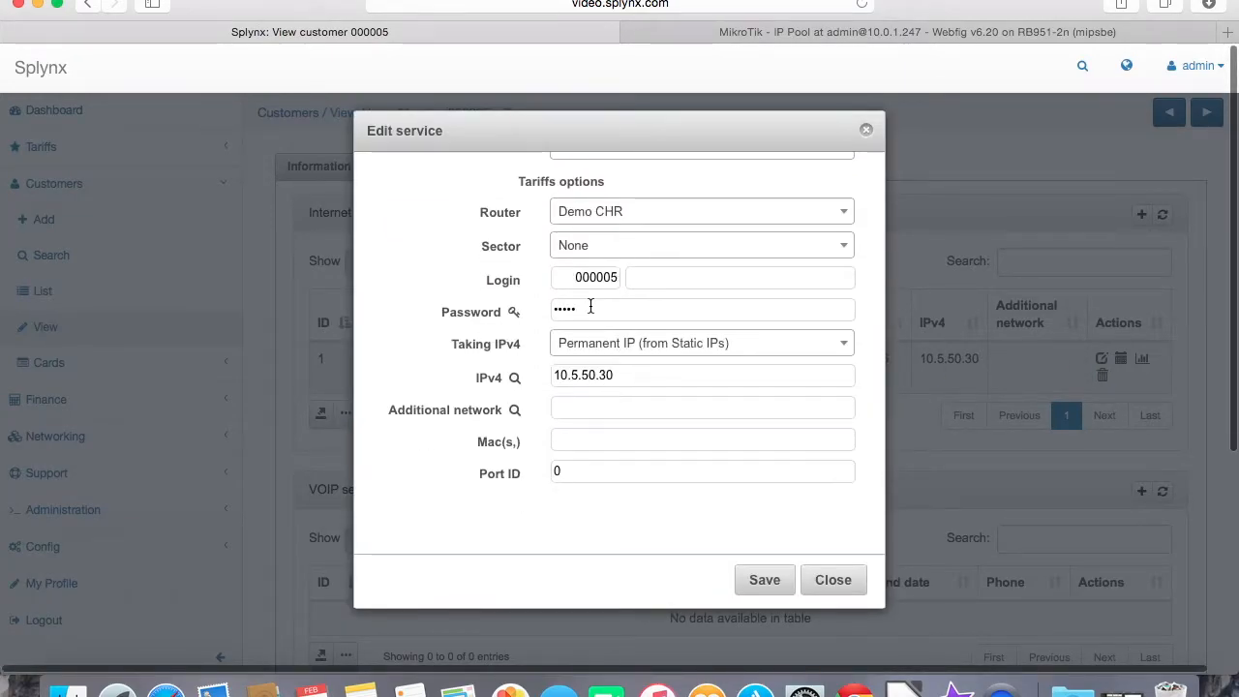
pyautogui.moveTo(623, 263)
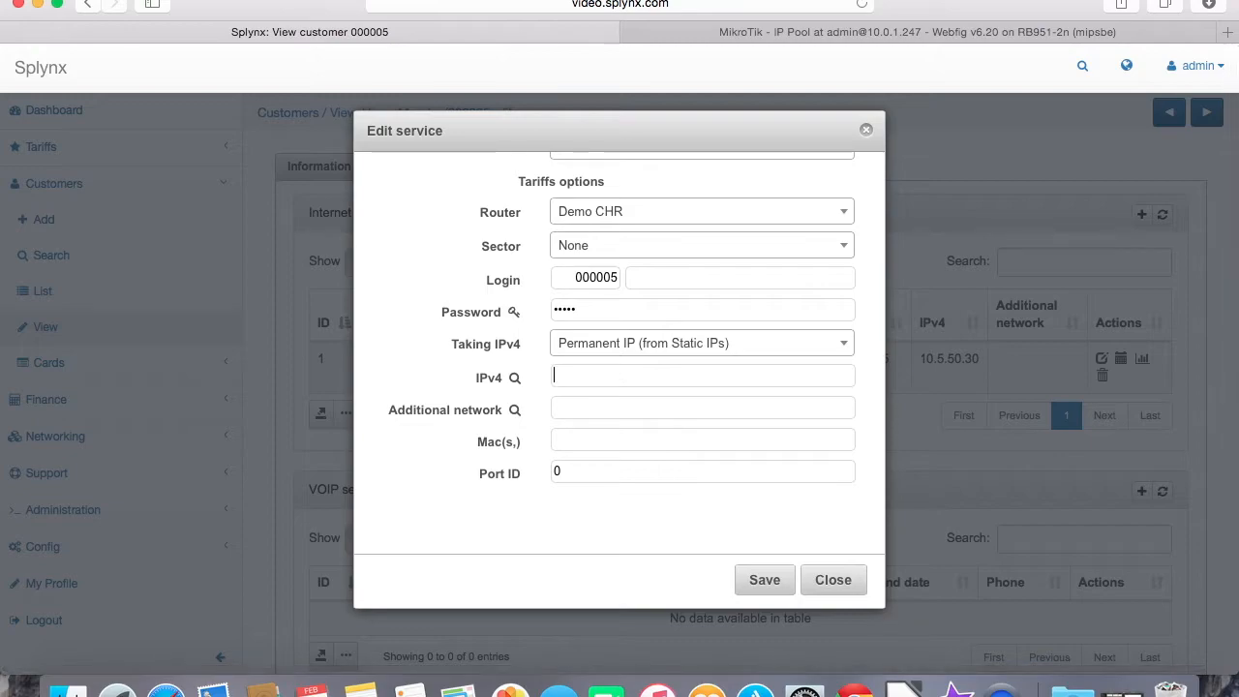
pyautogui.click(700, 343)
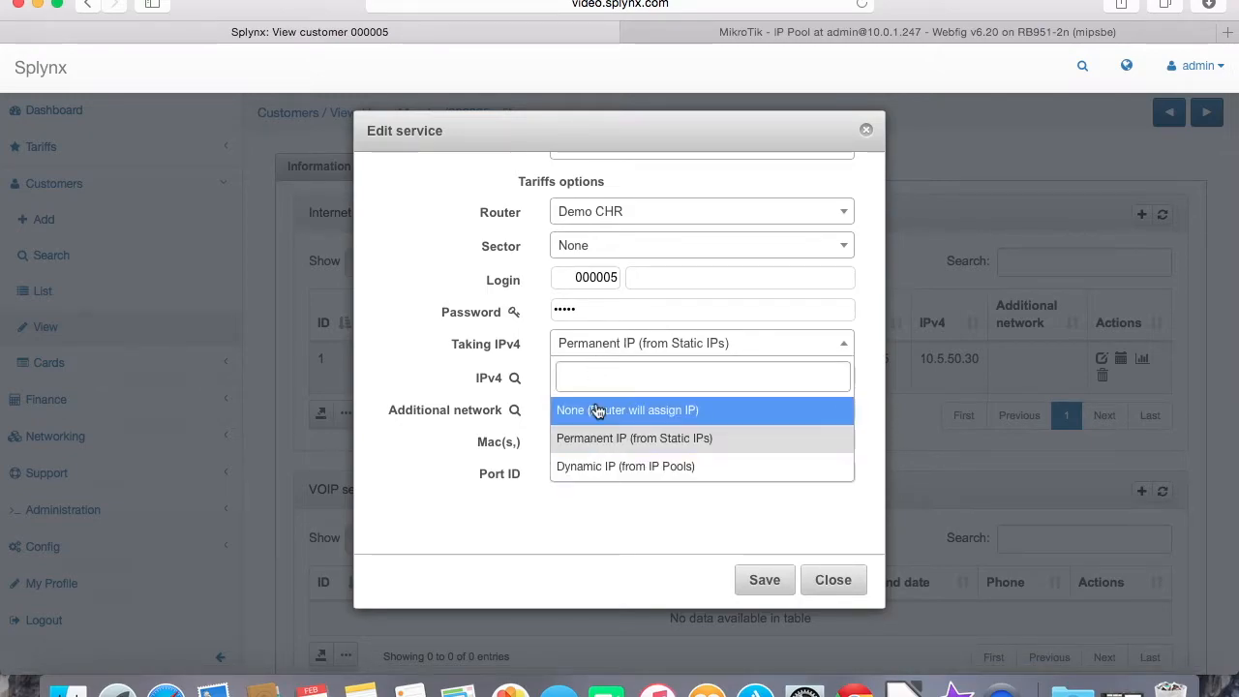
pyautogui.click(831, 579)
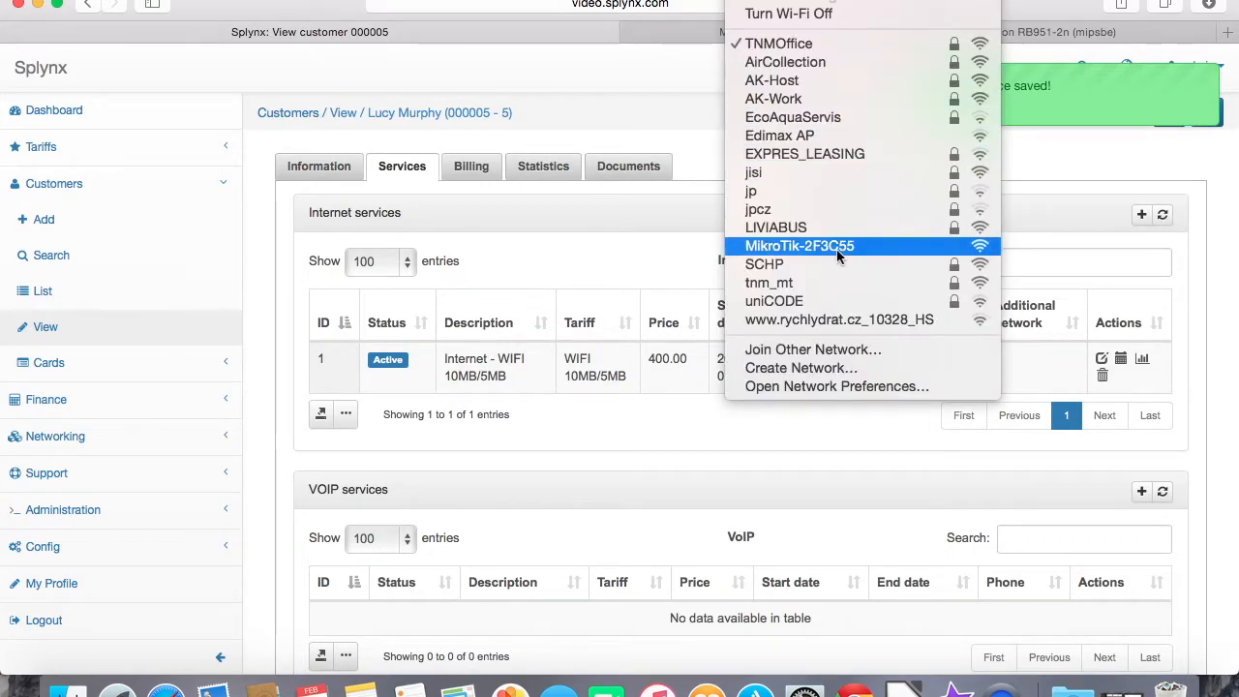
# Join the MikroTik-2F3C55 Wi-Fi network and log into the hotspot as 000005.
pyautogui.click(799, 245)
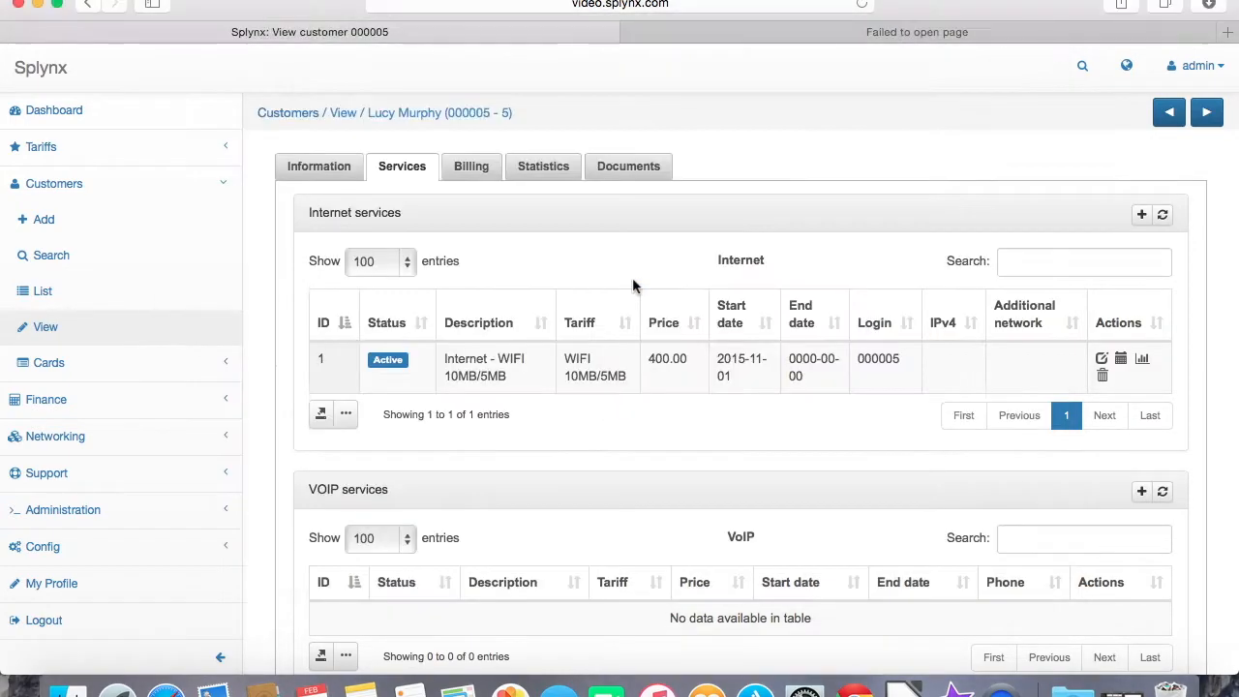
pyautogui.moveTo(862, 7)
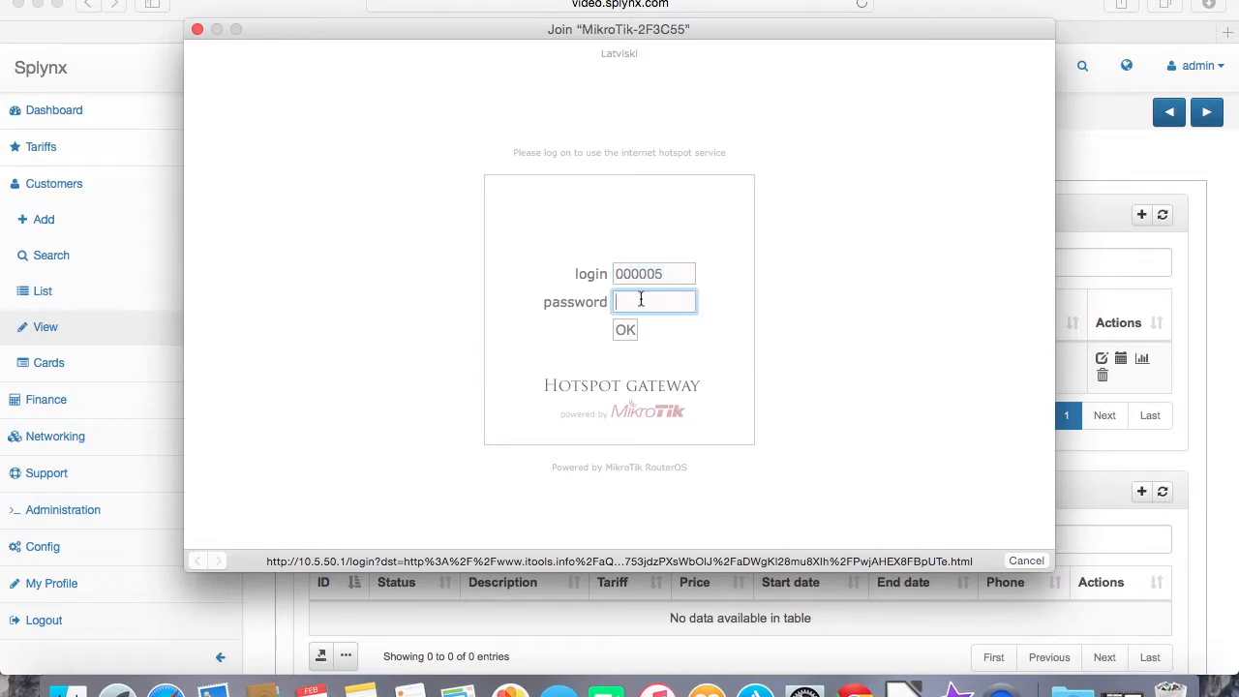
pyautogui.click(625, 330)
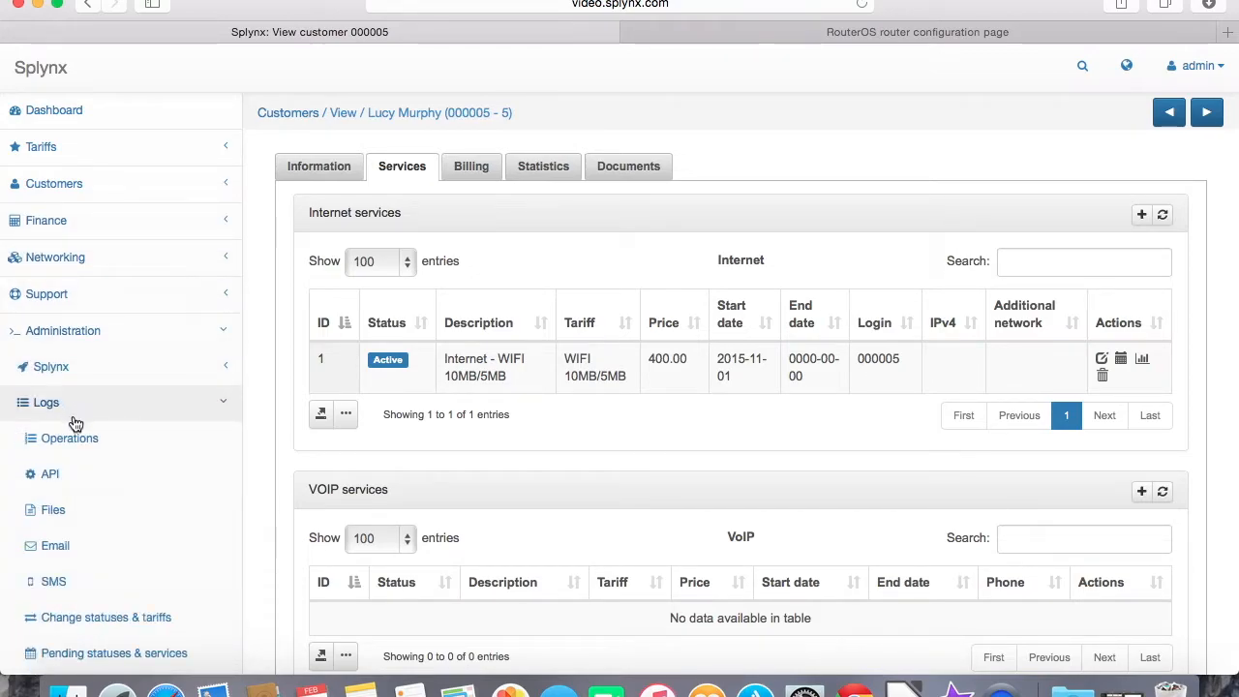
pyautogui.click(51, 509)
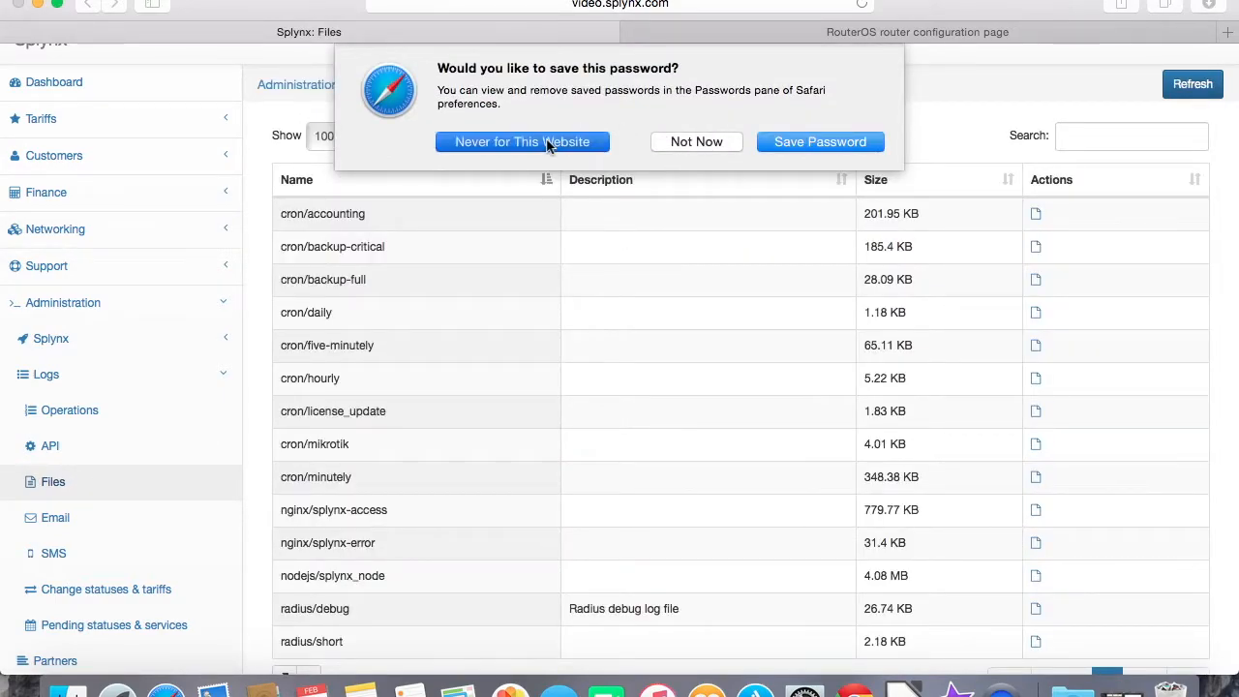
# Decline saving the password, then read the radius/short log's 000005 accept and login entries.
pyautogui.click(521, 142)
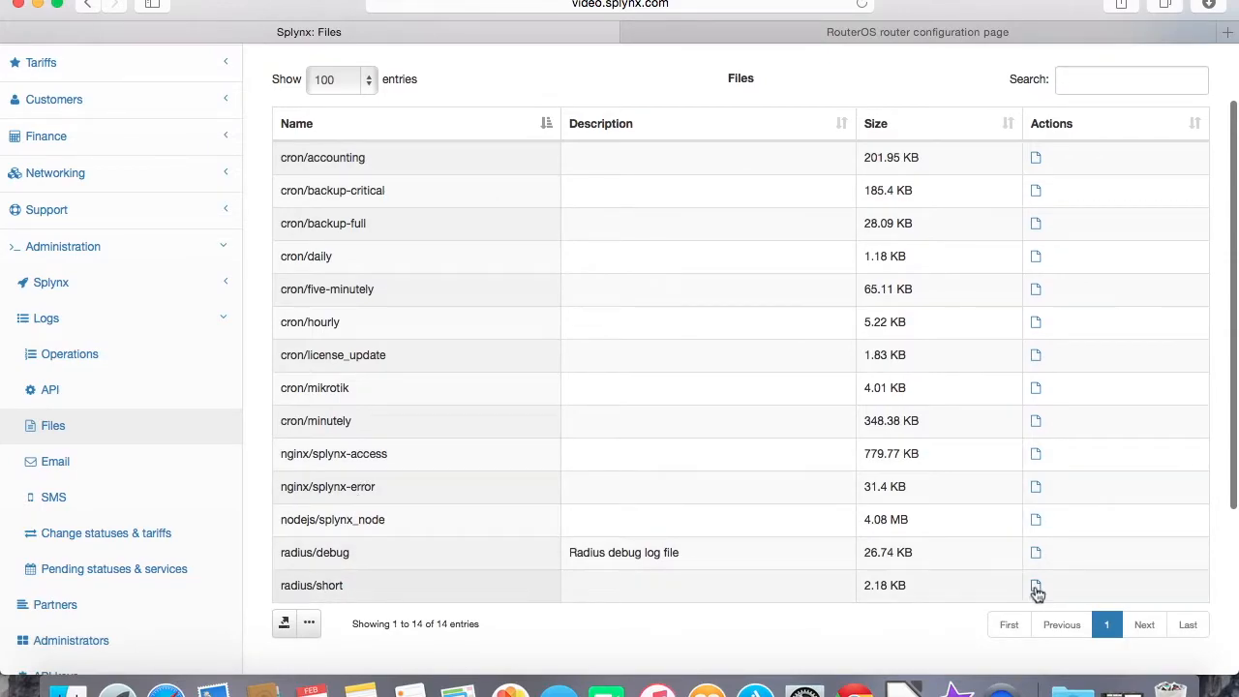
pyautogui.click(1036, 584)
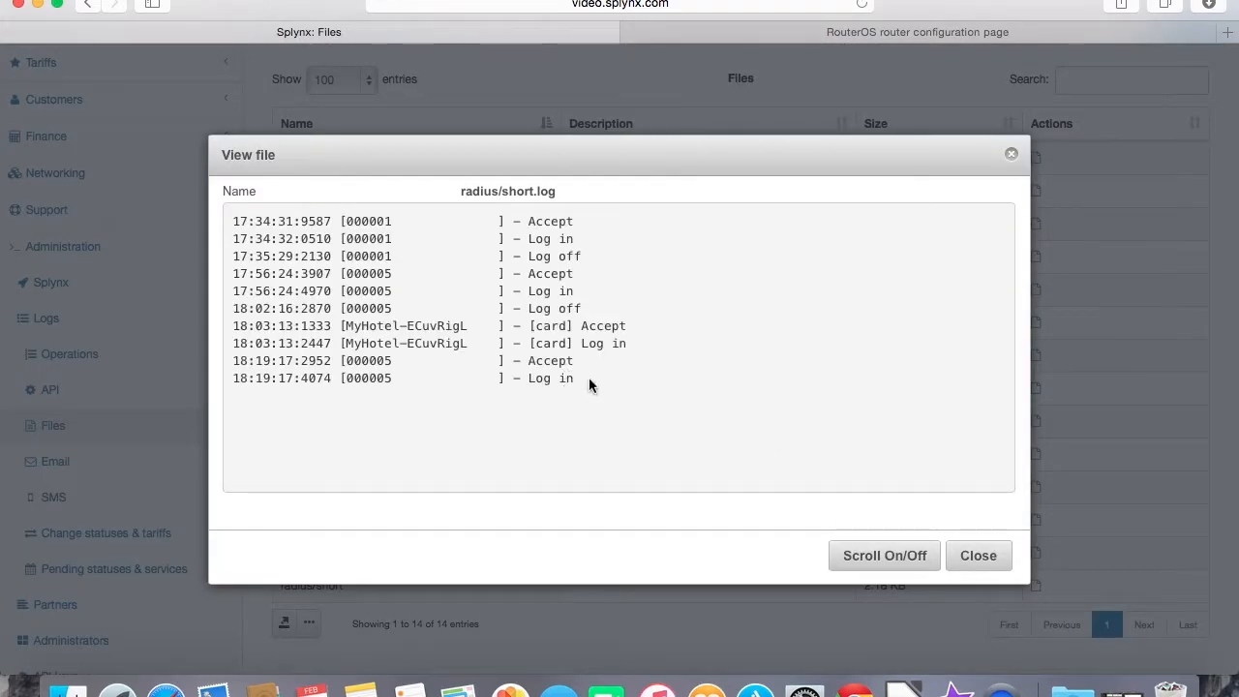
pyautogui.moveTo(232, 360); pyautogui.dragTo(573, 378)
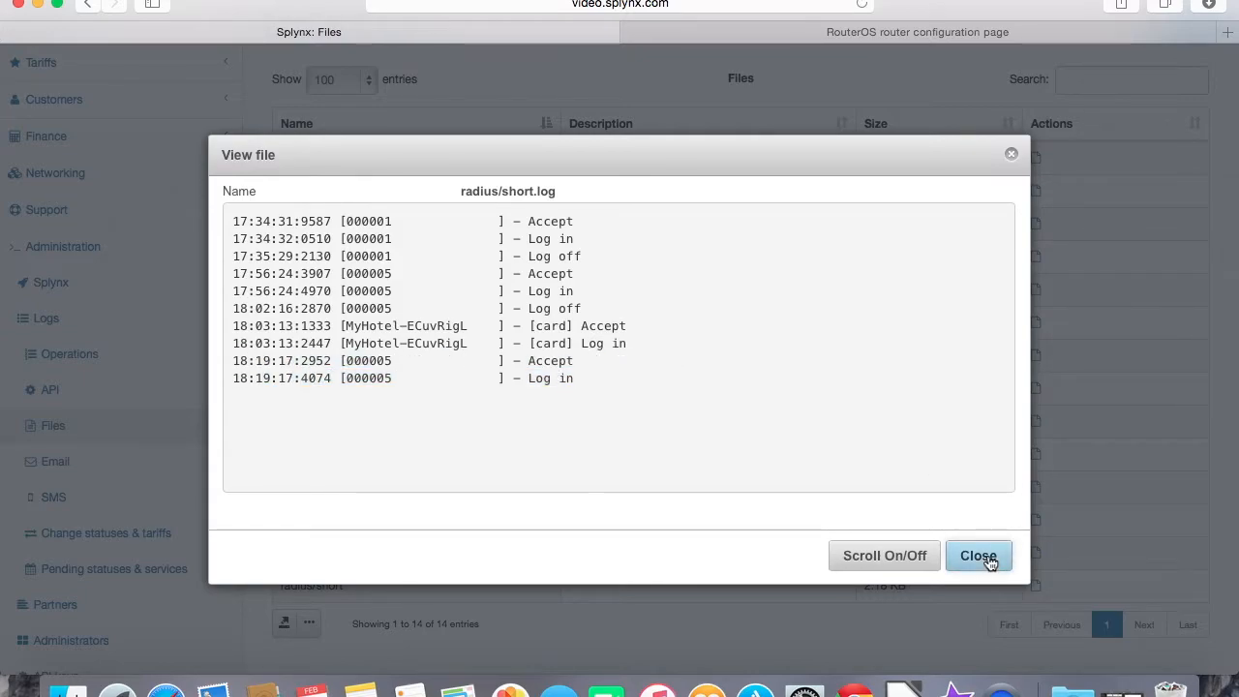
pyautogui.click(977, 555)
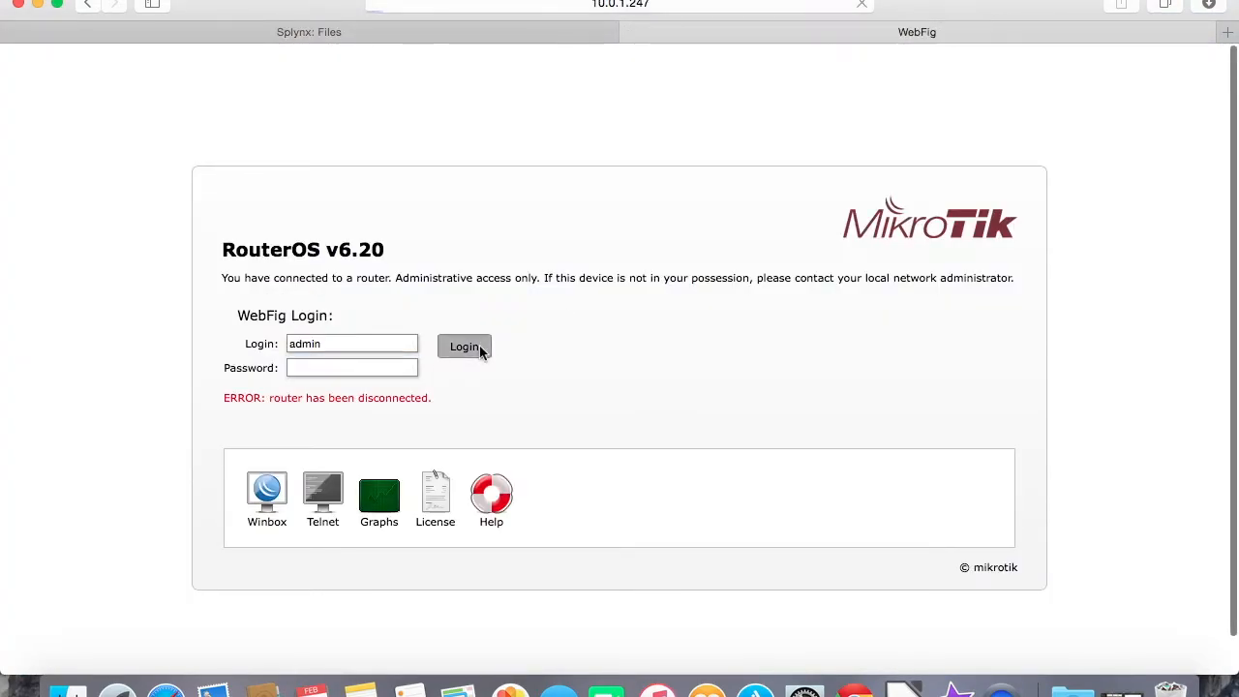
# Log back into WebFig and confirm 000005's active hotspot session from 10.5.50.248.
pyautogui.click(464, 347)
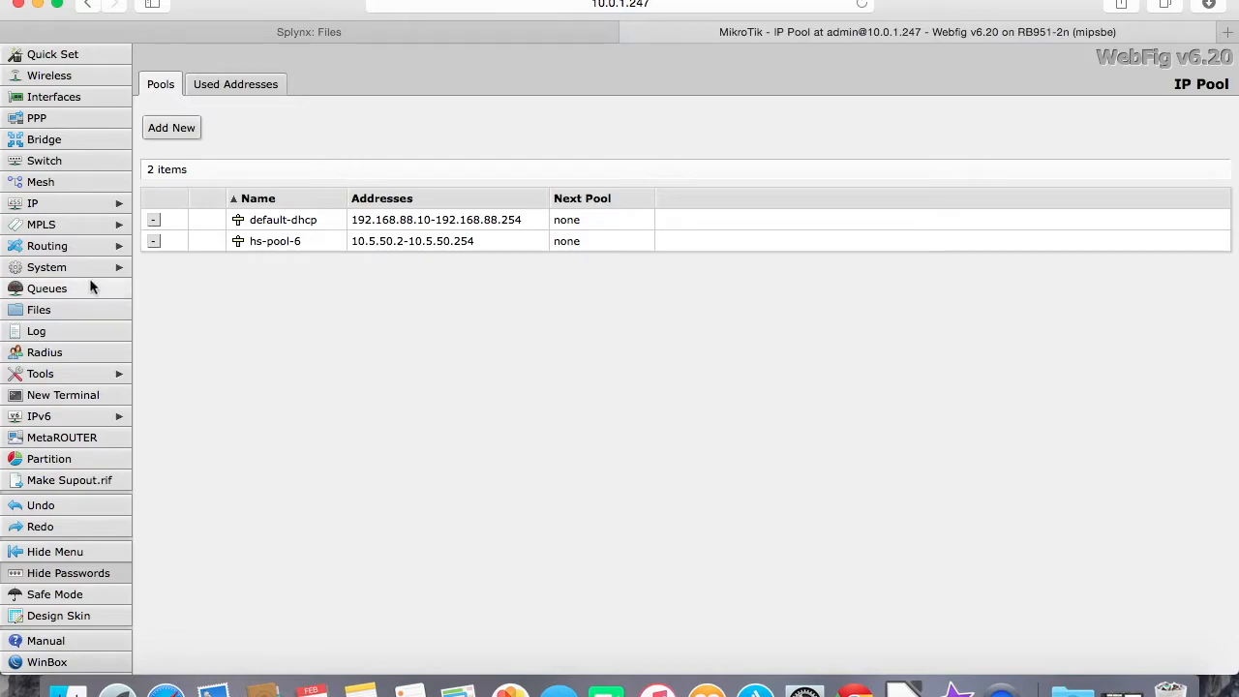
pyautogui.click(33, 202)
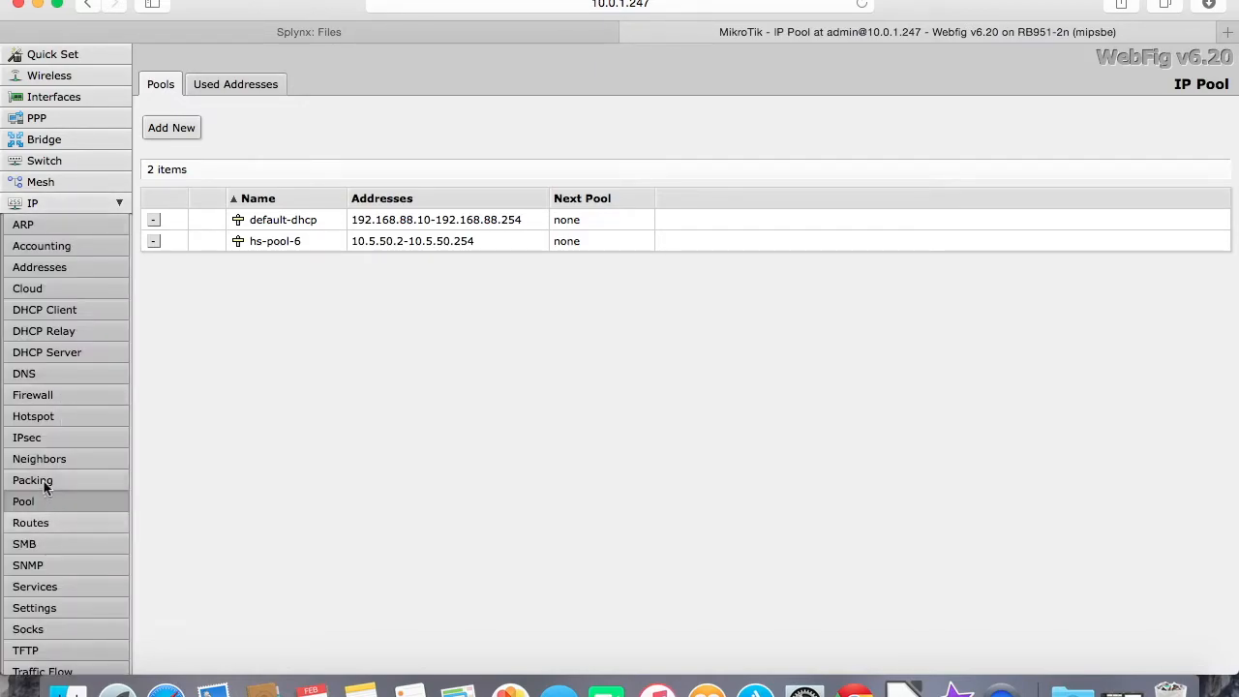
pyautogui.moveTo(53, 417)
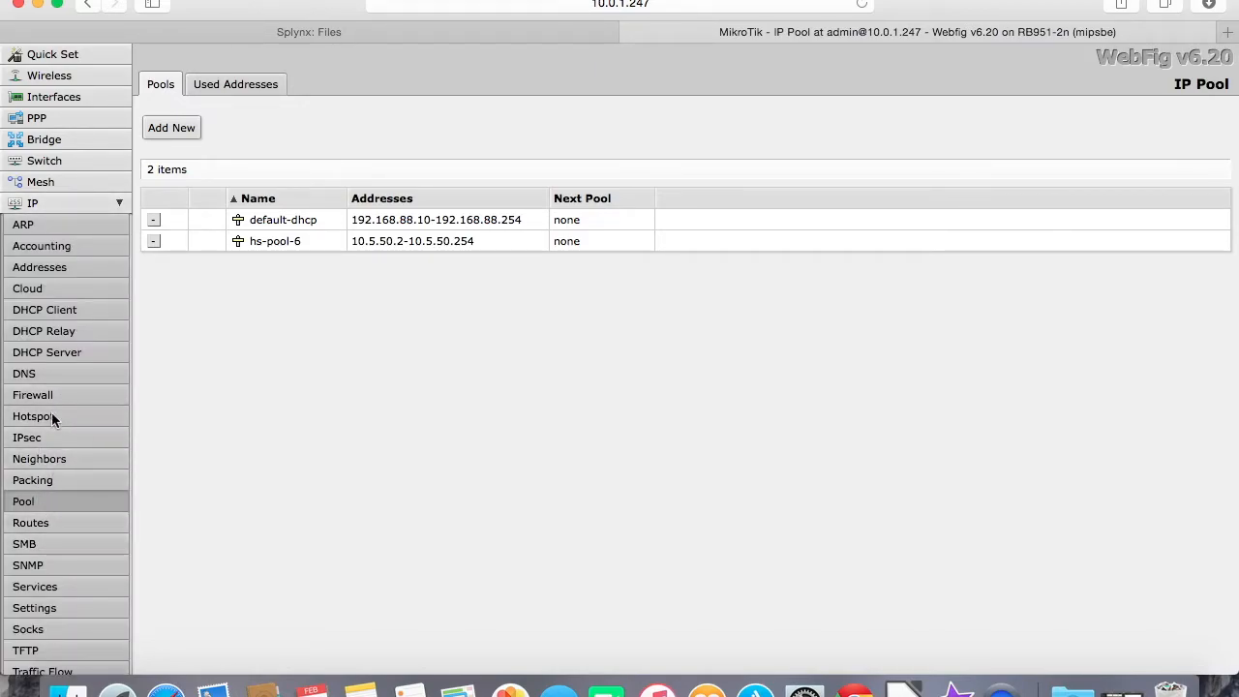
pyautogui.click(34, 416)
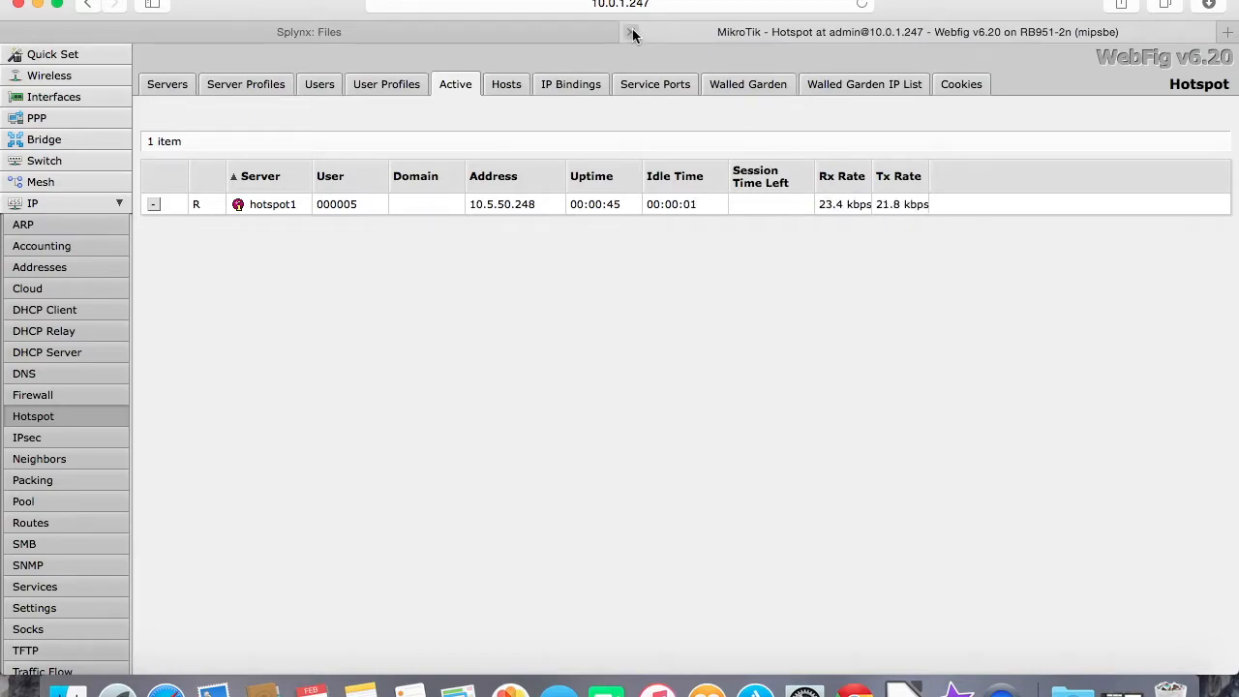
pyautogui.click(308, 31)
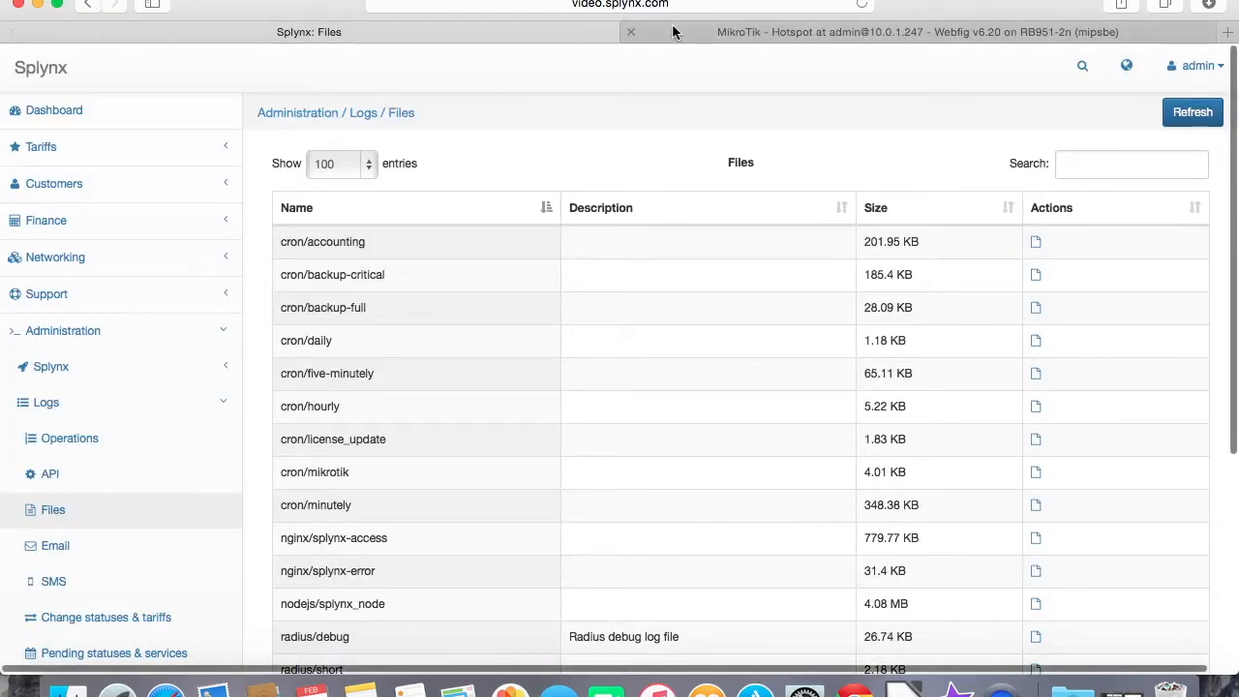
# Close the WebFig tab and bring up Splynx's Customers > Cards > Generate form.
pyautogui.click(54, 183)
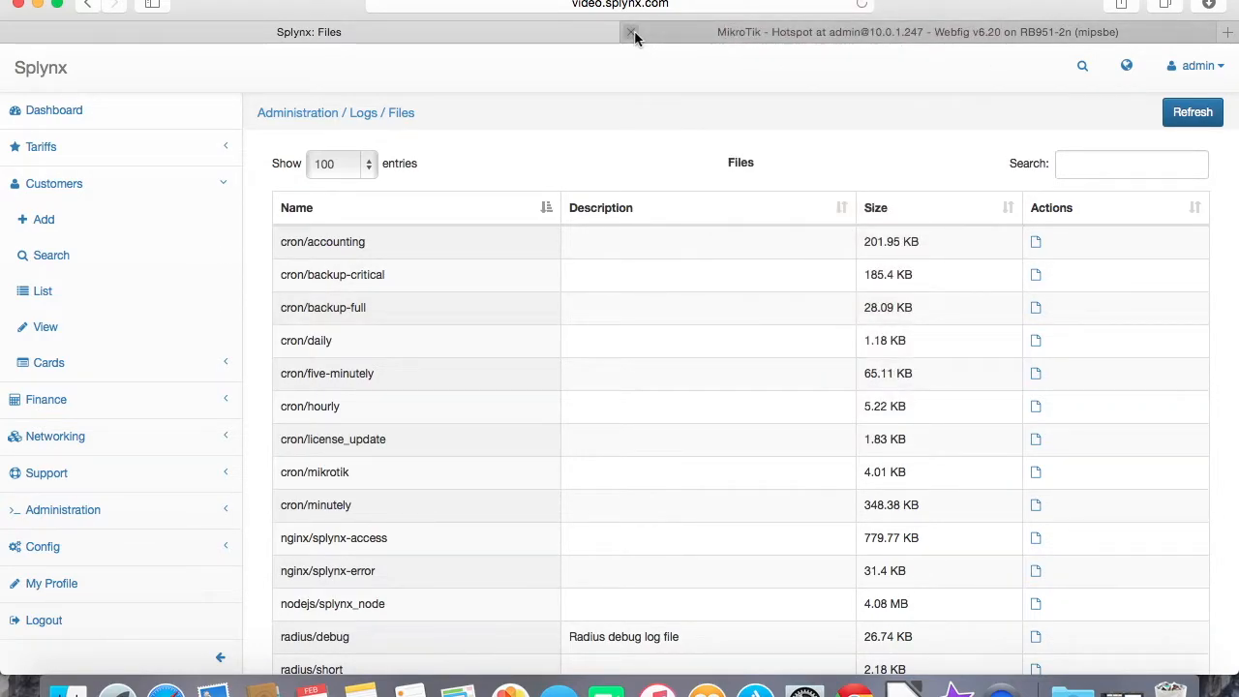
pyautogui.click(635, 31)
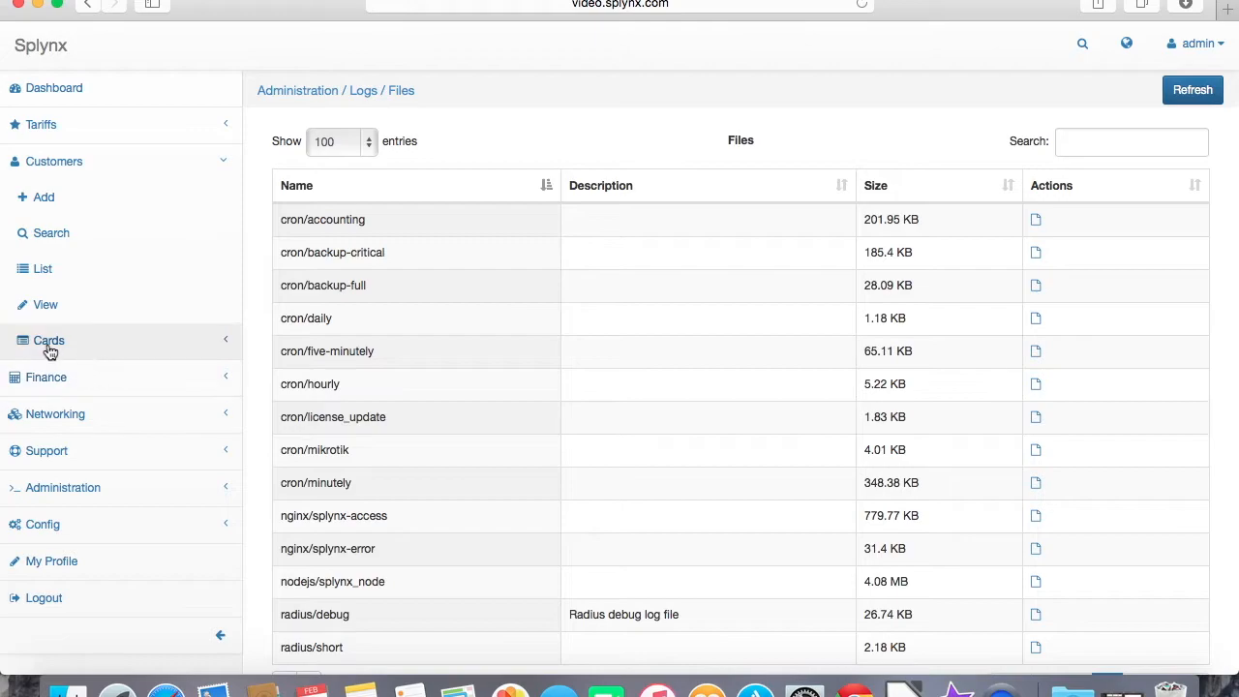
pyautogui.click(49, 340)
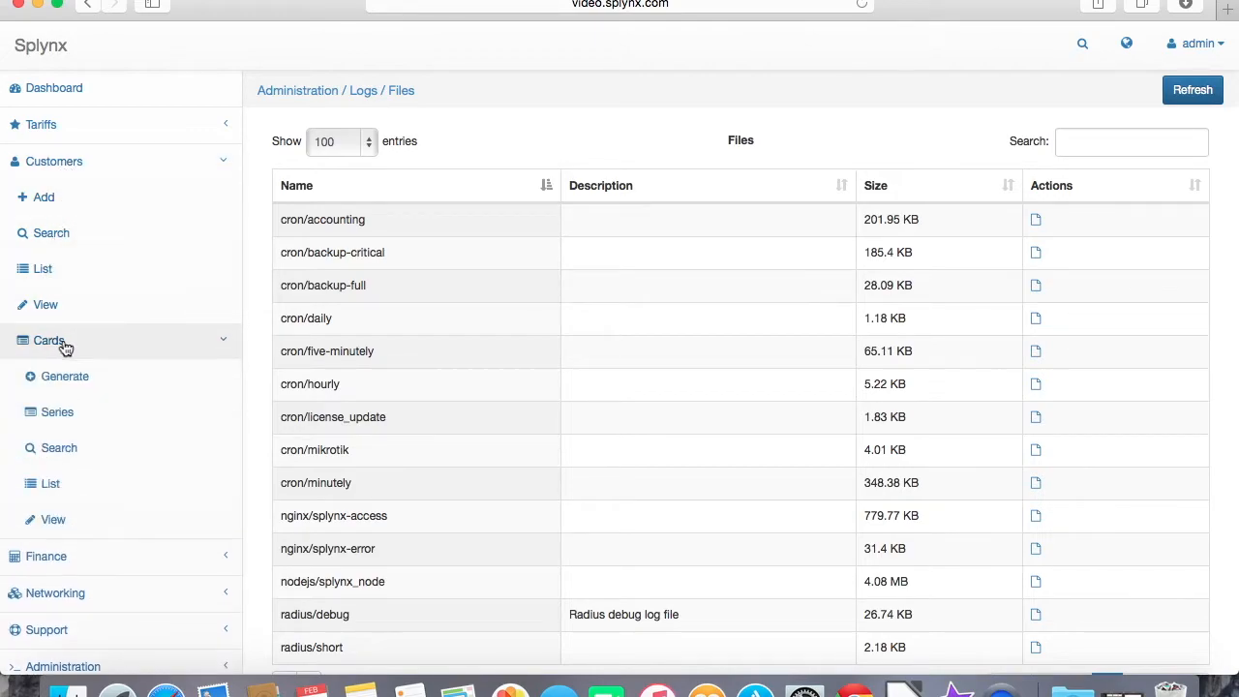
pyautogui.click(64, 376)
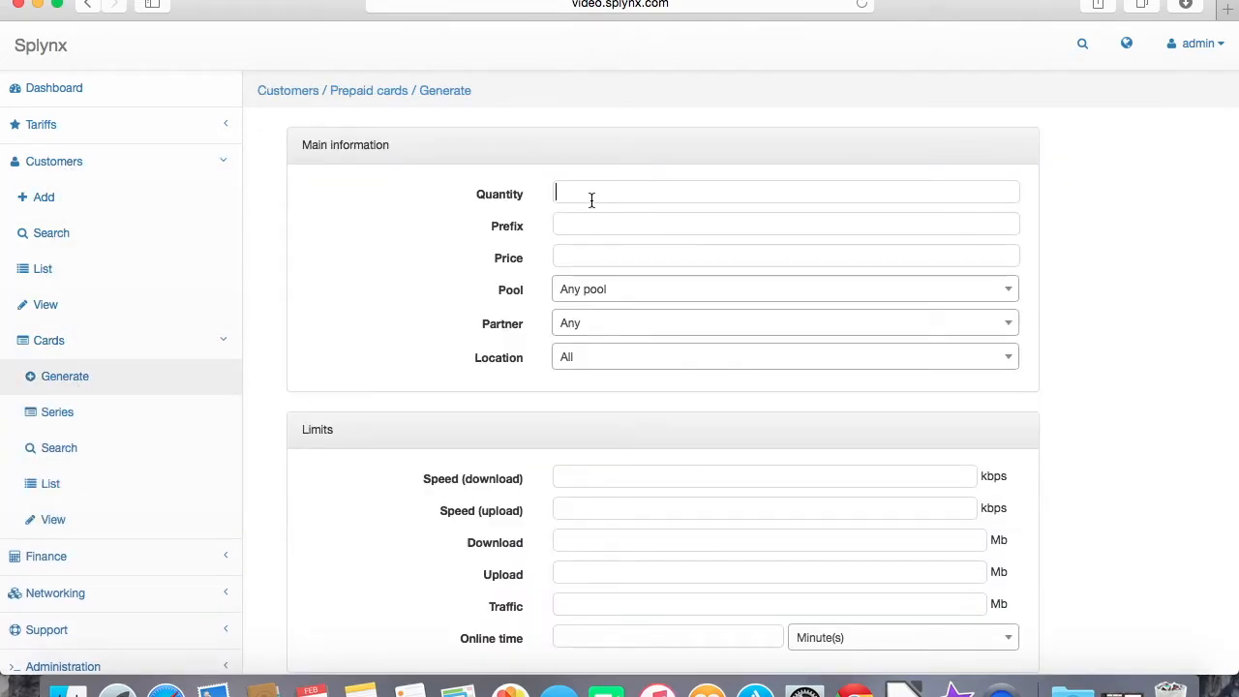
# Enter the card quantity of 10 and the My-Hotel- prefix.
pyautogui.write('10')
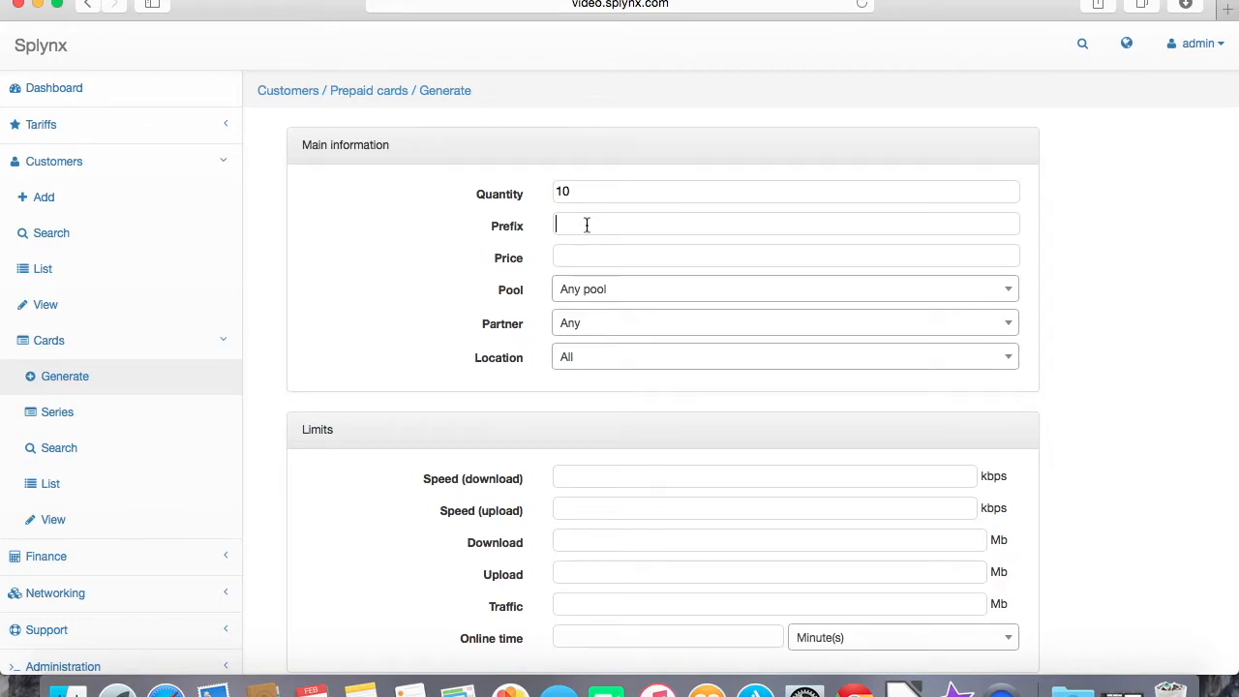
pyautogui.write('Hotel-')
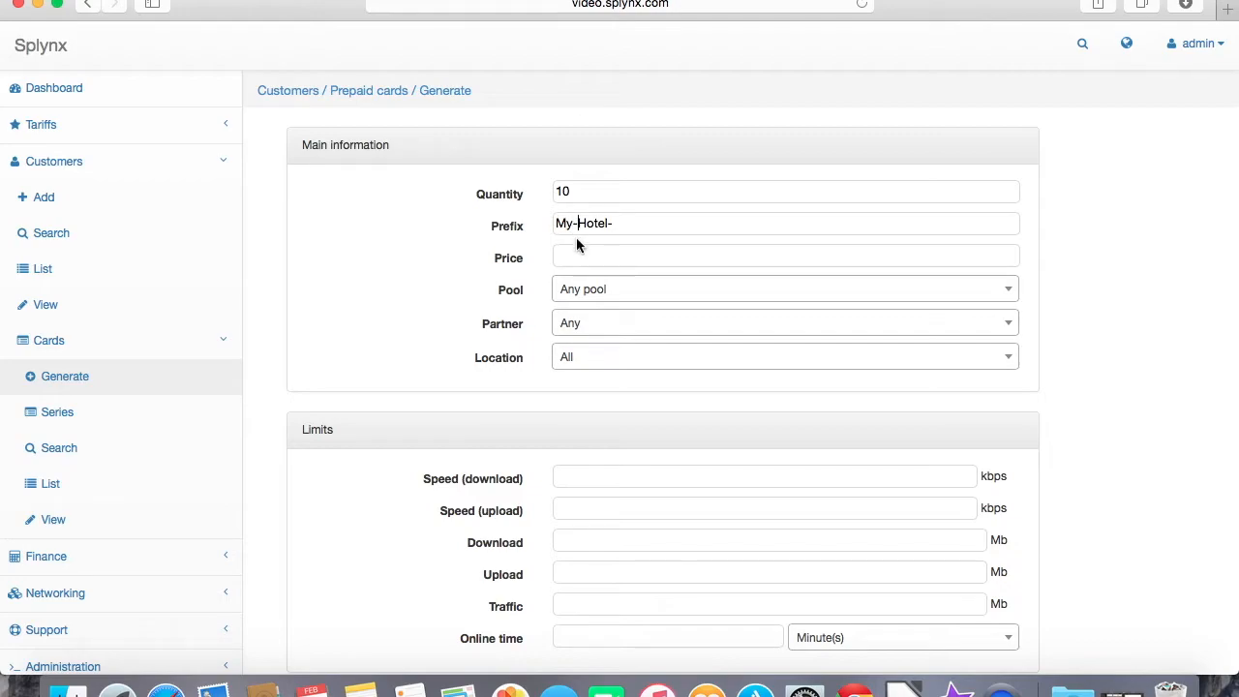
pyautogui.write('10')
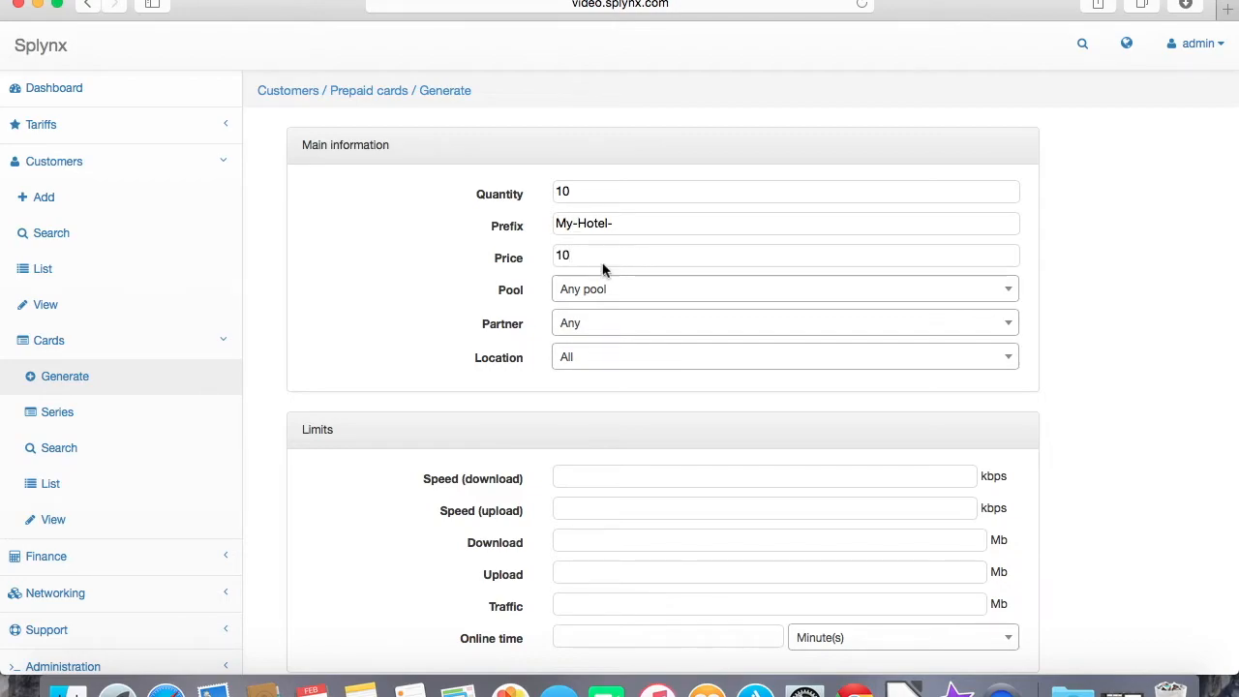
pyautogui.scroll(-3)
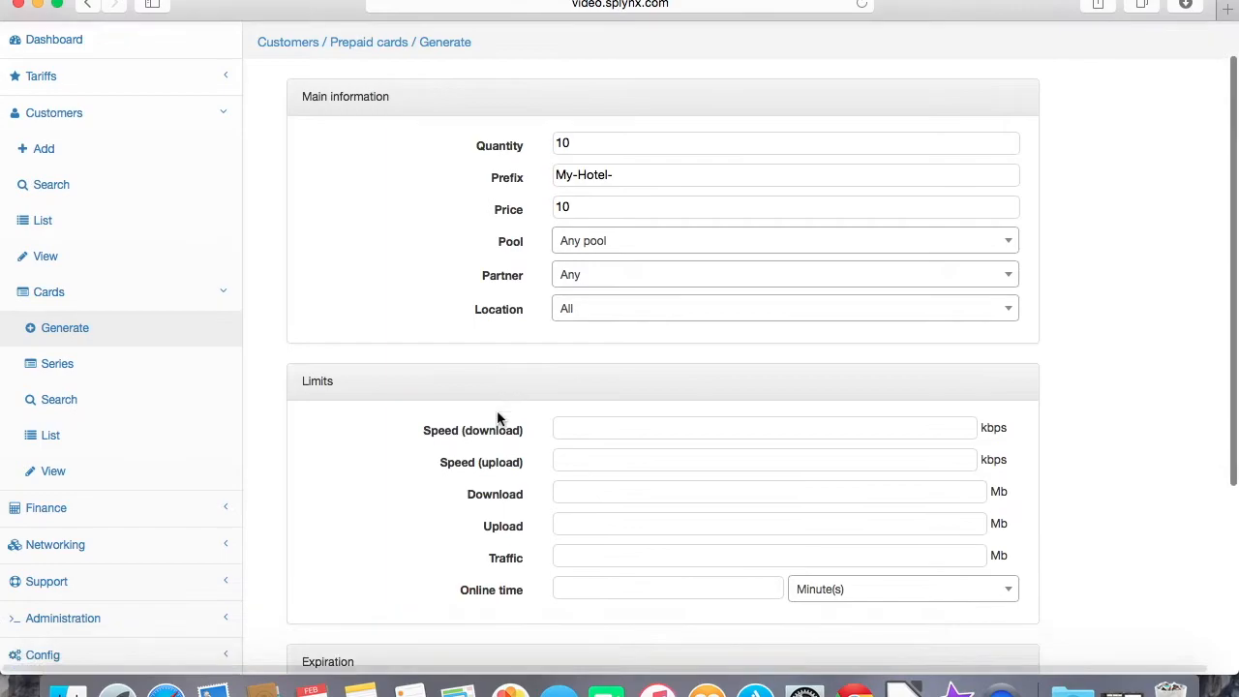
# Set 1024/1024 kbps speeds, 2000 Mb traffic and 50 hours online time.
pyautogui.write('1024')
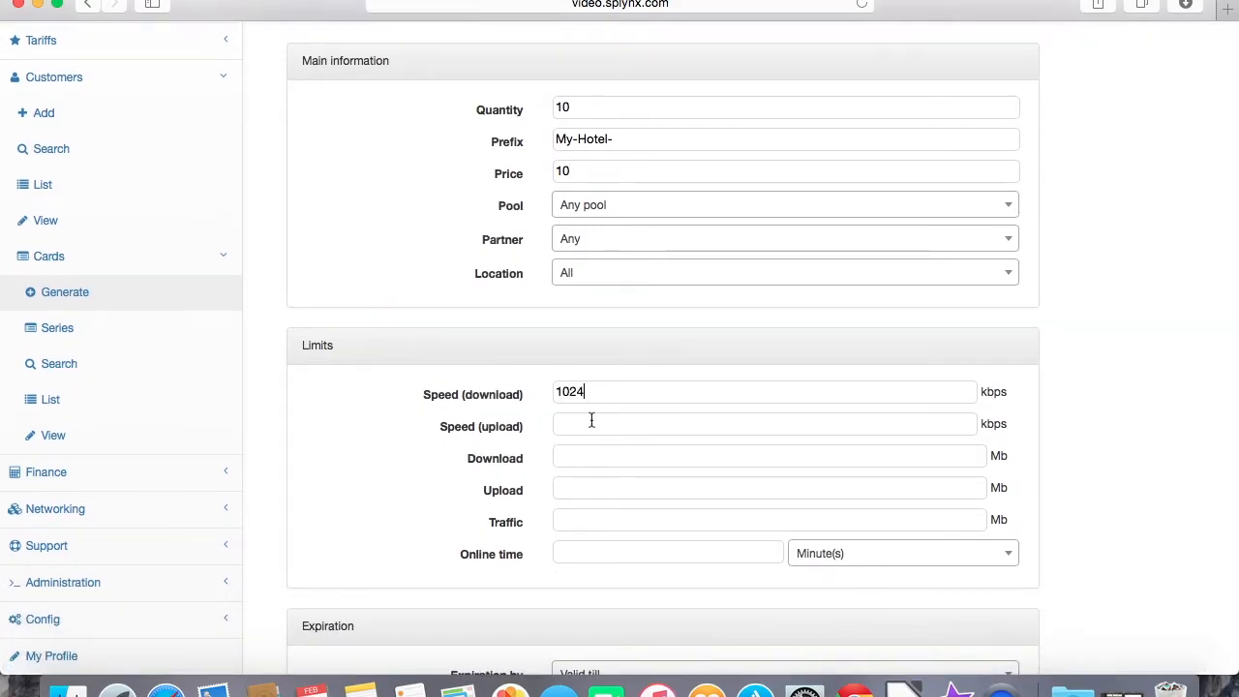
pyautogui.write('1024')
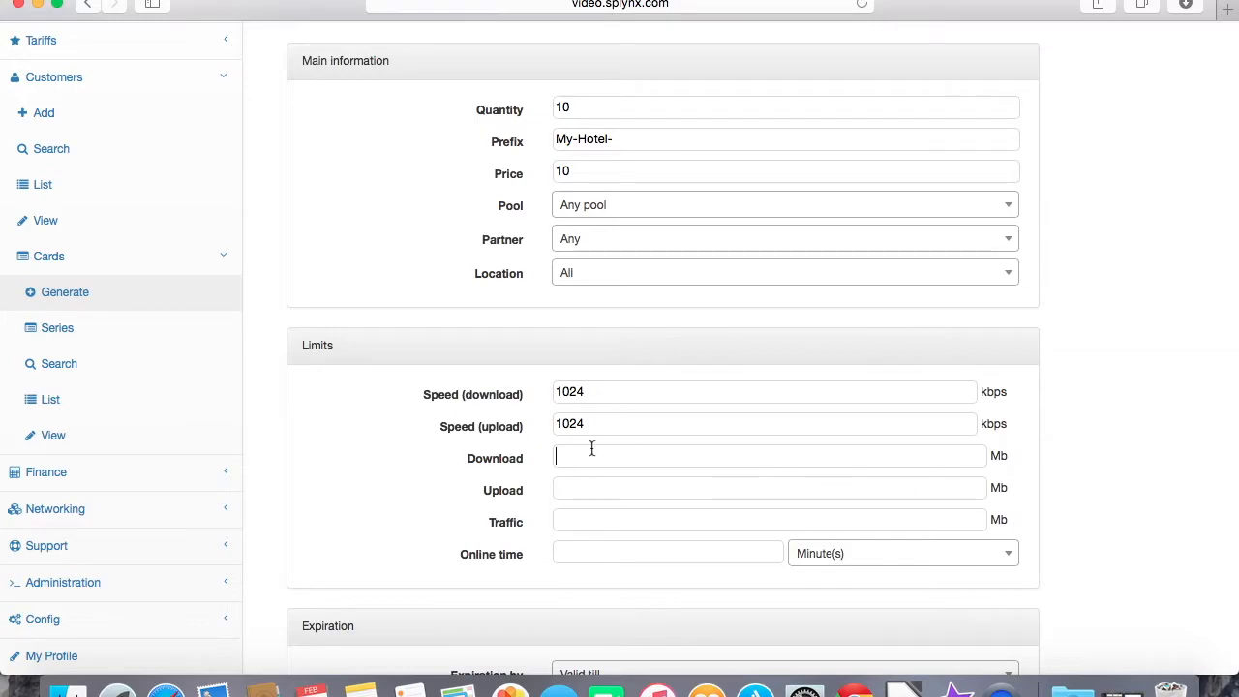
pyautogui.write('2')
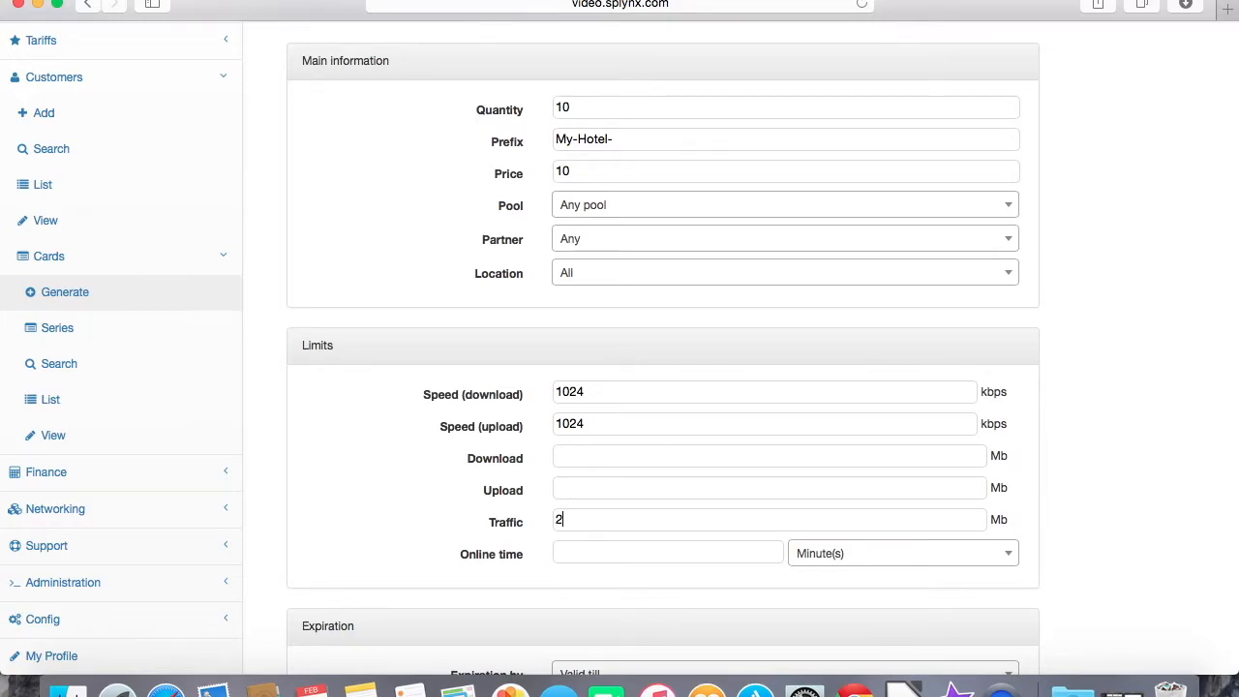
pyautogui.write('000')
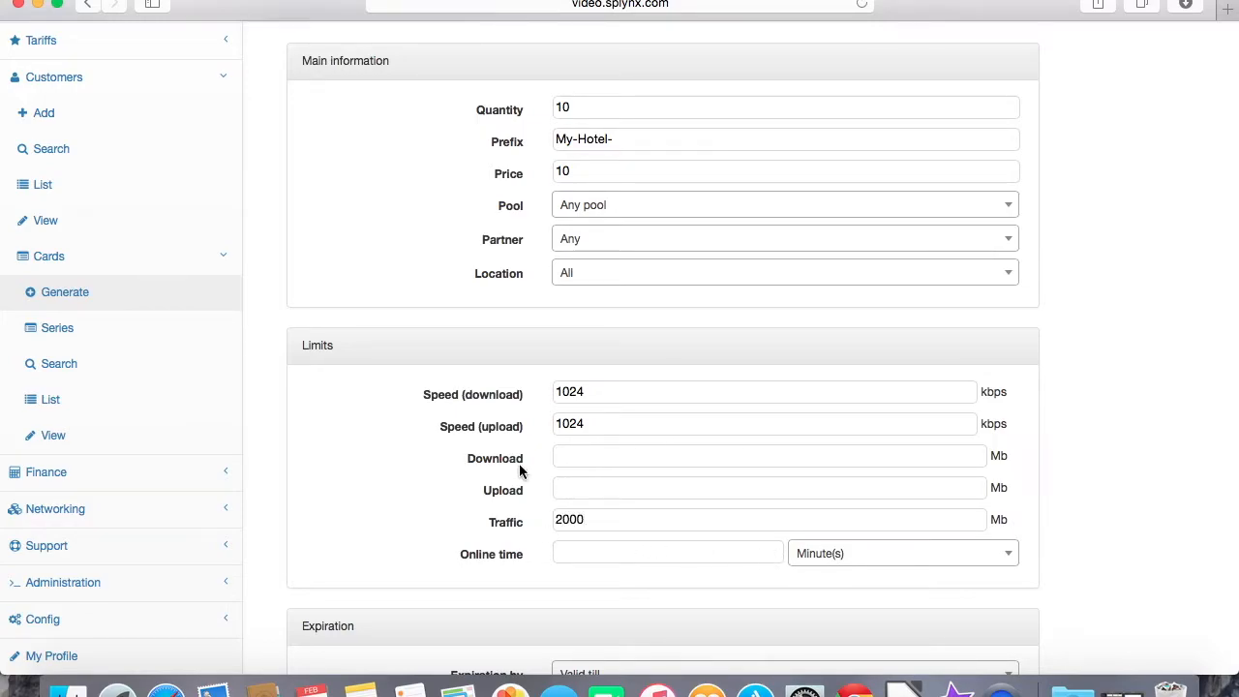
pyautogui.moveTo(461, 531)
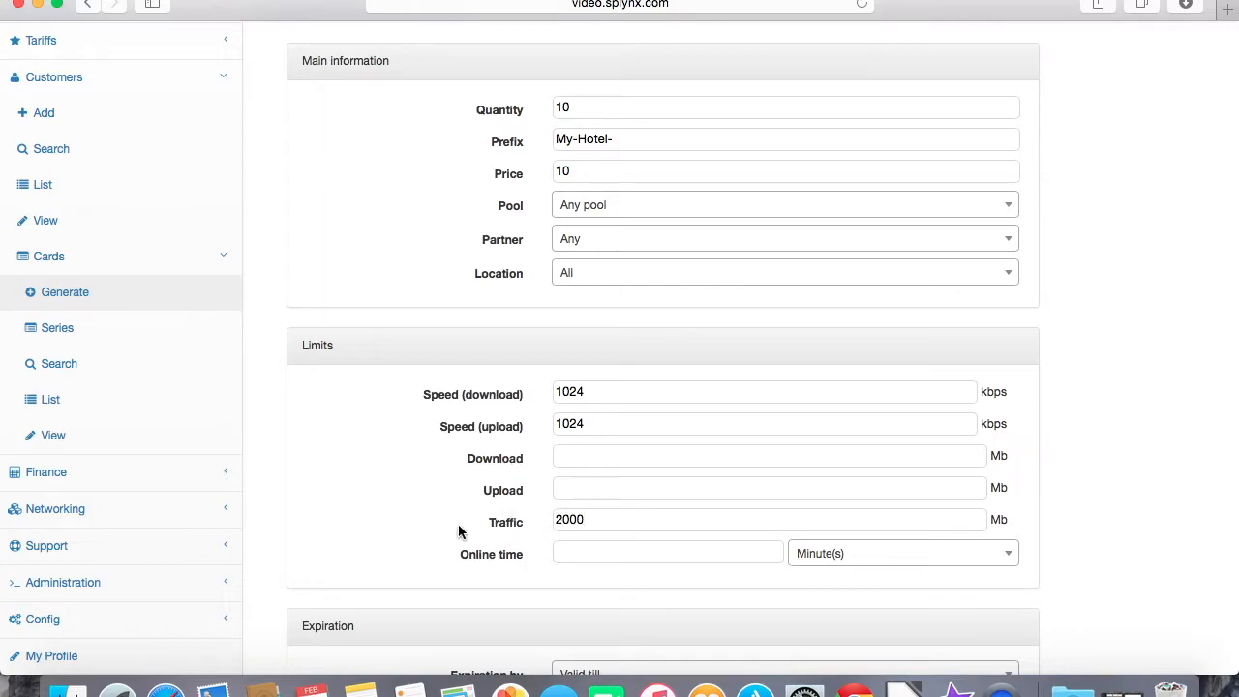
pyautogui.scroll(-3)
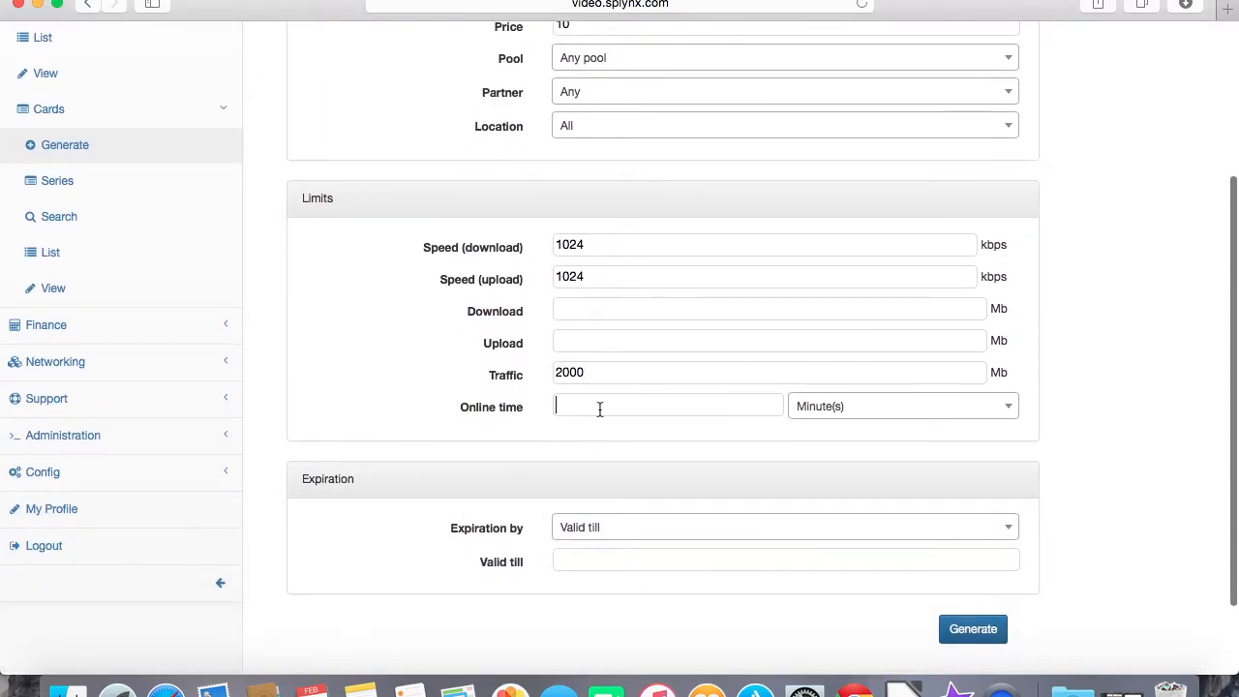
pyautogui.write('50')
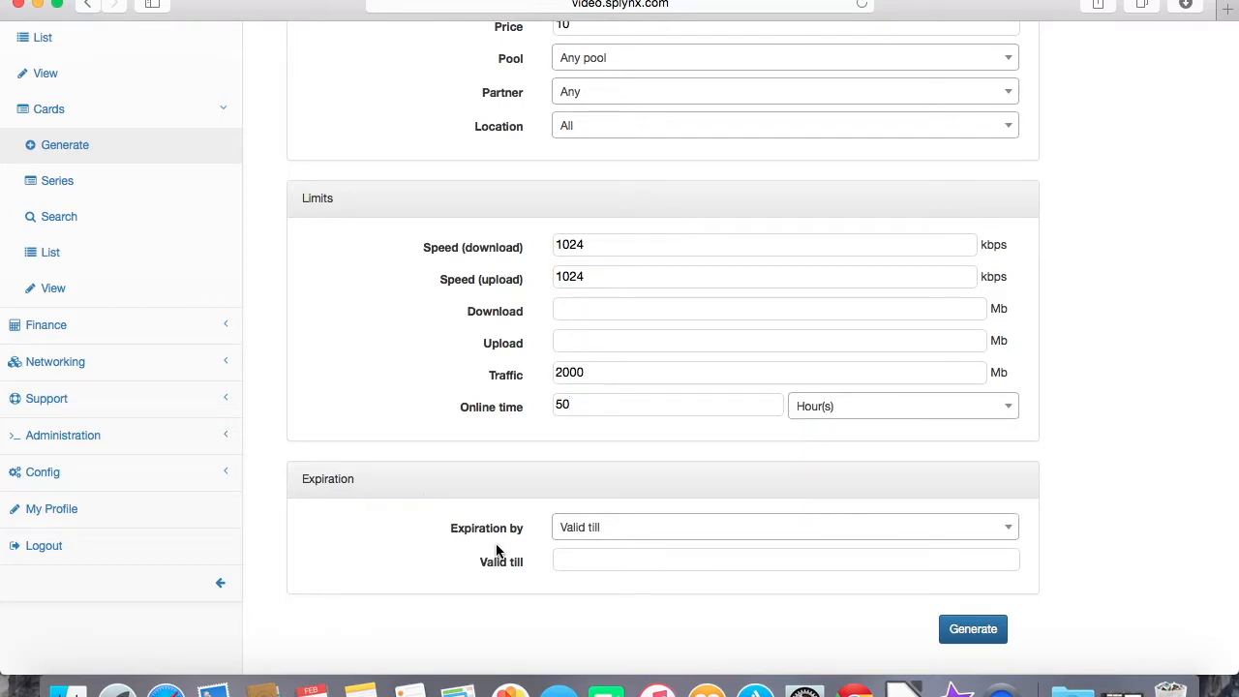
# Set valid till 2016-02-29, keep Valid-till expiration, and generate the card series.
pyautogui.click(784, 526)
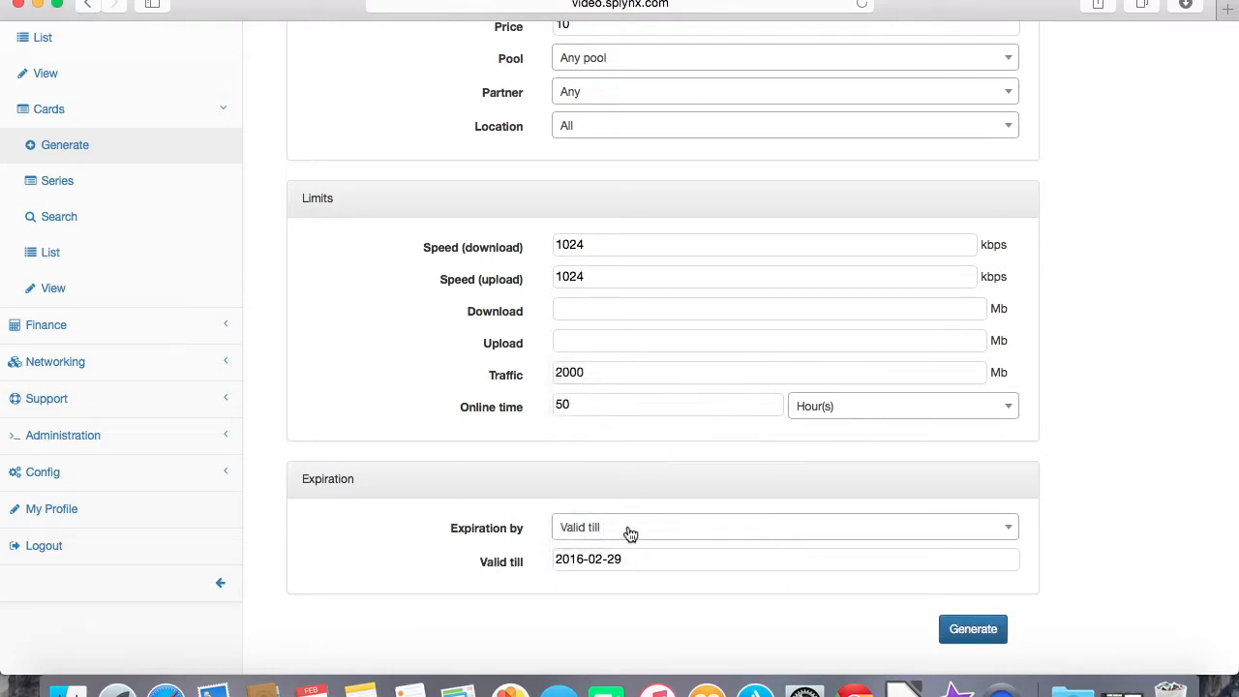
pyautogui.click(784, 526)
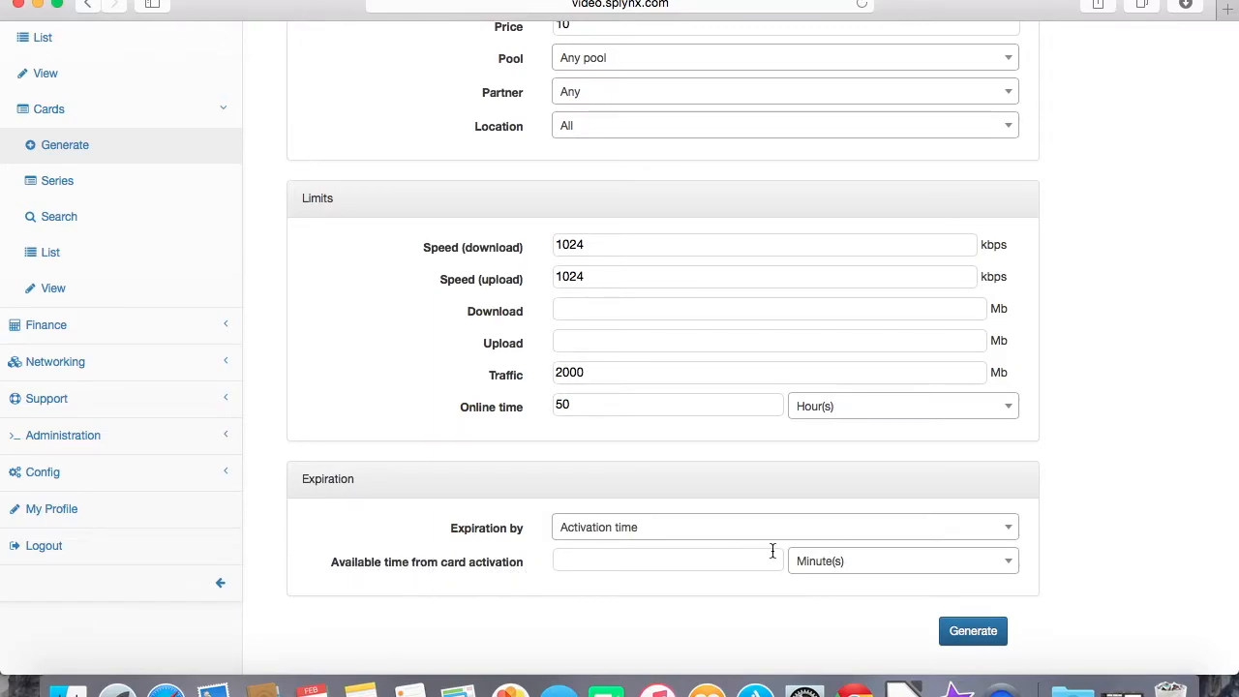
pyautogui.click(784, 527)
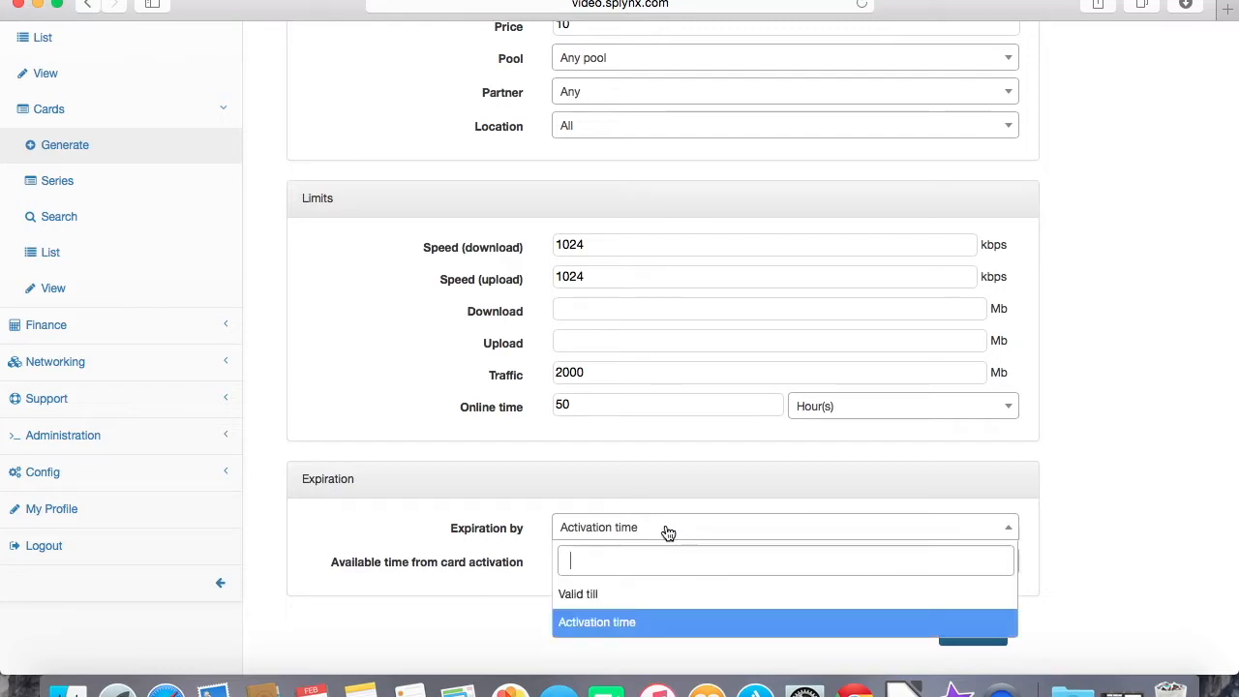
pyautogui.click(577, 594)
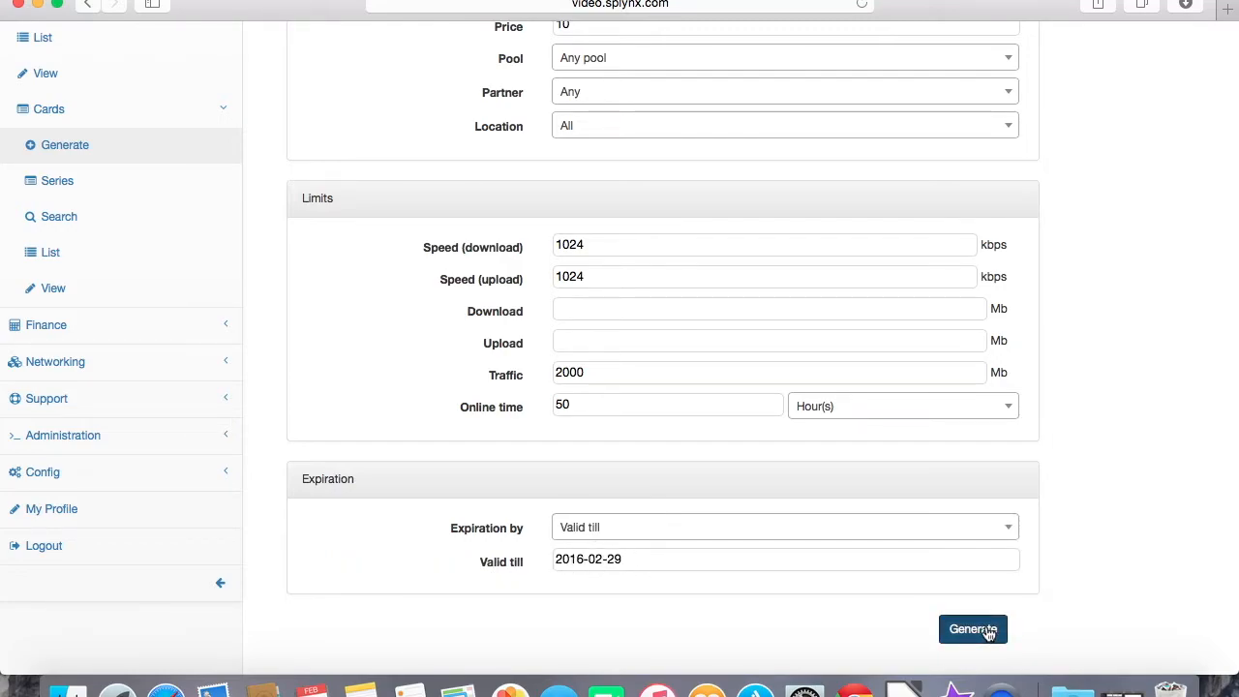
pyautogui.click(972, 629)
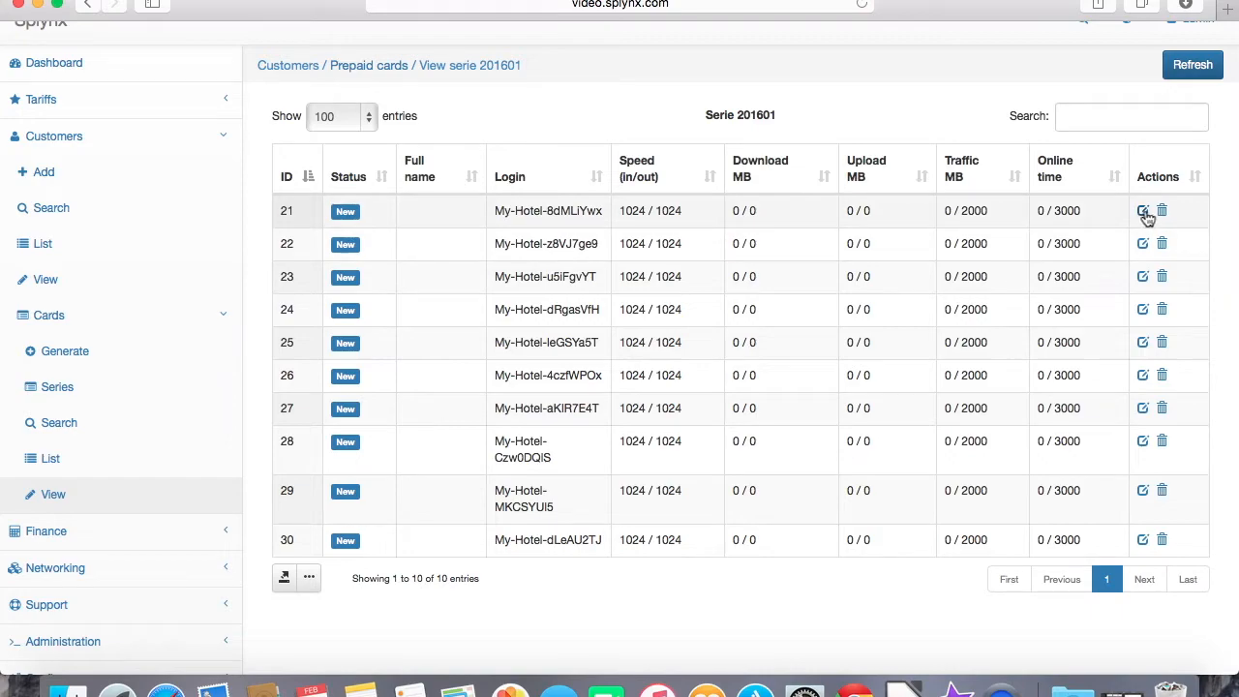
pyautogui.click(1143, 210)
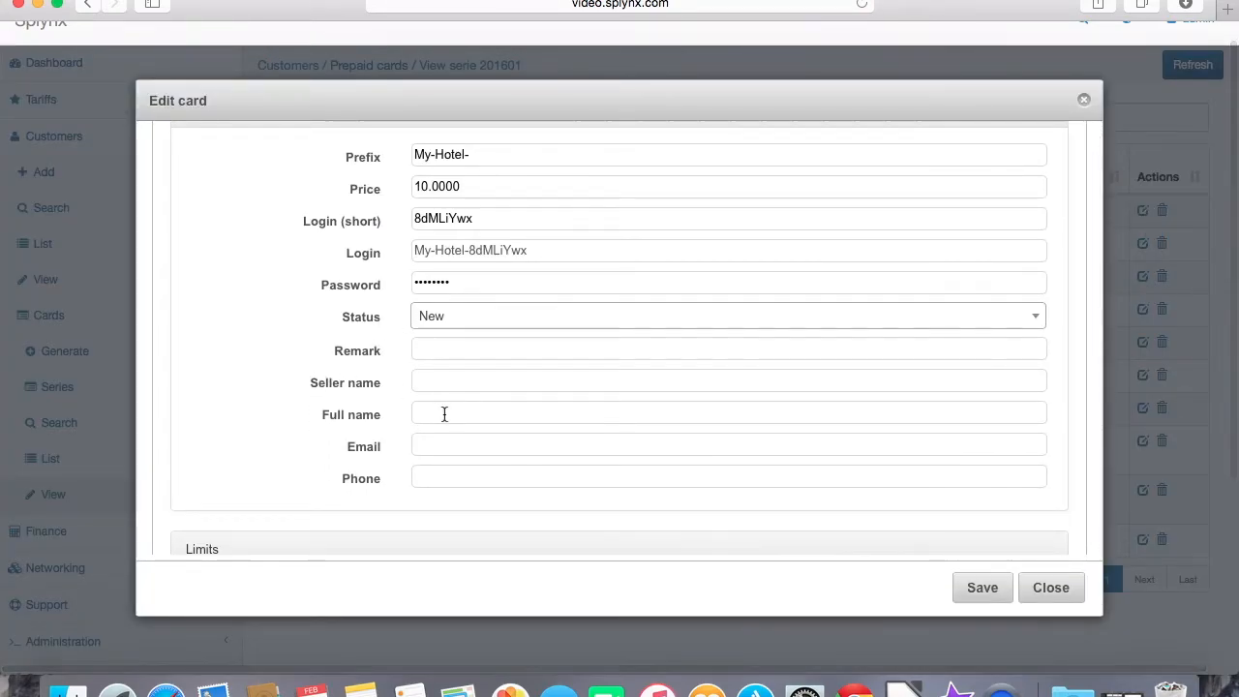
pyautogui.write('John Smith')
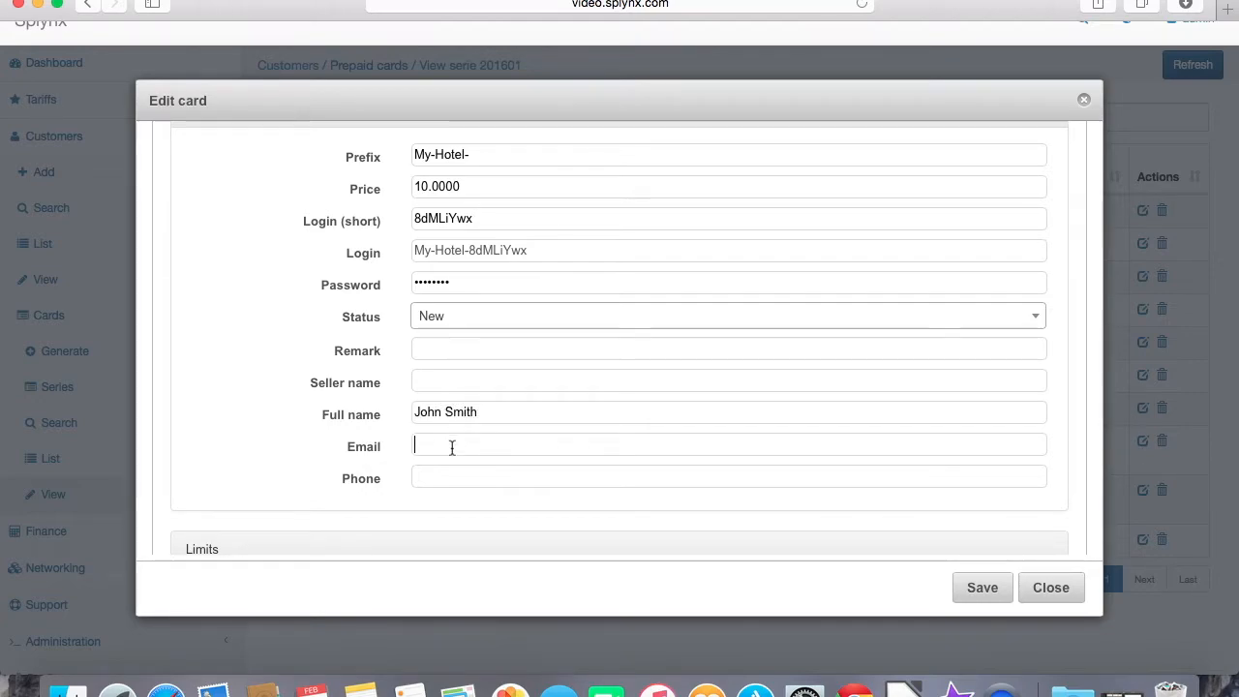
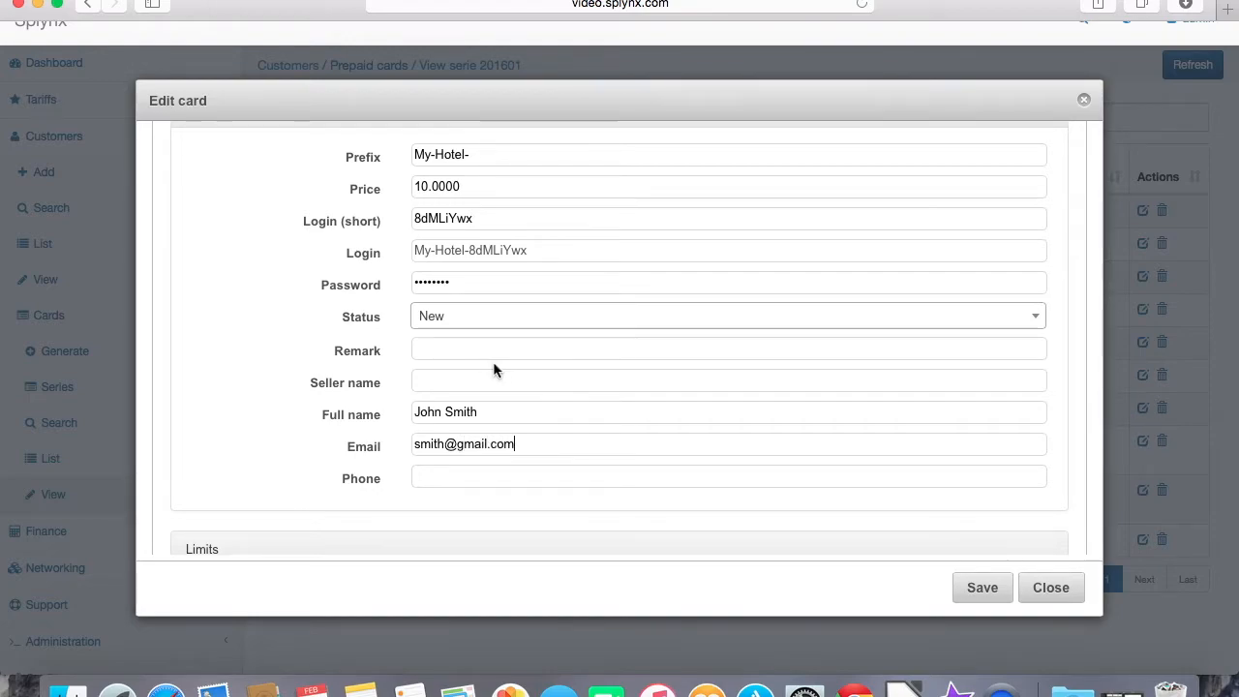
pyautogui.write('sold 2.')
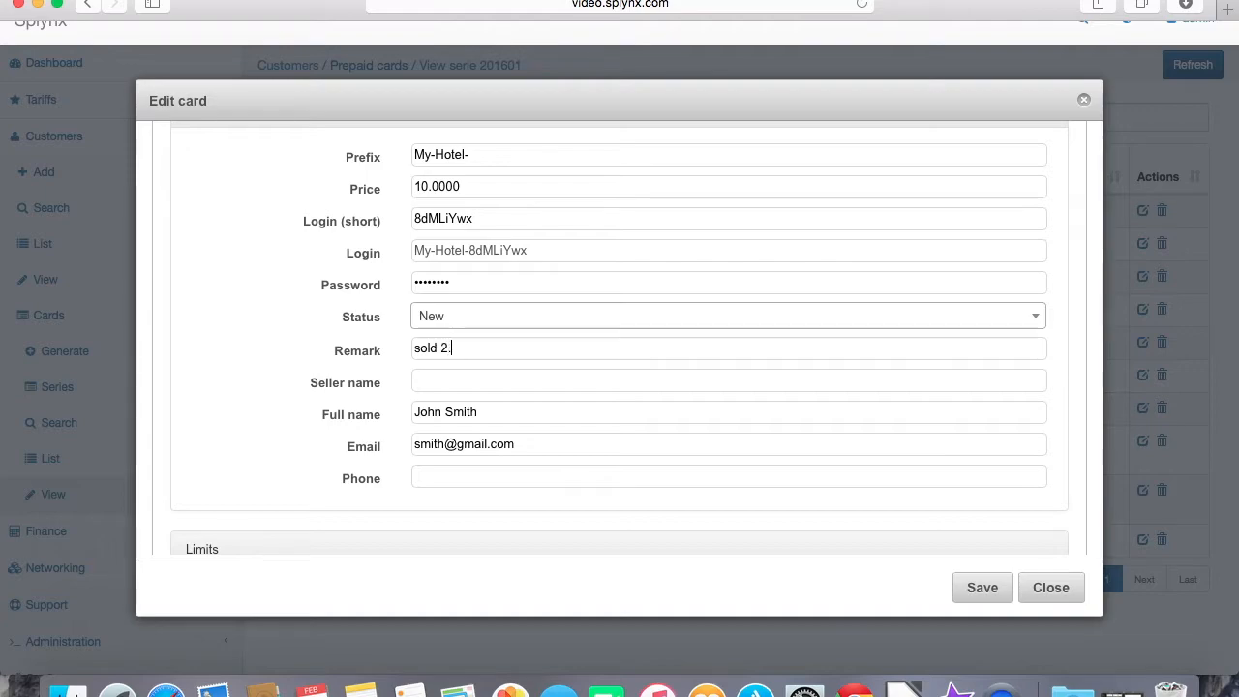
pyautogui.write('02.')
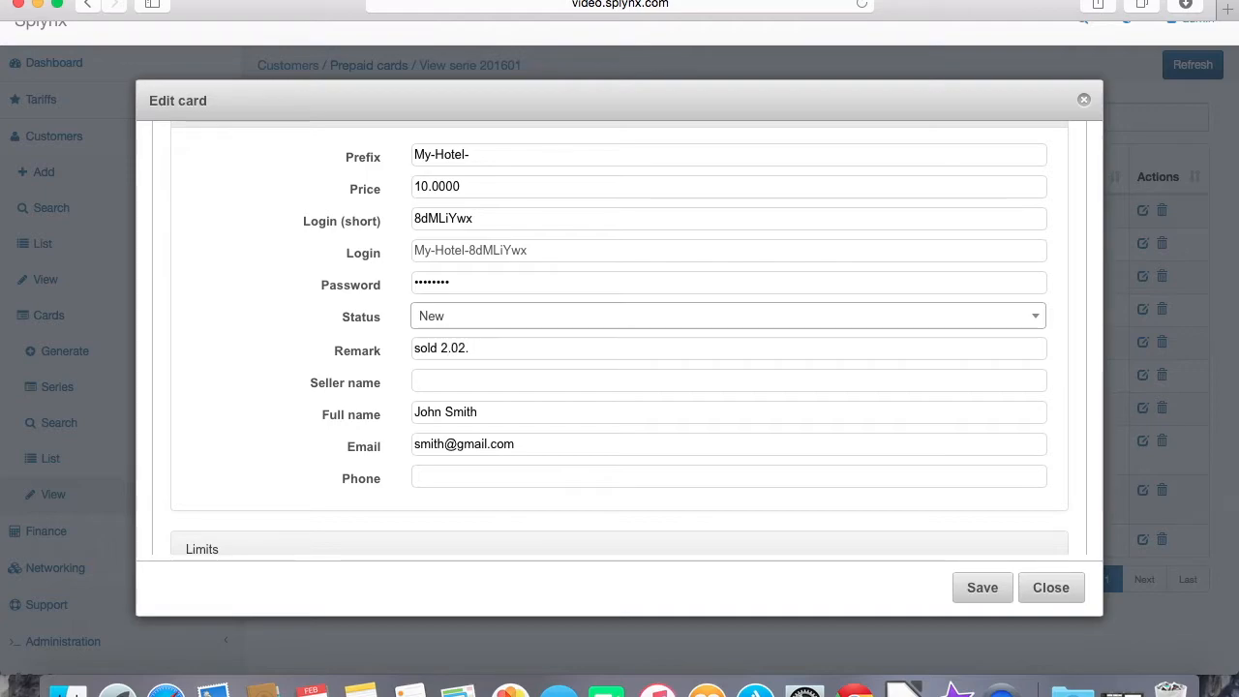
pyautogui.write('2016')
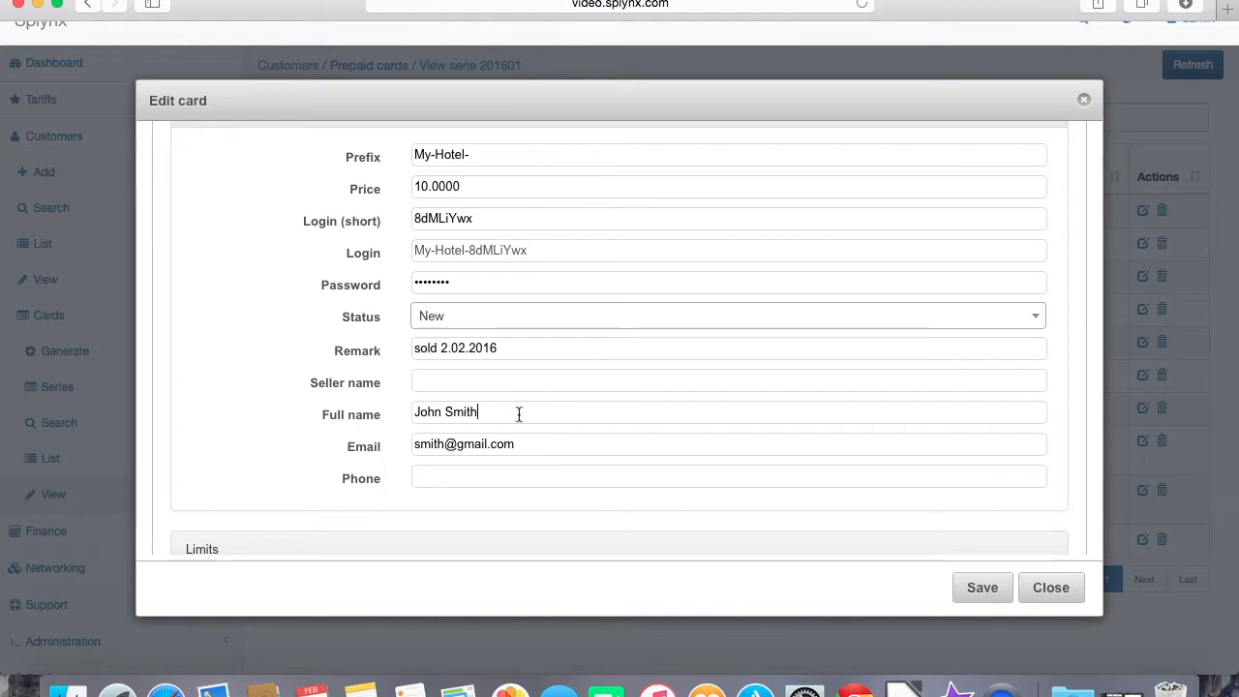
pyautogui.write(', room 25')
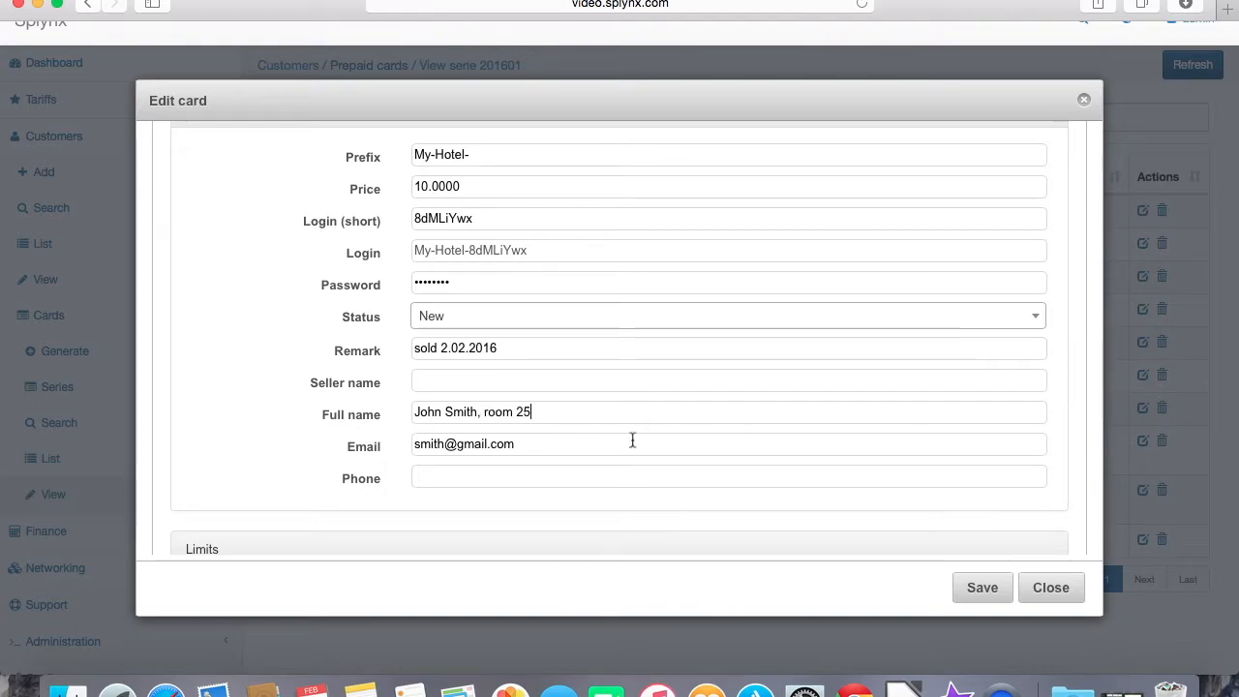
pyautogui.click(981, 587)
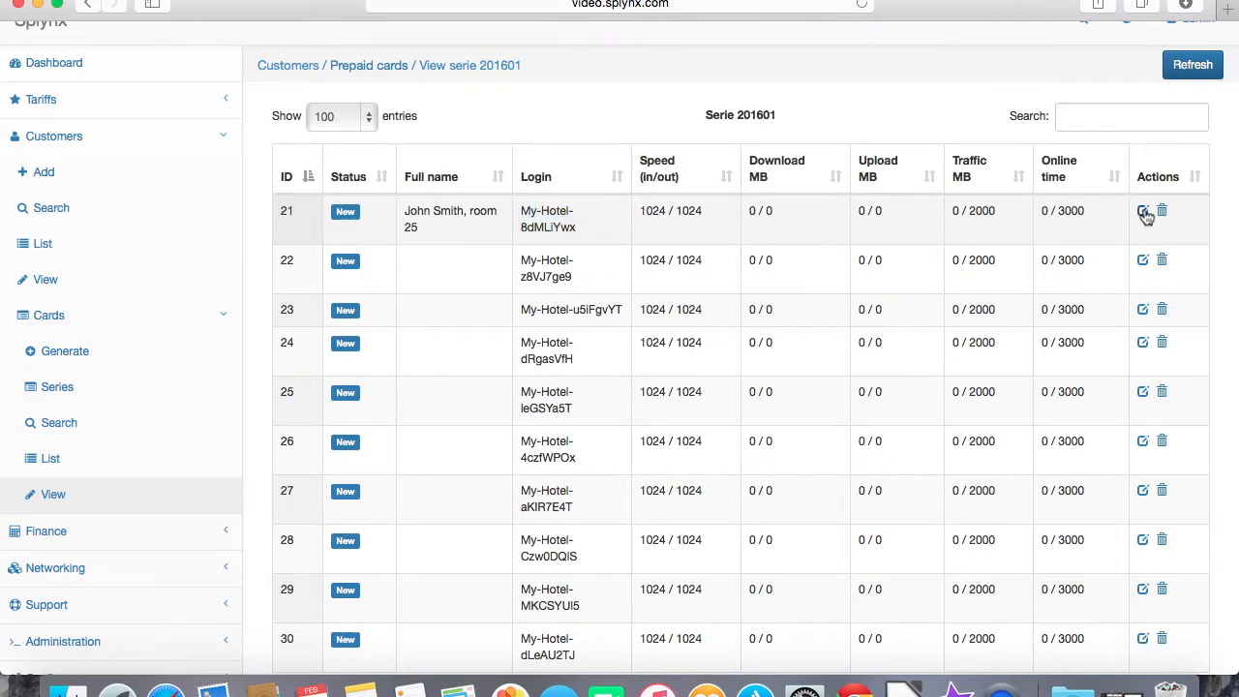
# Reopen card 21, note its login My-Hotel-8dMLiYwx, and close the card.
pyautogui.click(1142, 211)
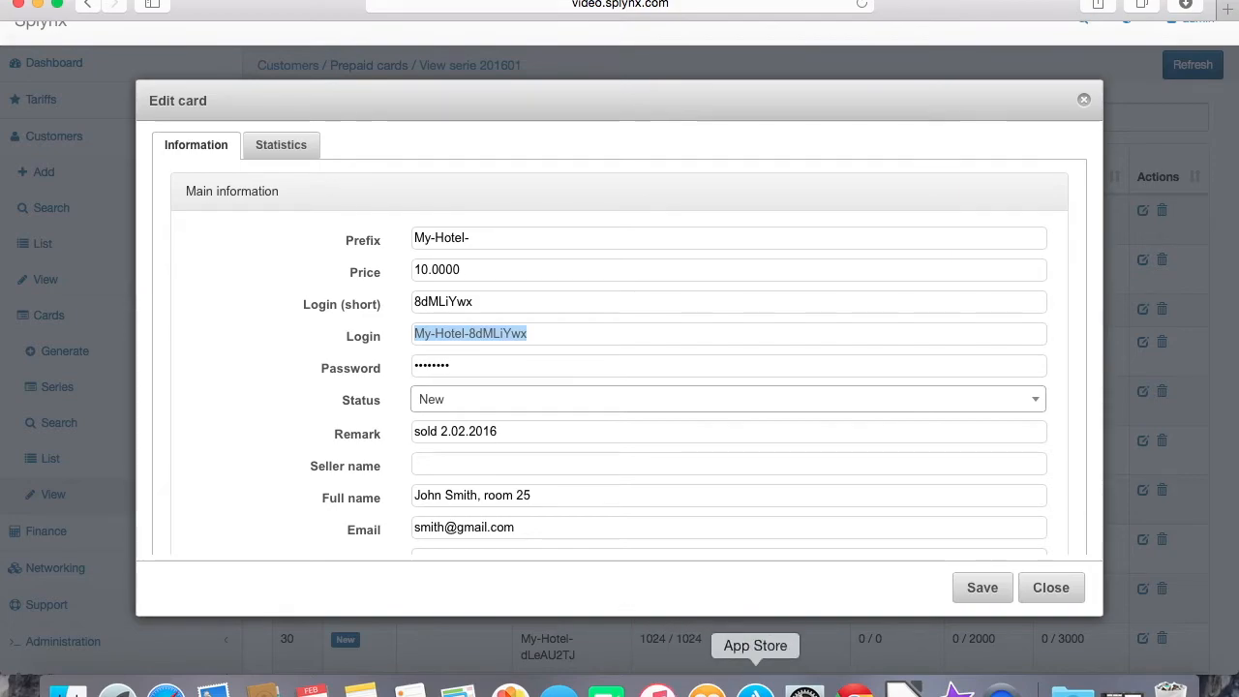
pyautogui.moveTo(488, 272)
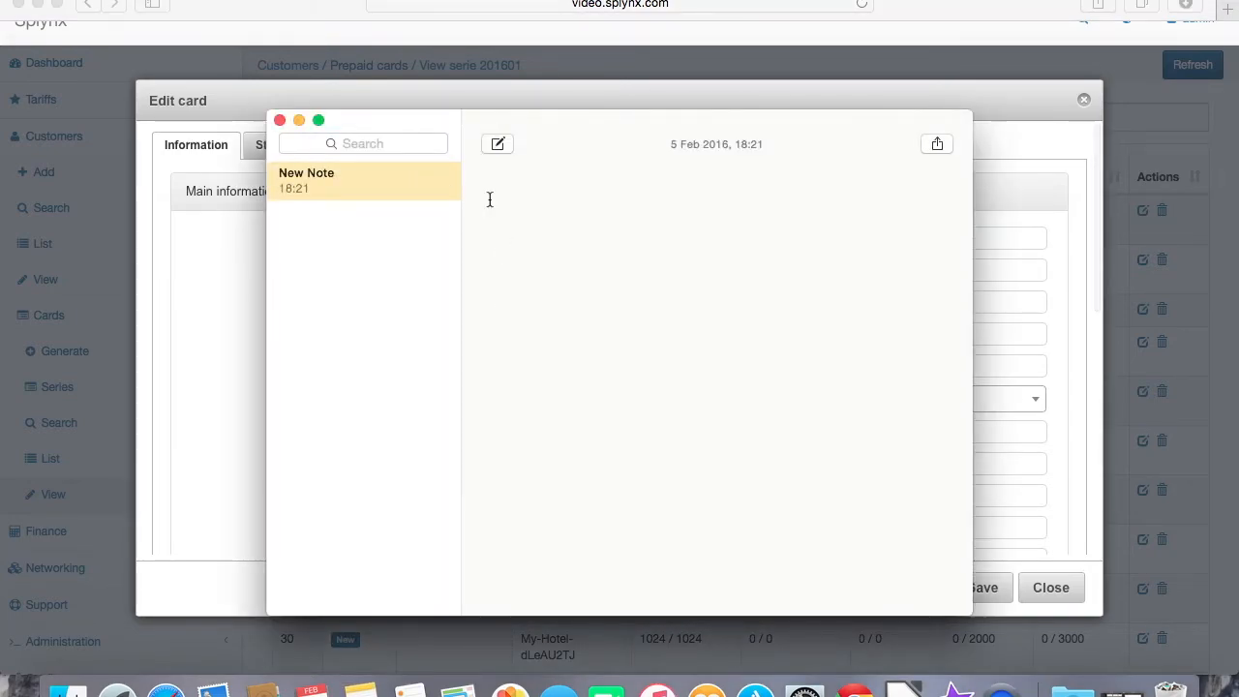
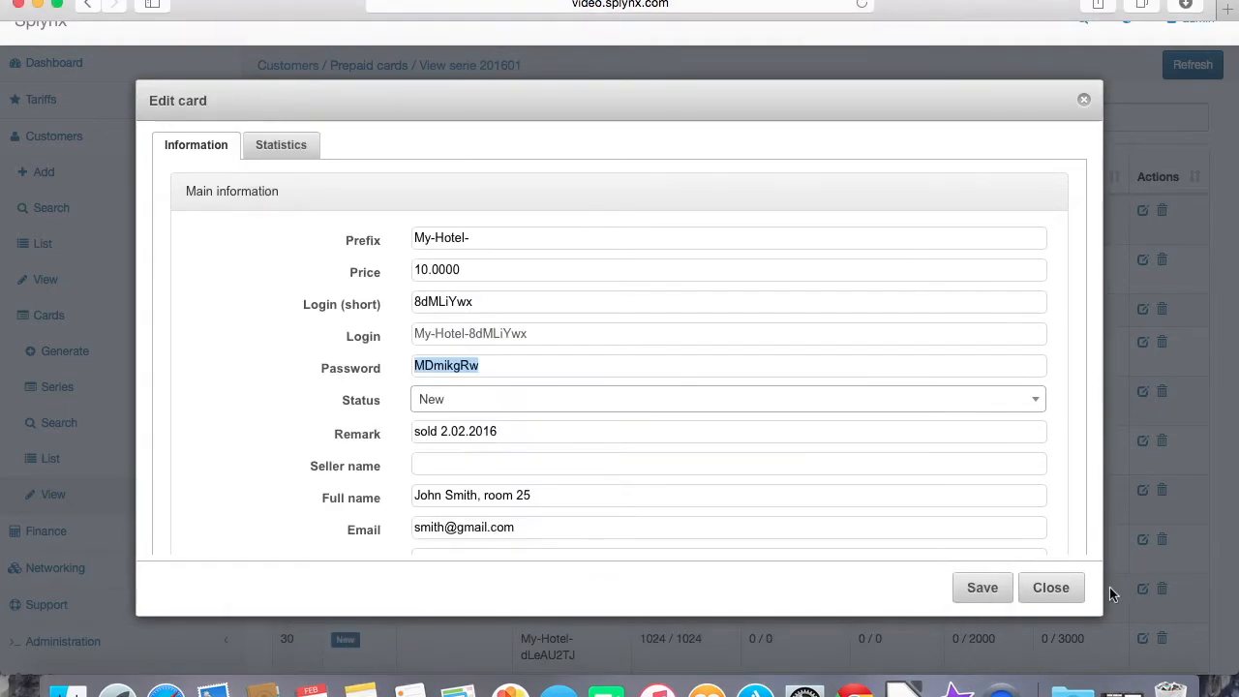
pyautogui.click(1050, 587)
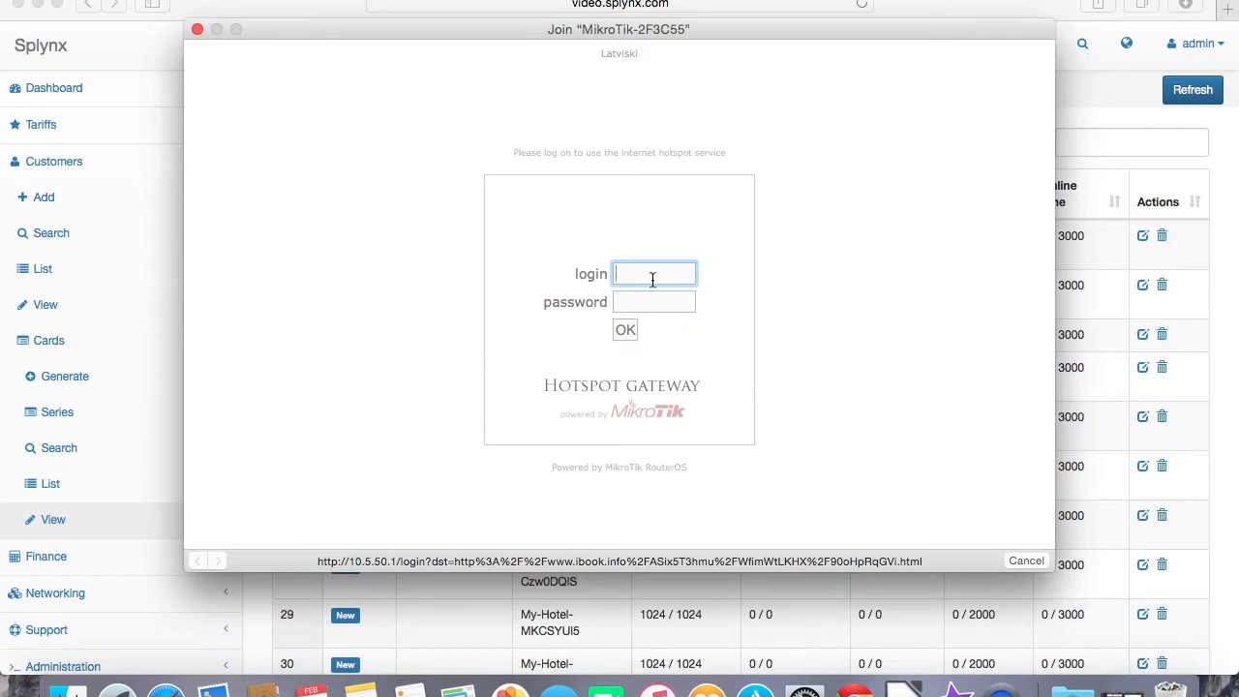
pyautogui.moveTo(447, 244)
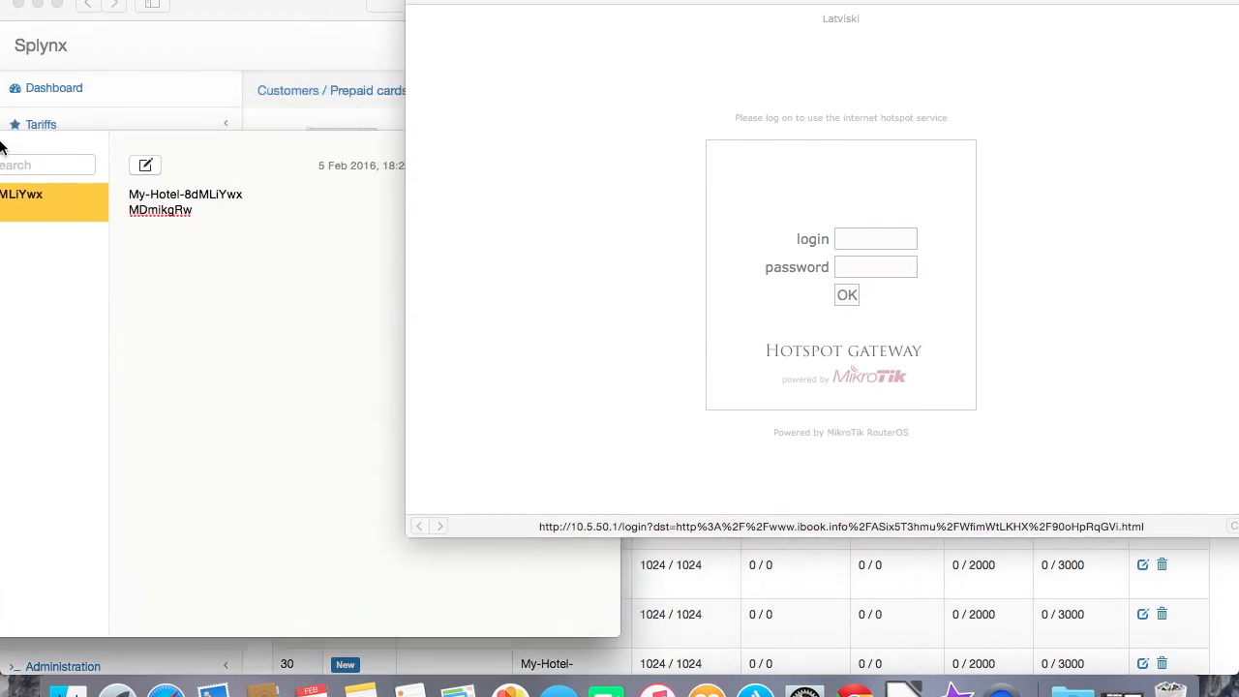
# Log into the MikroTik hotspot as My-Hotel-8dMLiYwx with the card's password.
pyautogui.doubleClick(187, 196)
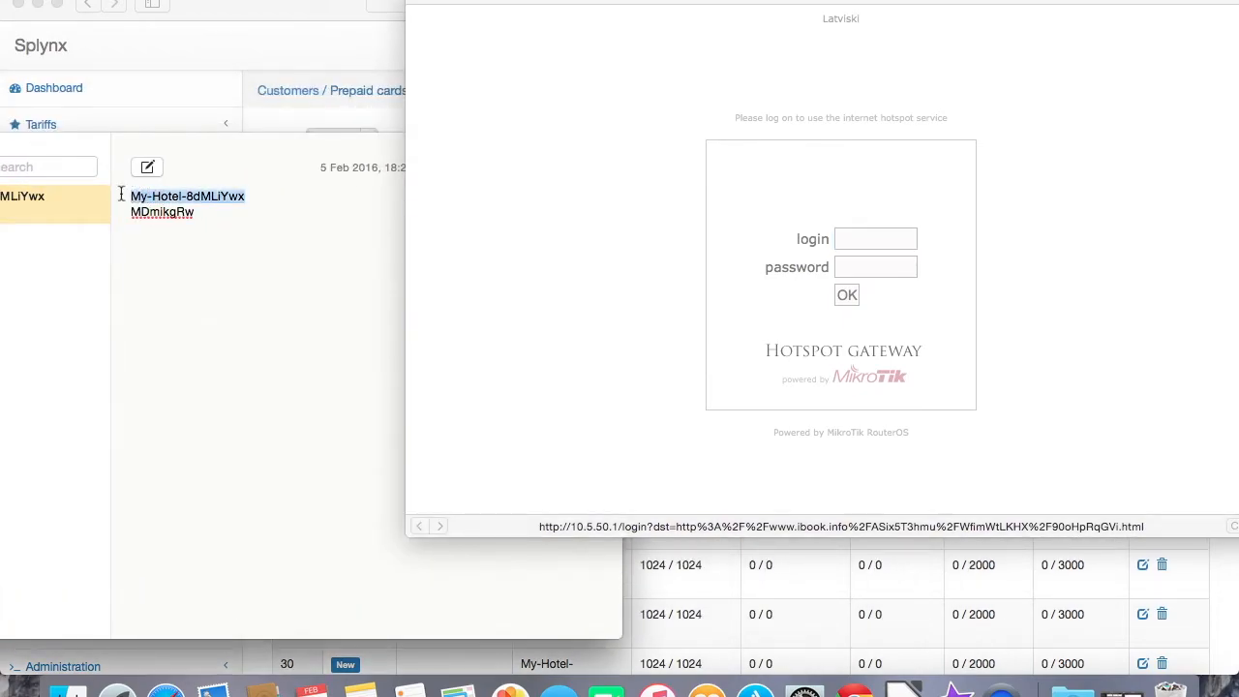
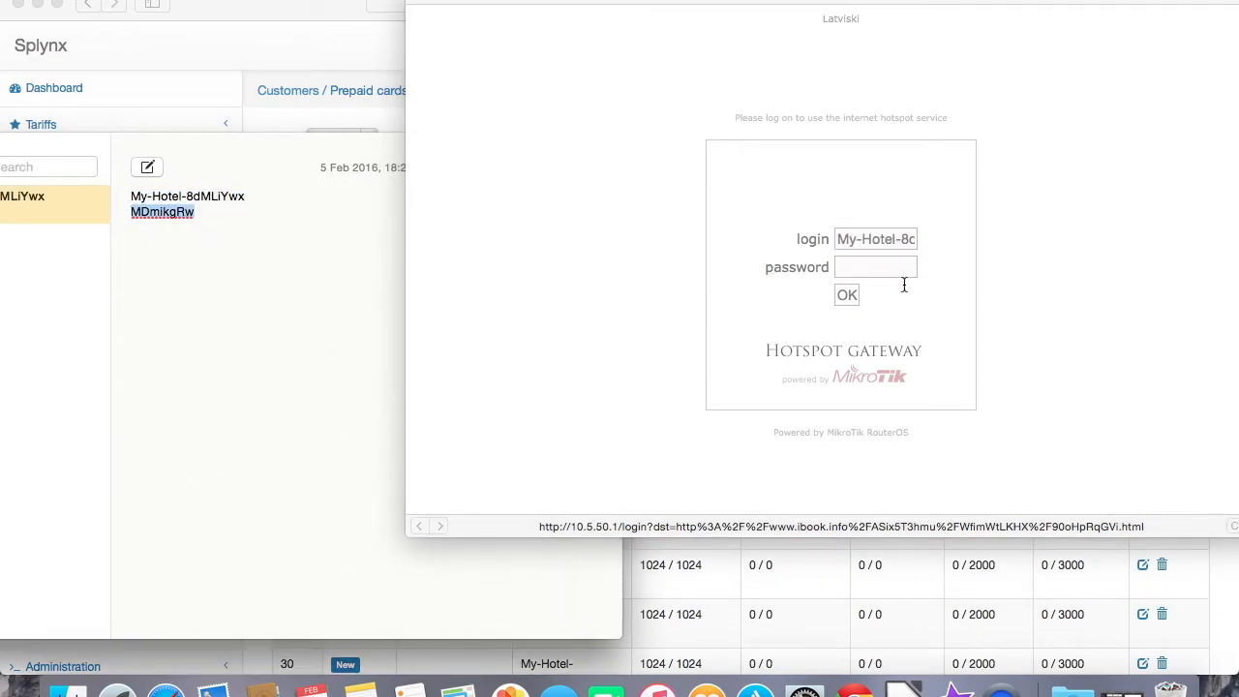
pyautogui.click(846, 295)
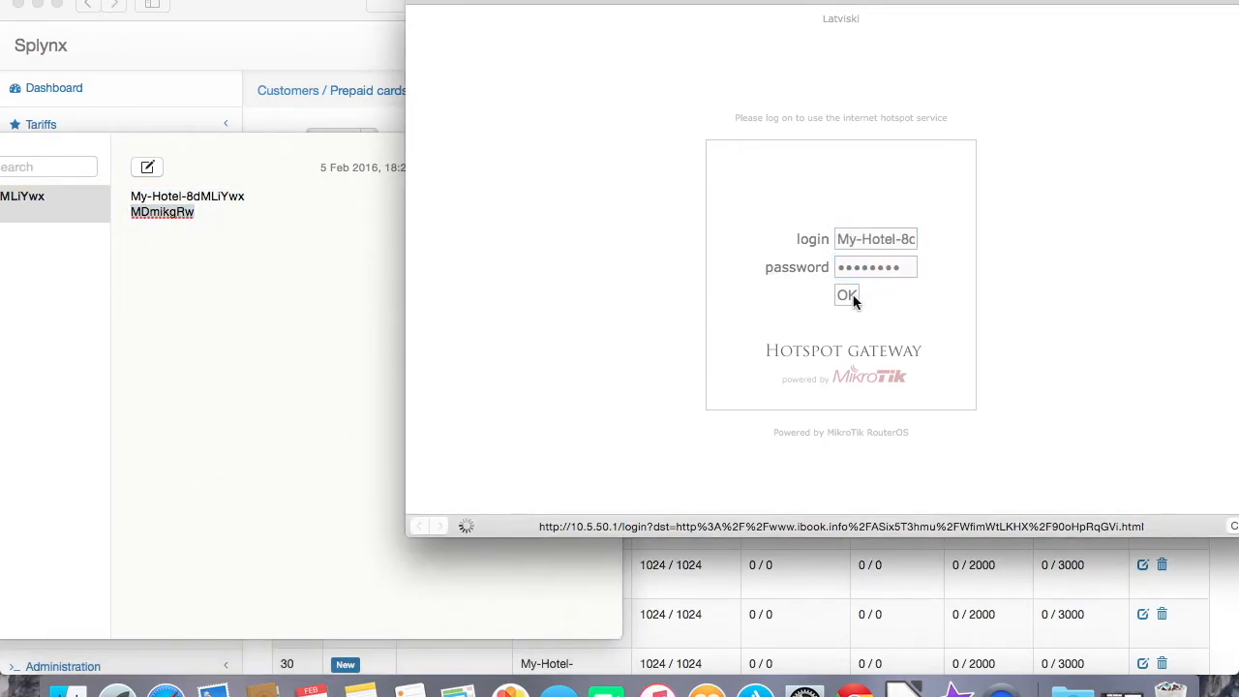
pyautogui.click(846, 296)
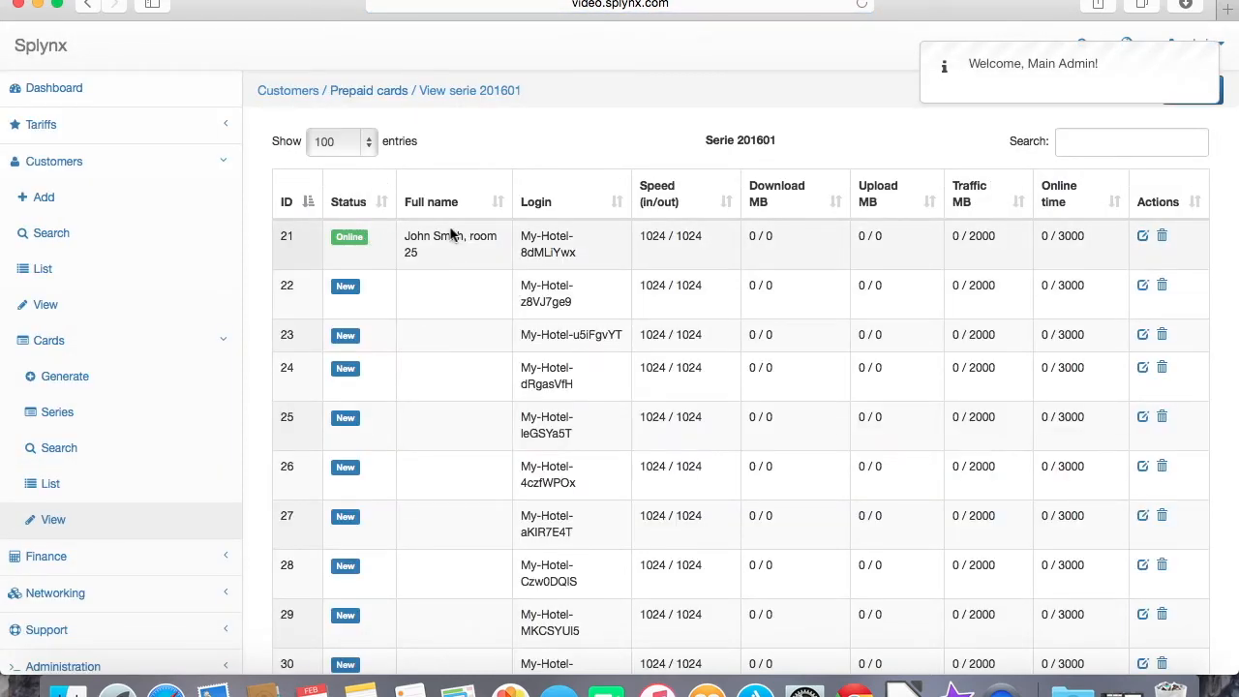
pyautogui.moveTo(65, 376)
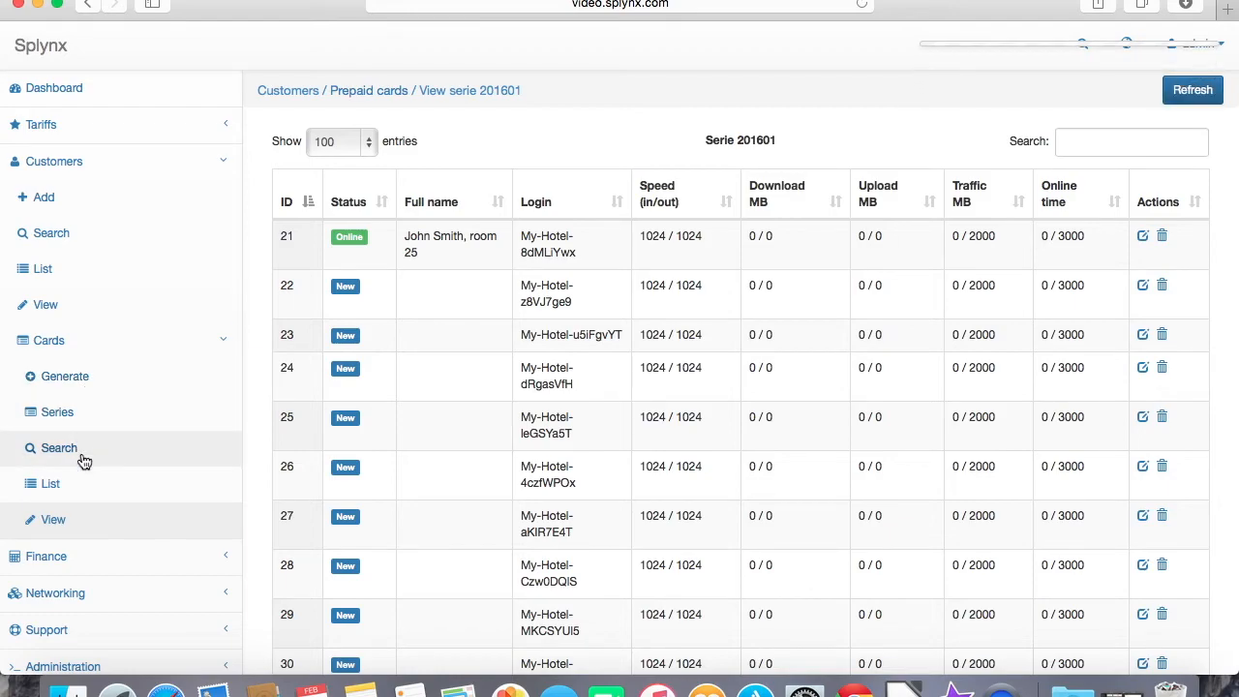
# Open Cards > Series in the sidebar.
pyautogui.click(57, 411)
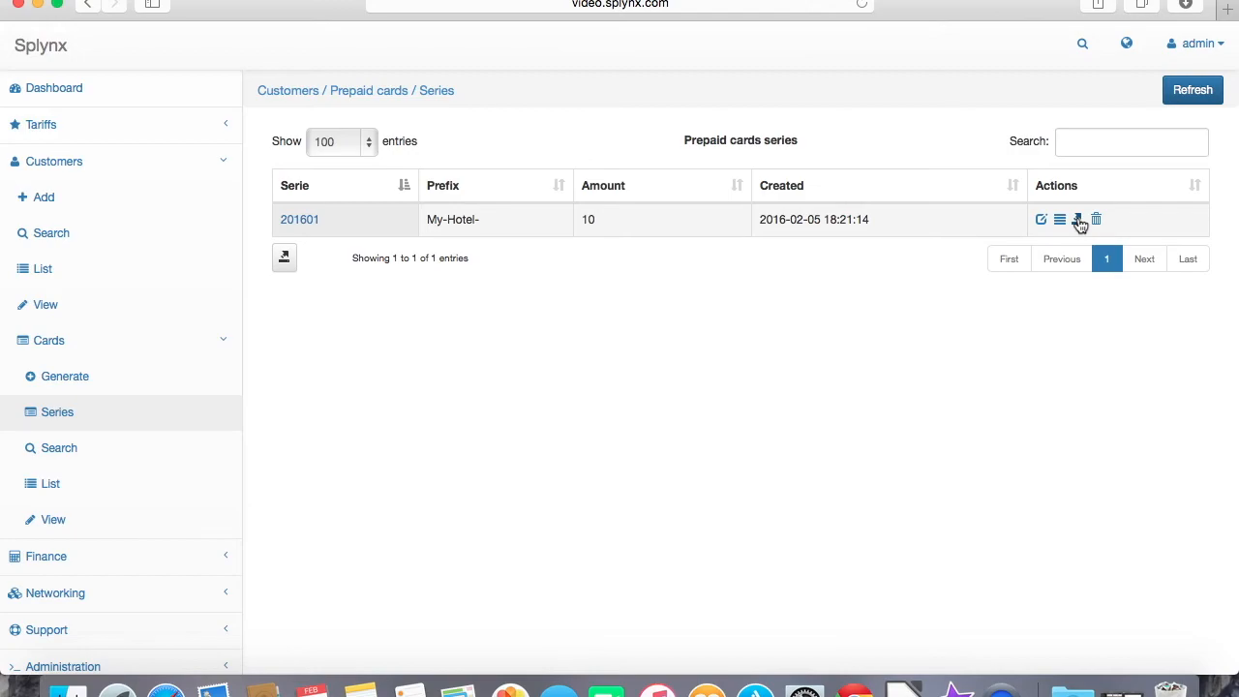
# Export series 201601 as a Blue-template PDF and review the card logins and passwords.
pyautogui.click(1078, 219)
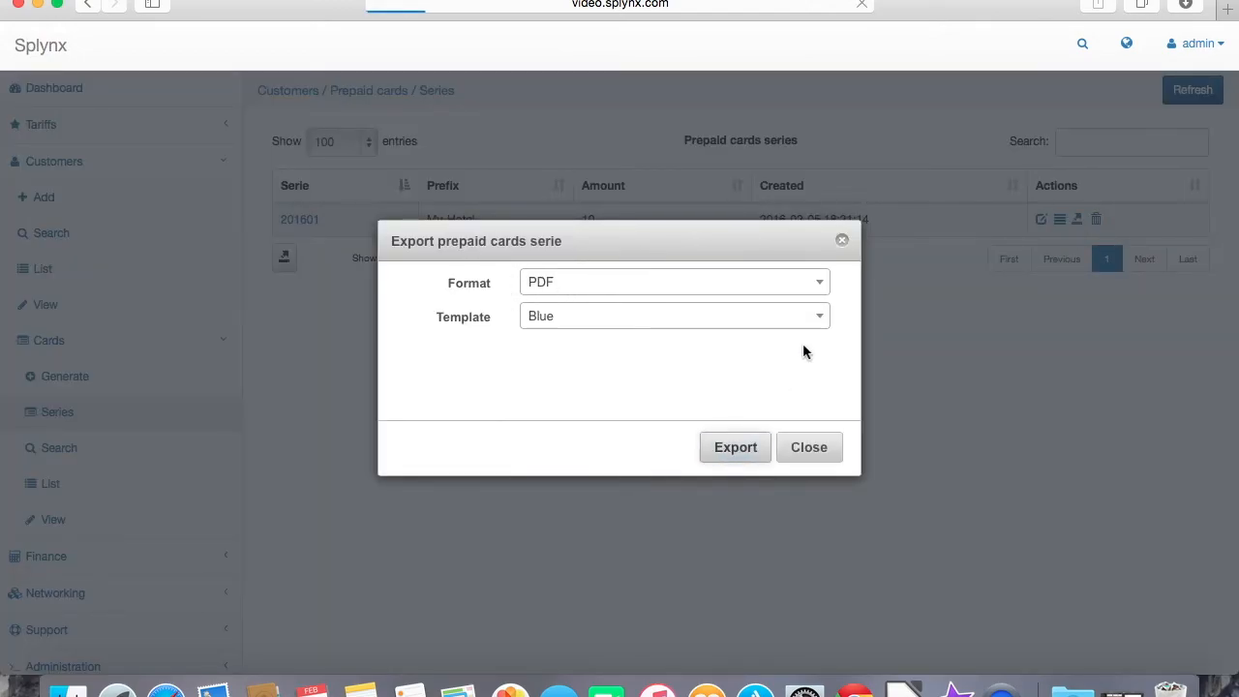
pyautogui.click(734, 446)
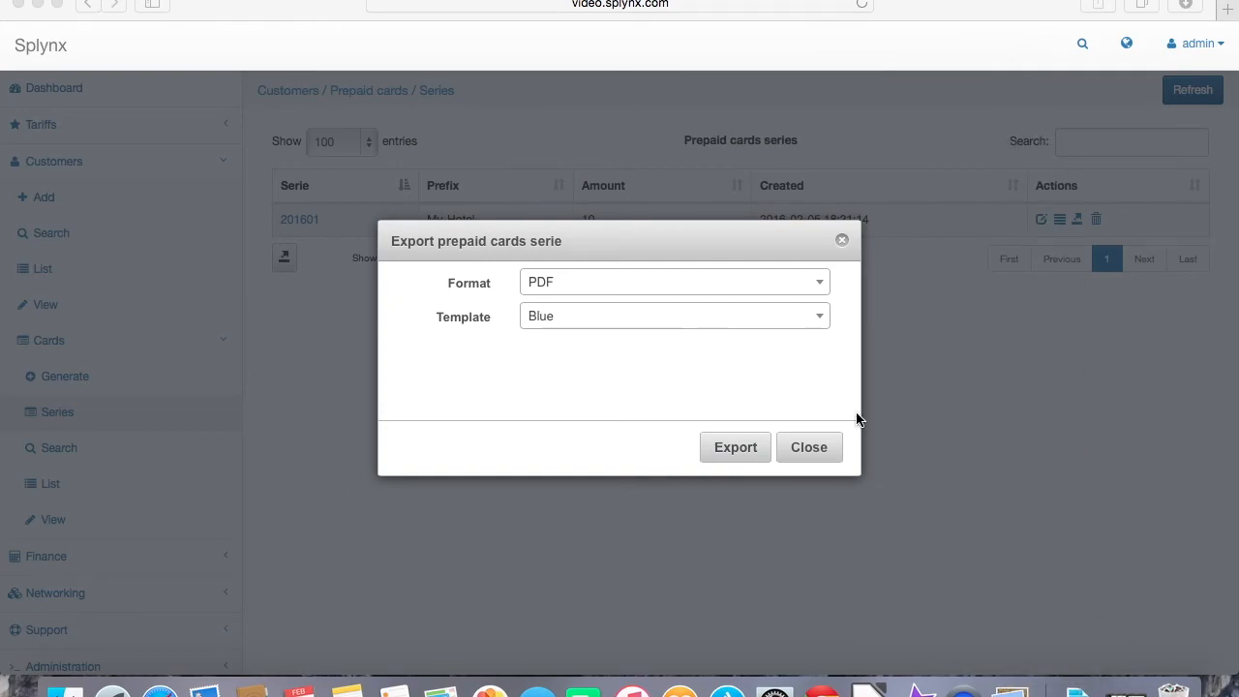
pyautogui.click(734, 446)
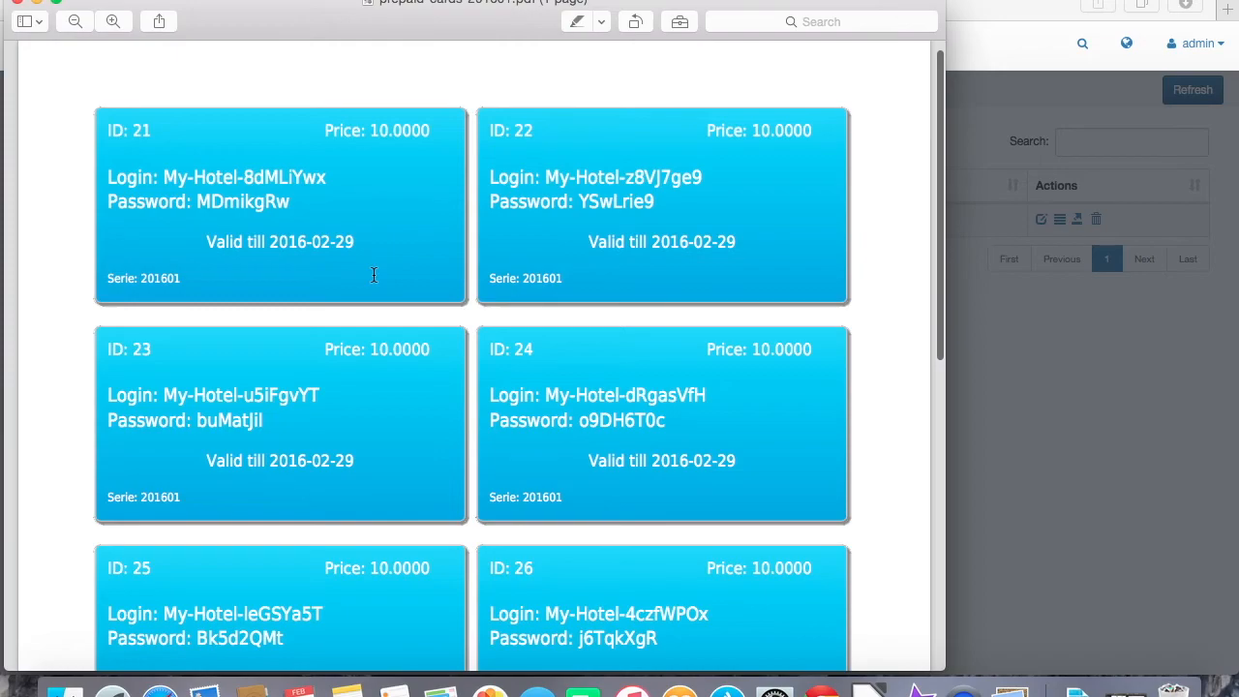
pyautogui.scroll(-3)
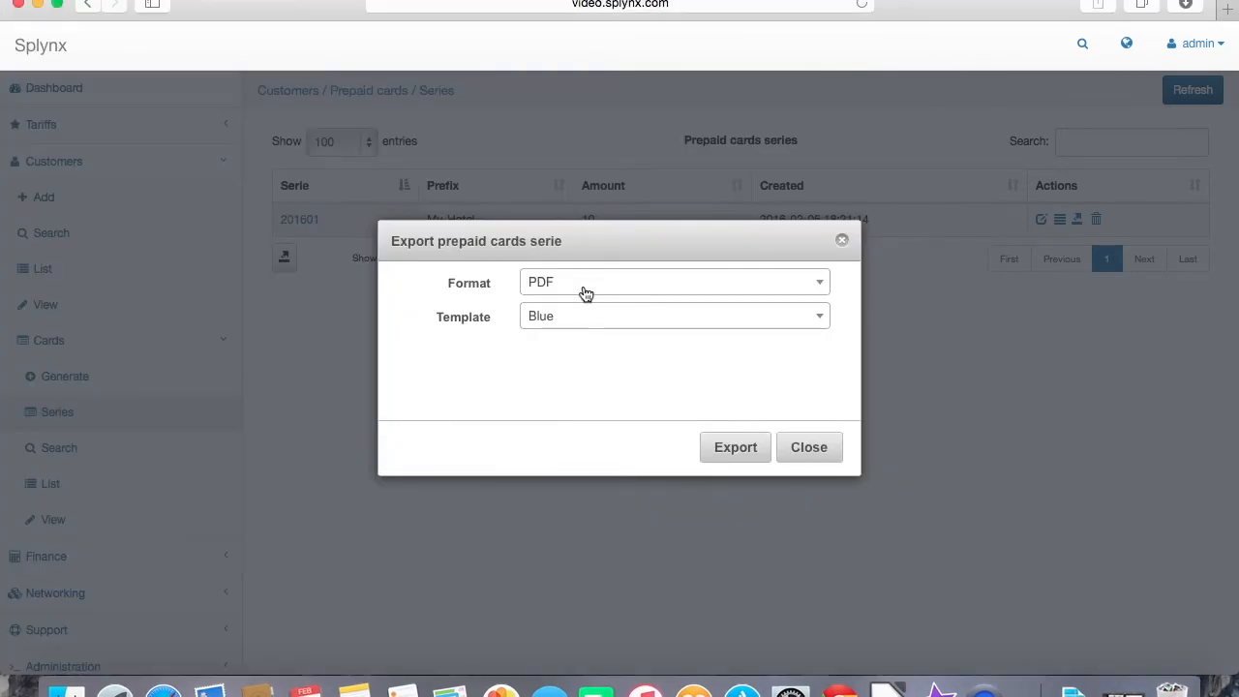
# Export series 201601 as CSV, view it in LibreOffice Calc, then close the dialog.
pyautogui.click(673, 282)
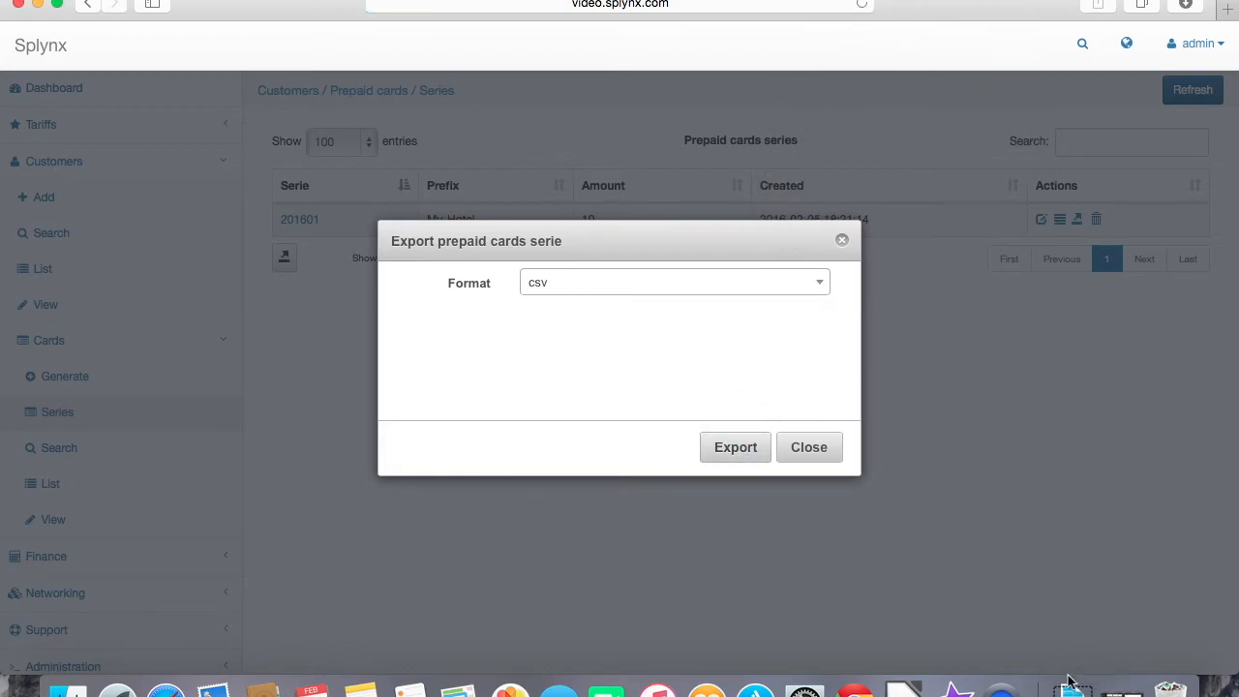
pyautogui.click(735, 446)
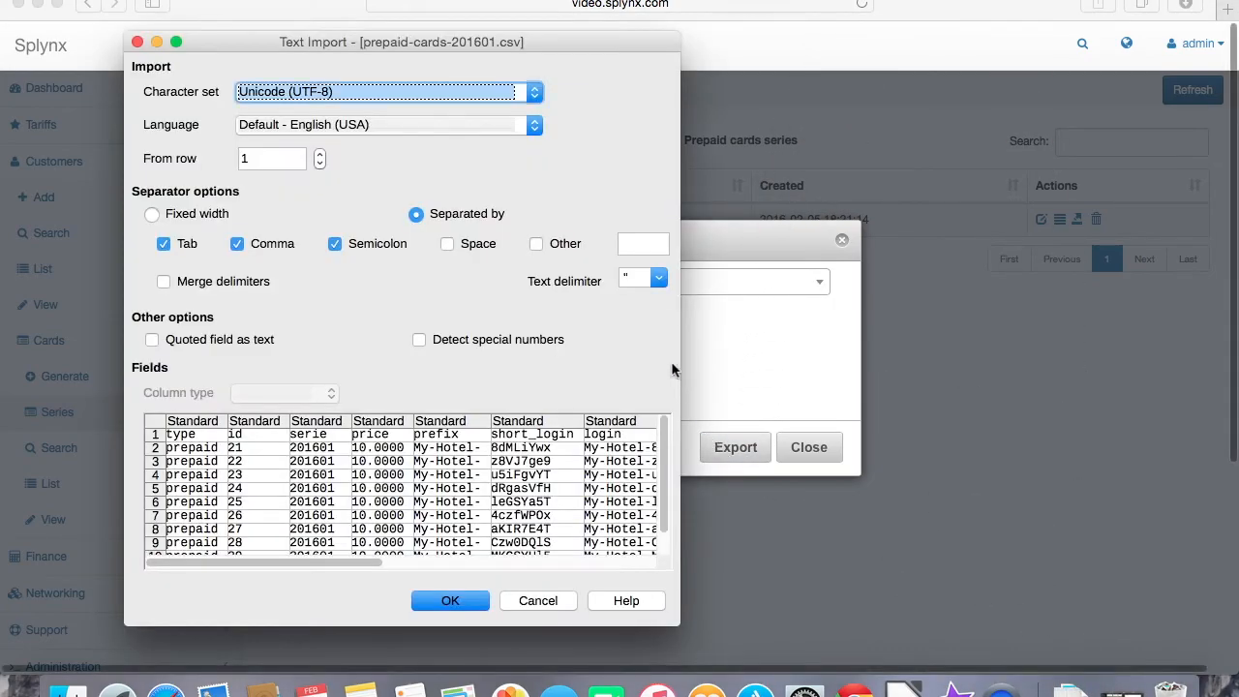
pyautogui.click(449, 600)
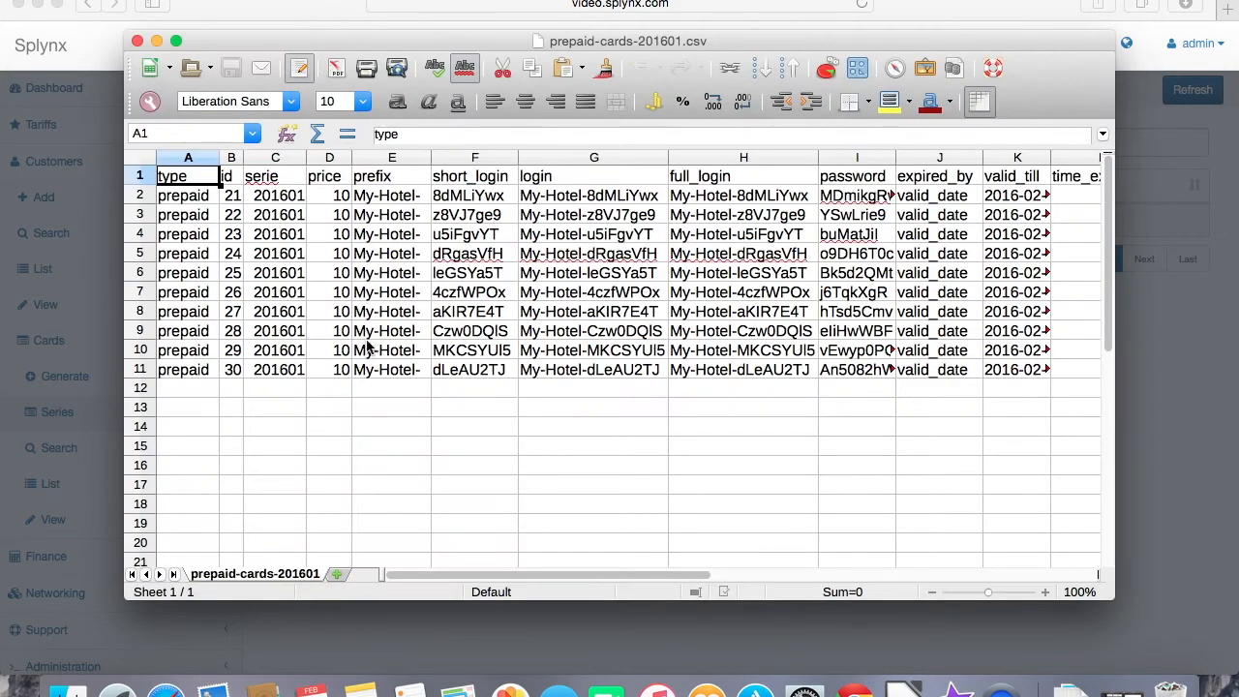
pyautogui.hscroll(3)
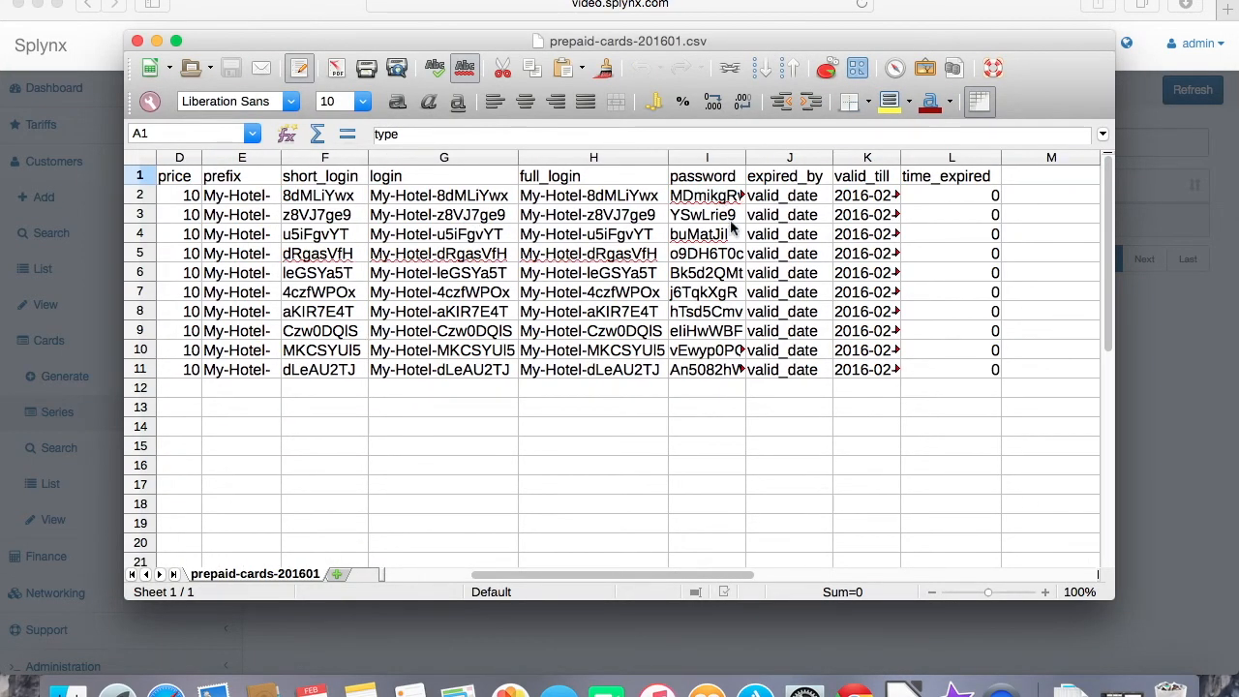
pyautogui.hscroll(-3)
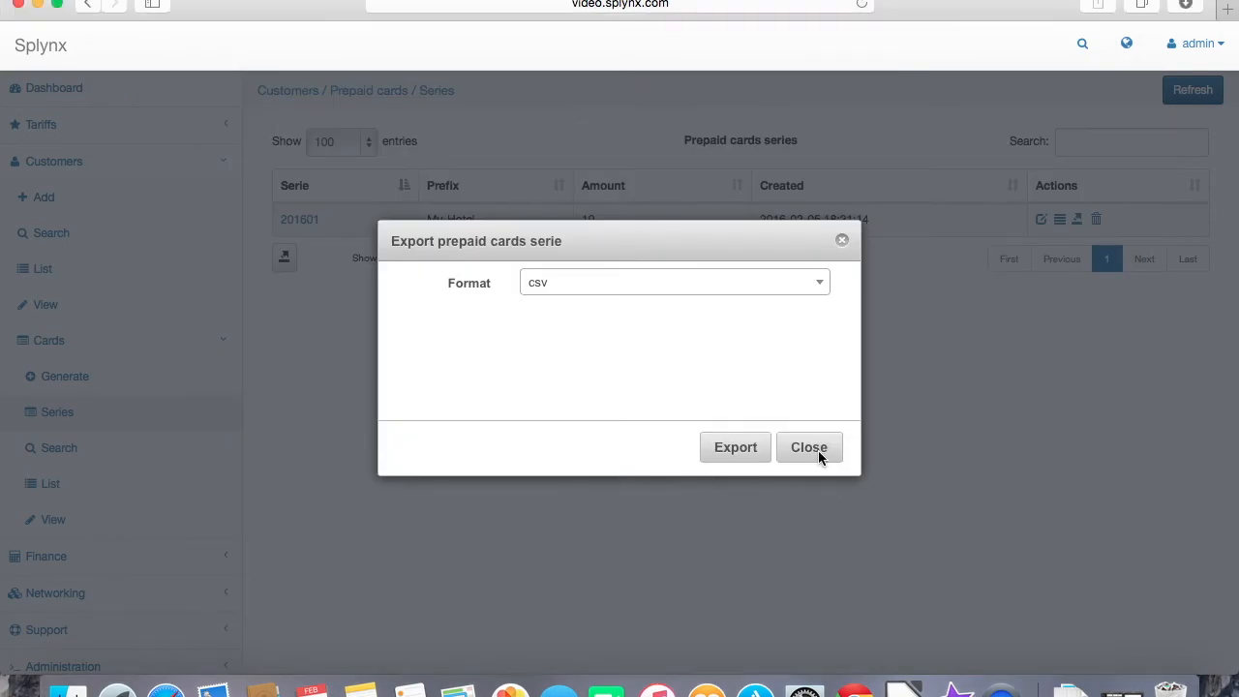
pyautogui.click(809, 446)
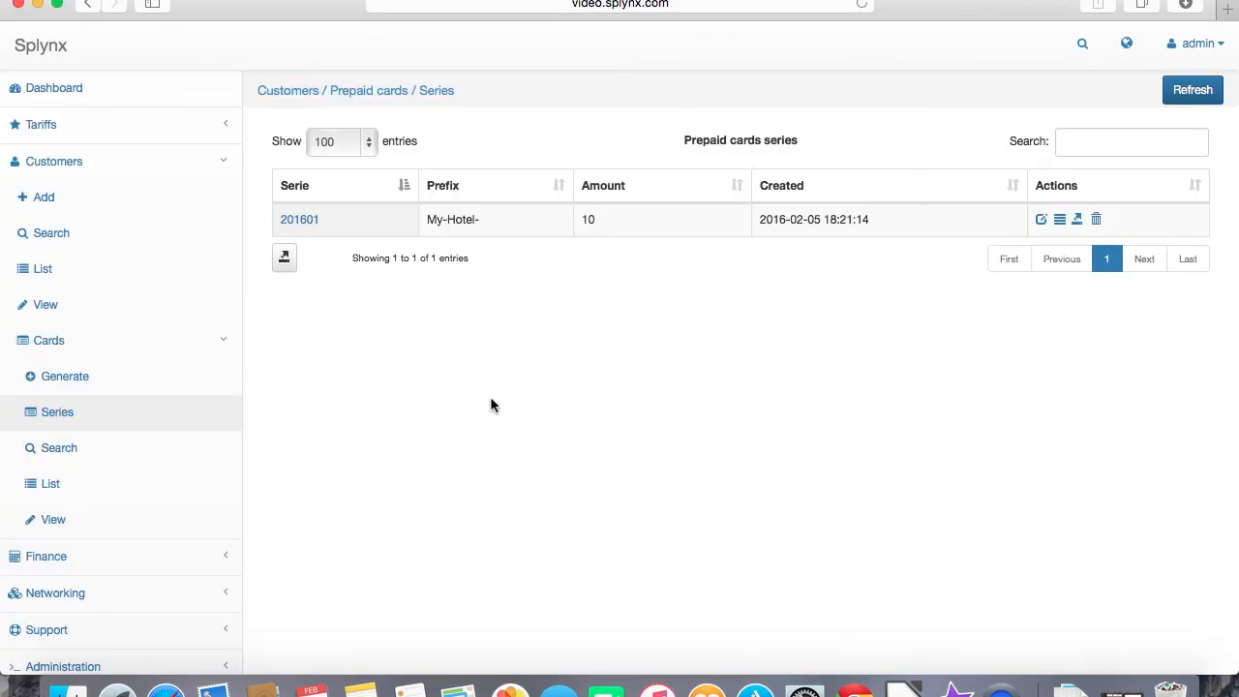
pyautogui.moveTo(335, 379)
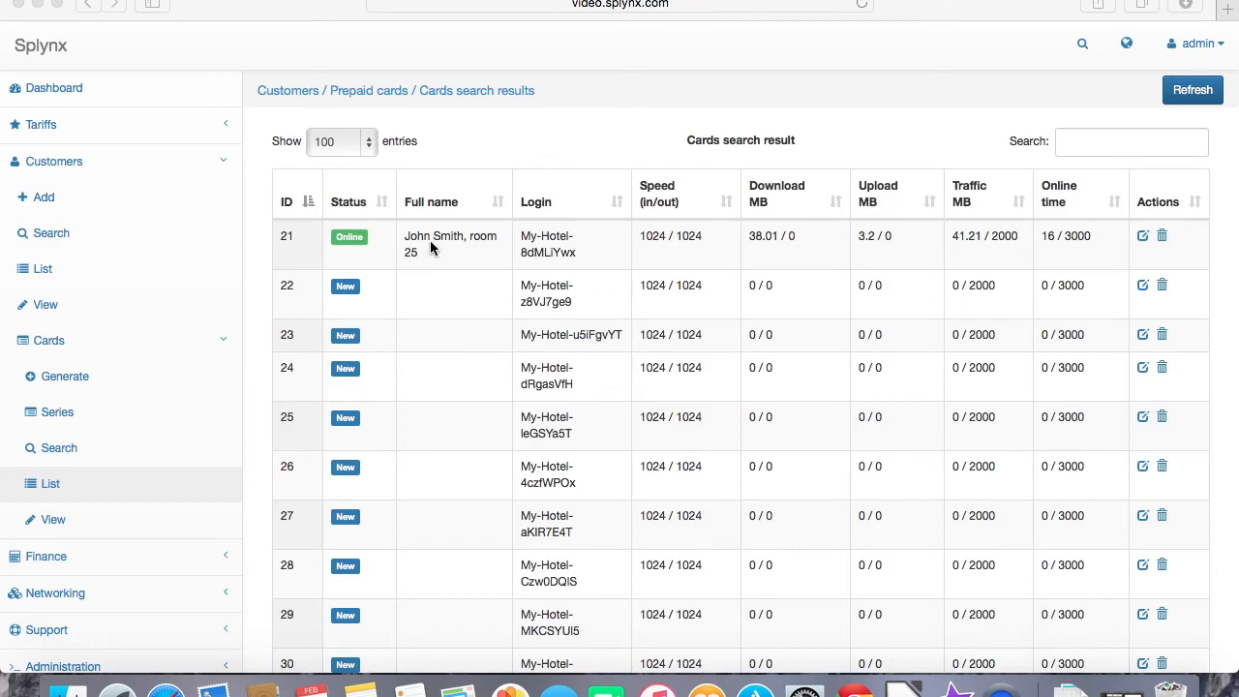
pyautogui.moveTo(761, 245)
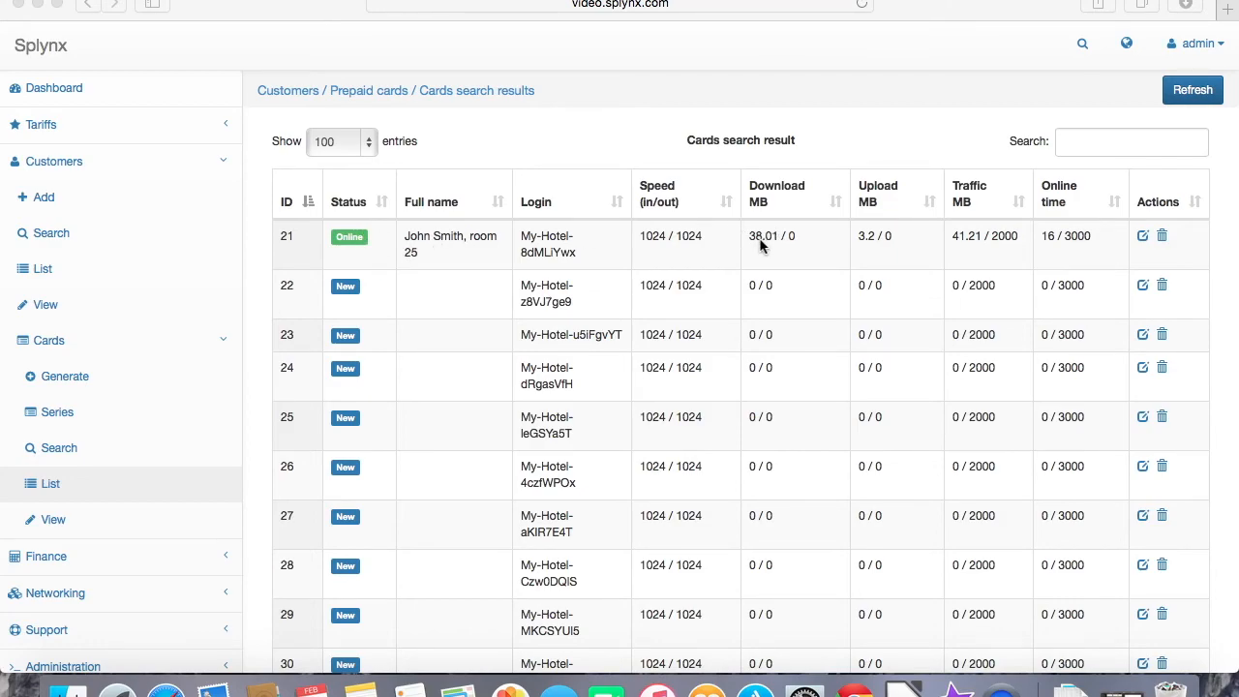
pyautogui.moveTo(1144, 235)
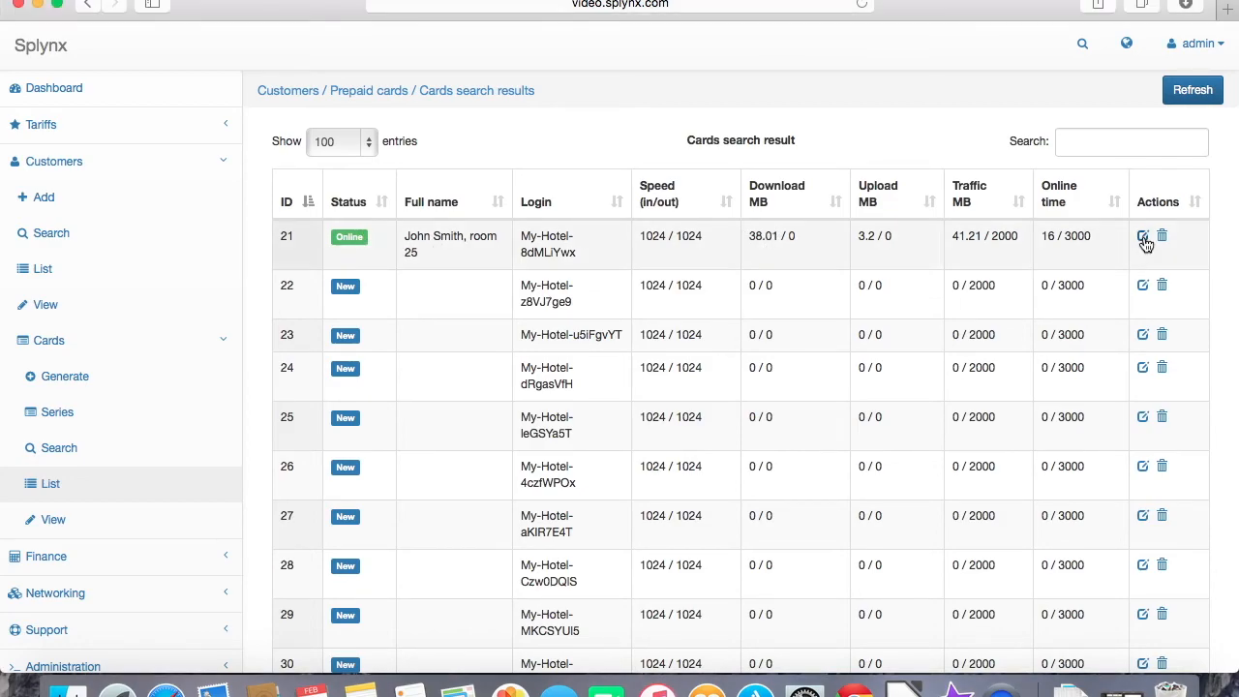
# Open card 21 to view its online time and traffic statistics.
pyautogui.click(1142, 235)
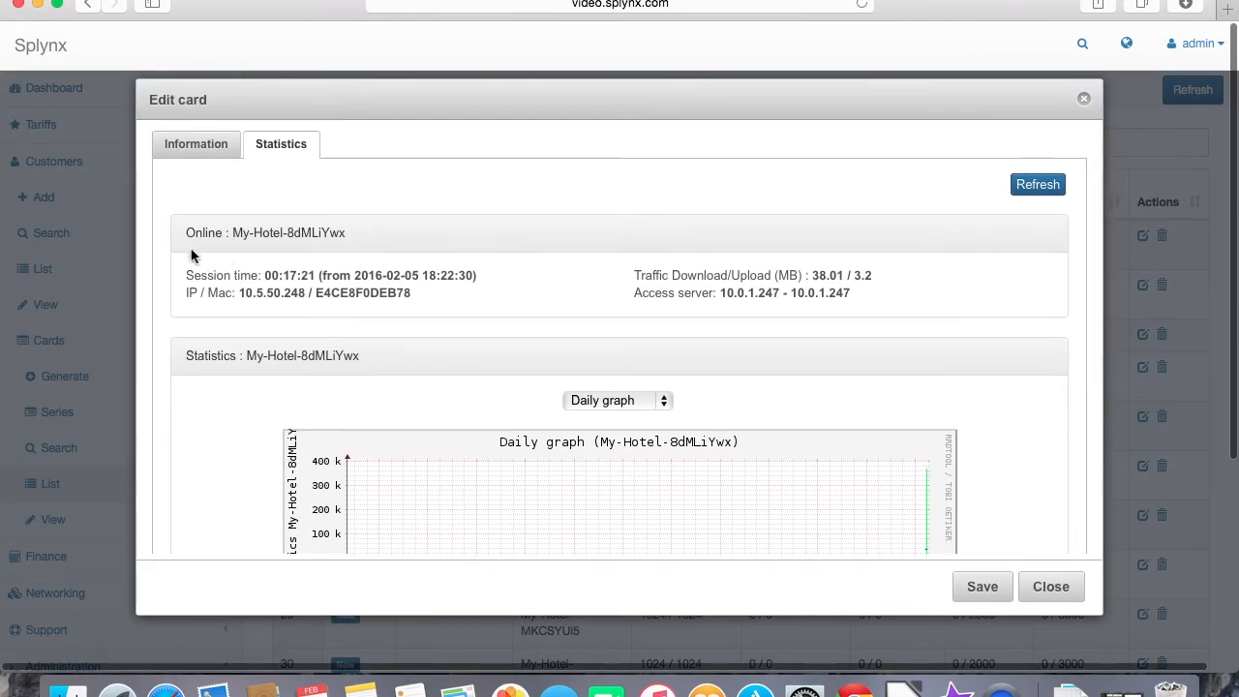
pyautogui.moveTo(835, 324)
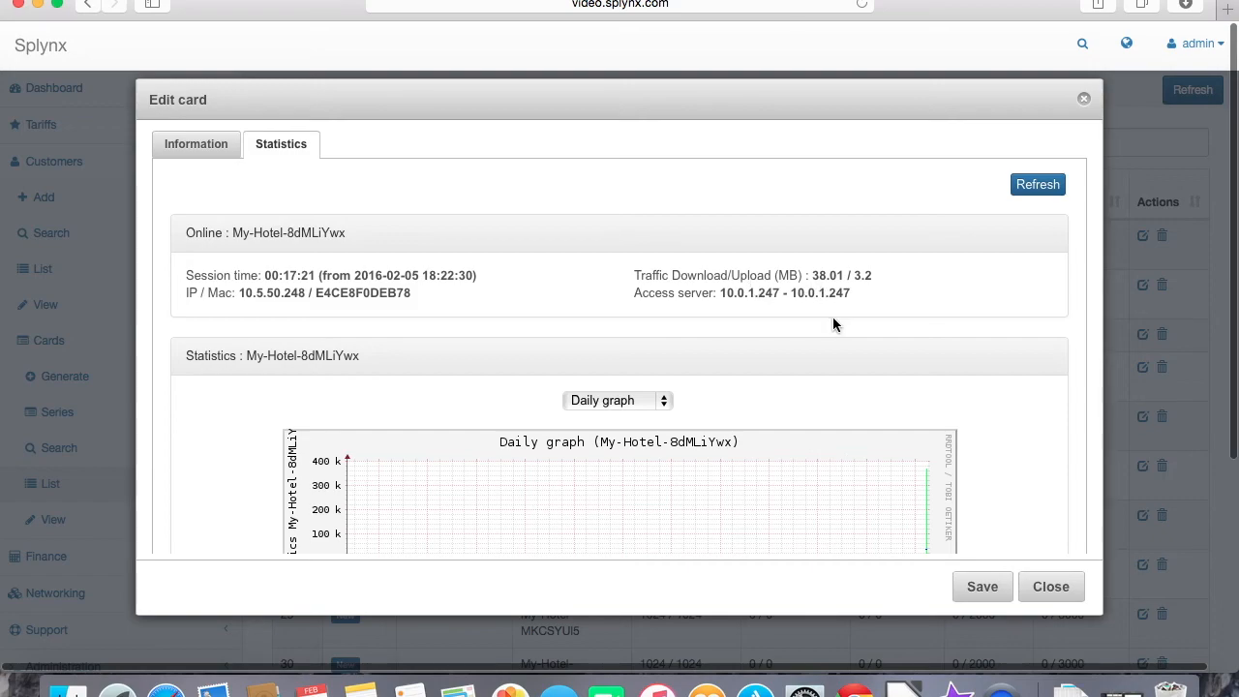
pyautogui.moveTo(728, 327)
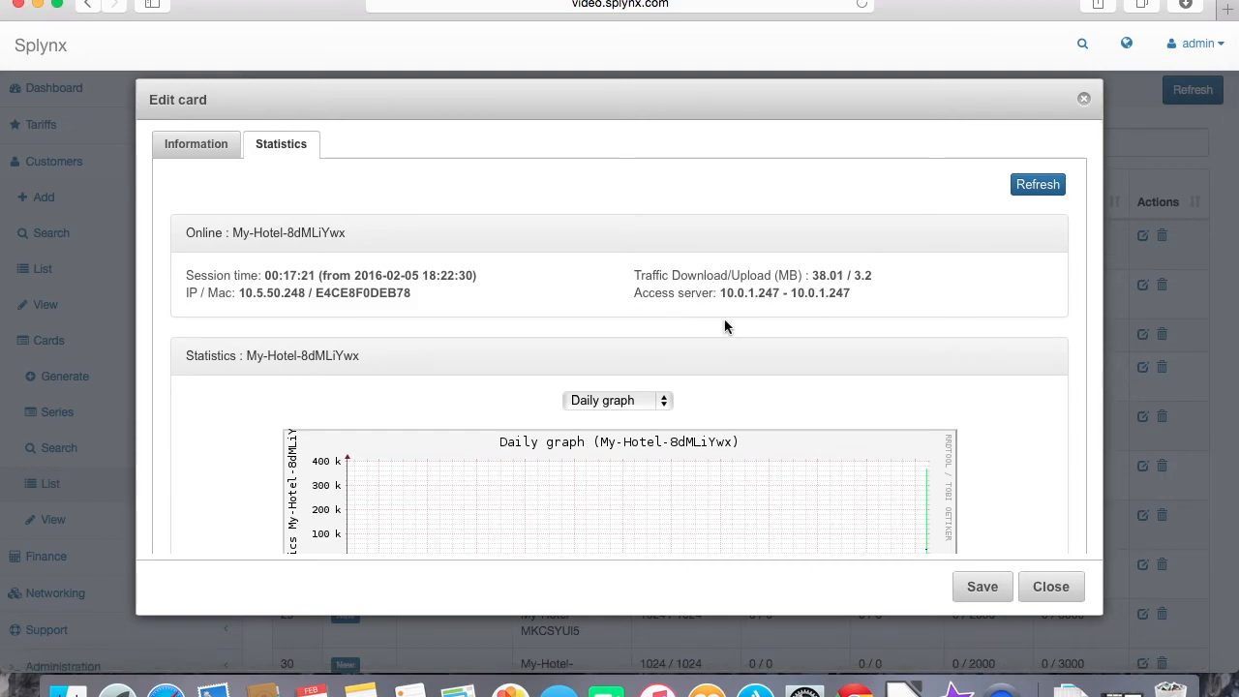
pyautogui.scroll(-3)
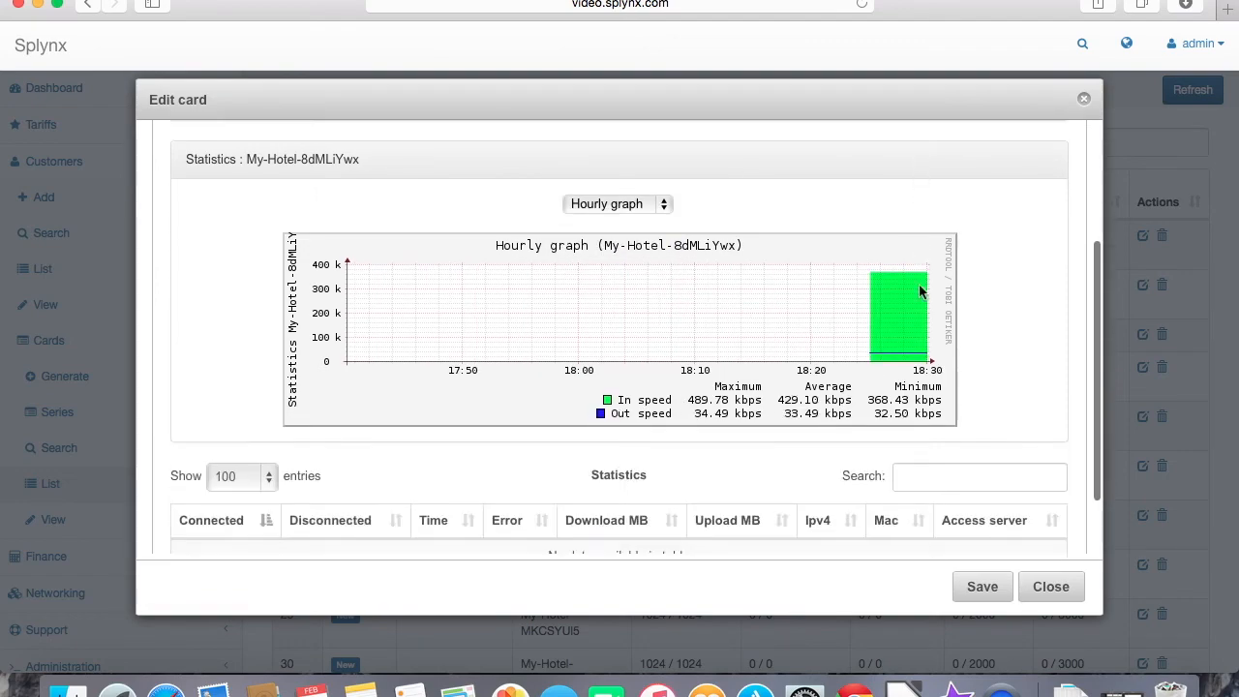
pyautogui.scroll(-3)
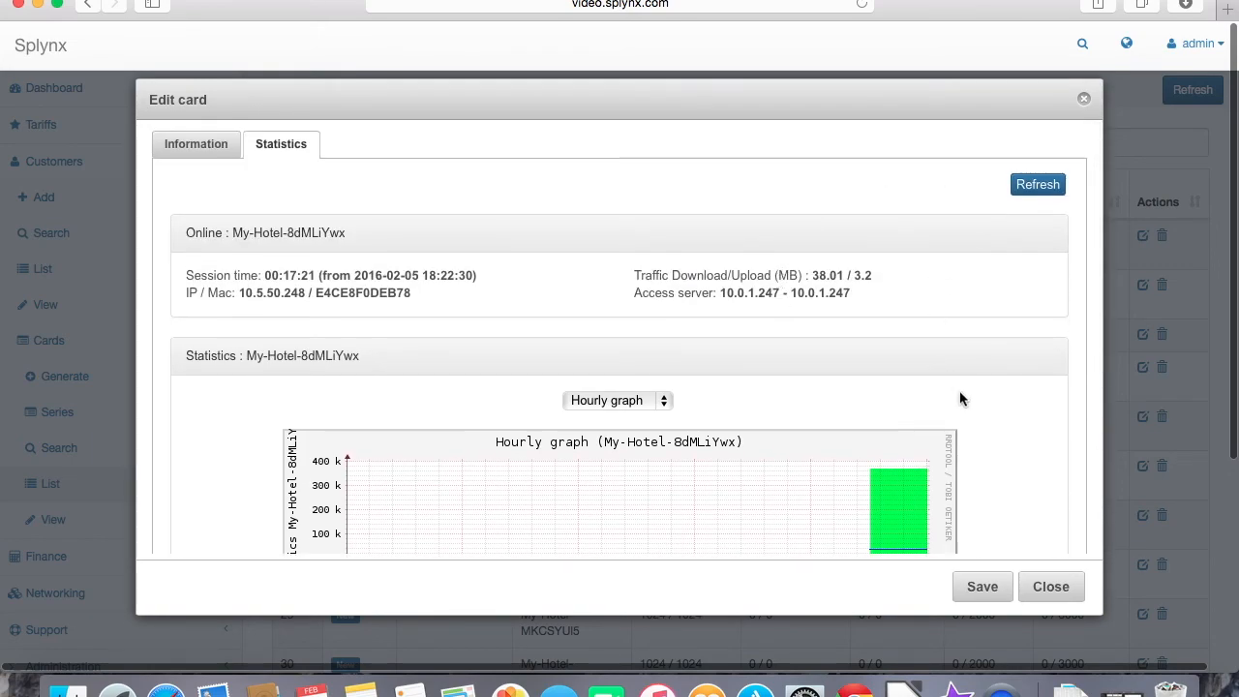
pyautogui.click(196, 144)
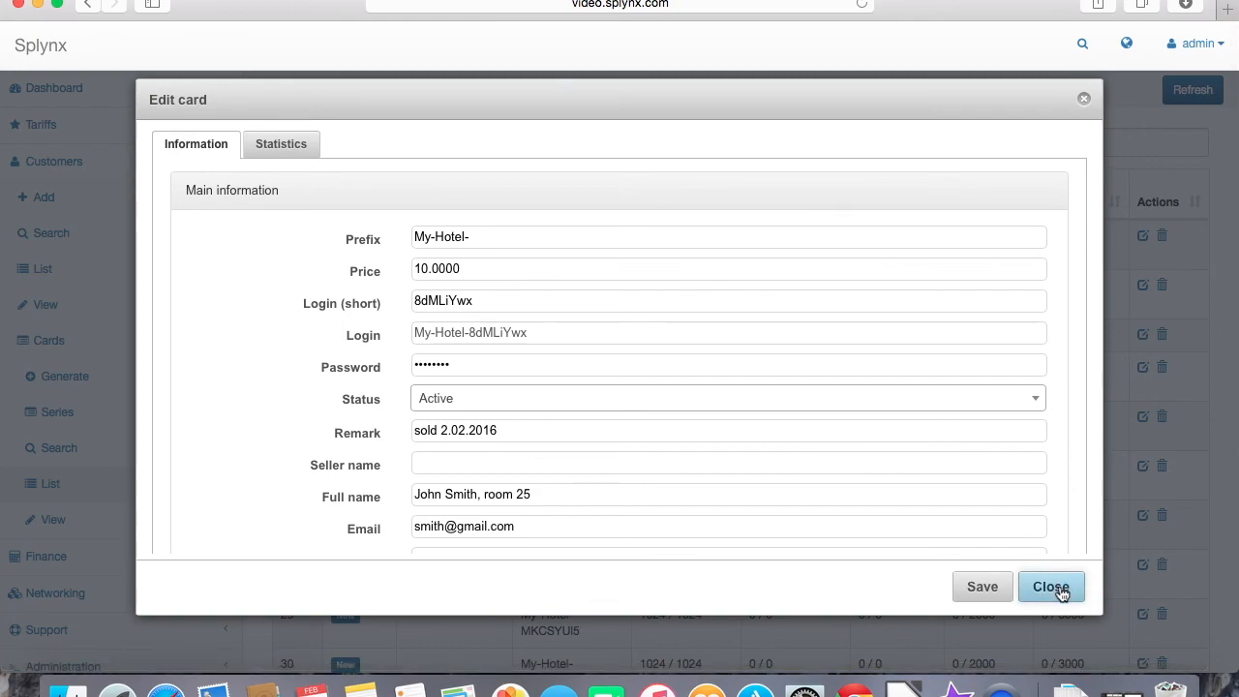
pyautogui.click(1051, 586)
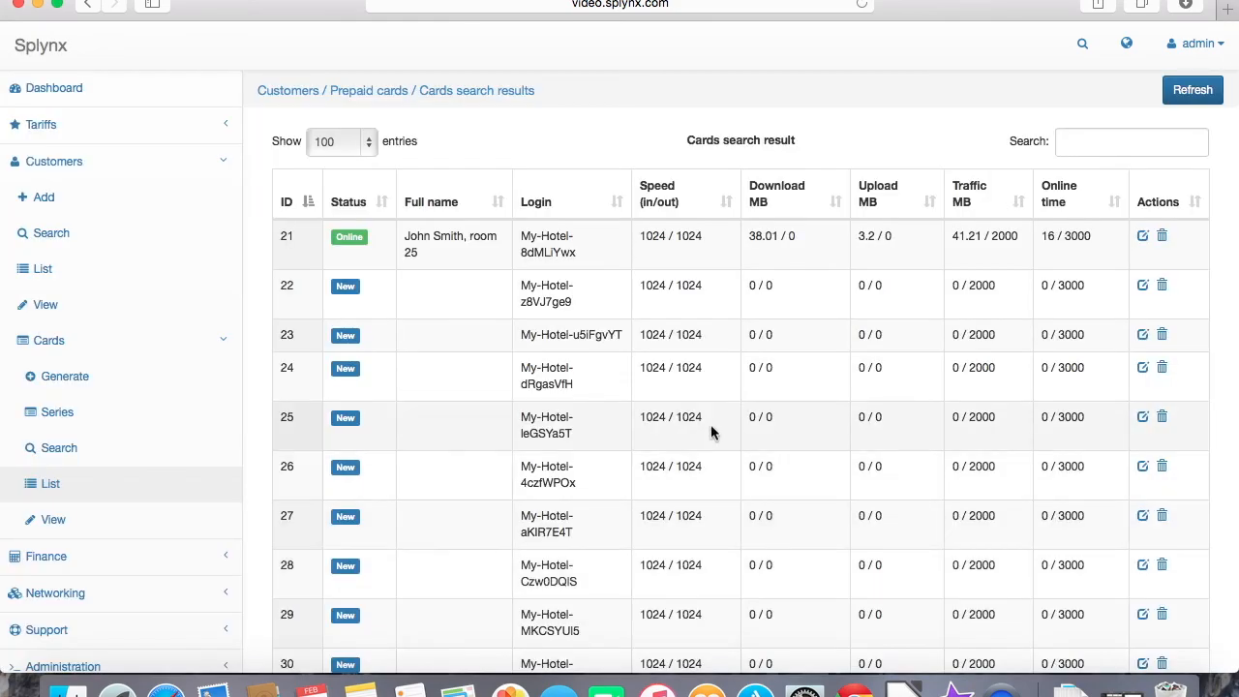
pyautogui.moveTo(675, 416)
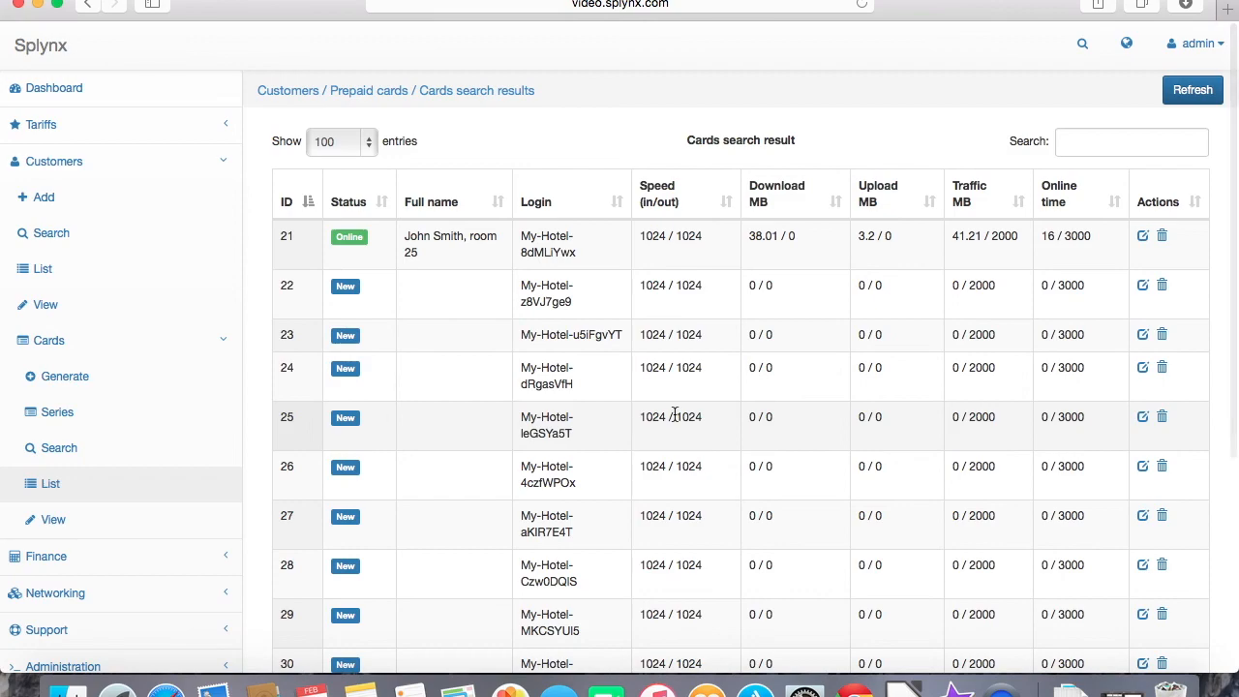